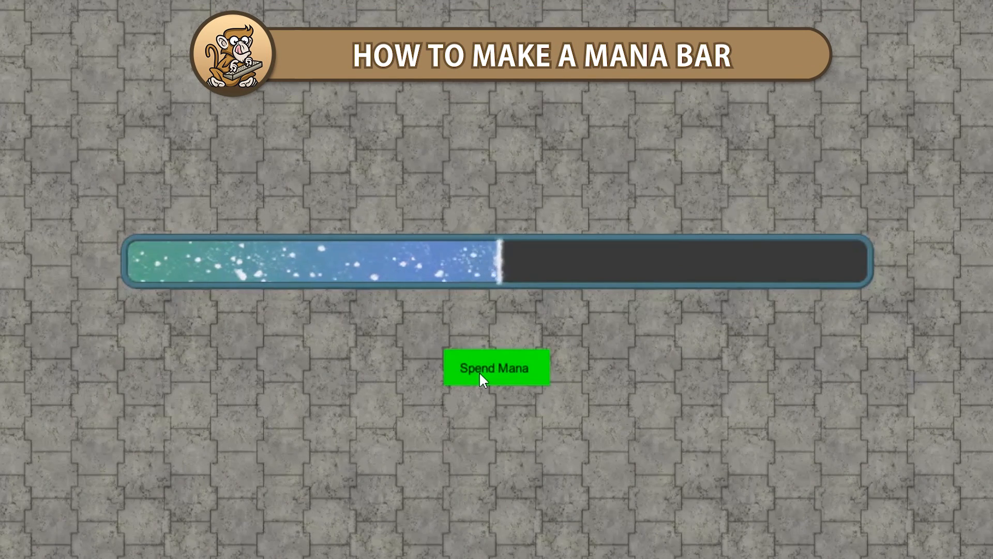
Step: Spend mana a few times in the running demo to watch the bar drain and refill
left_click(496, 367)
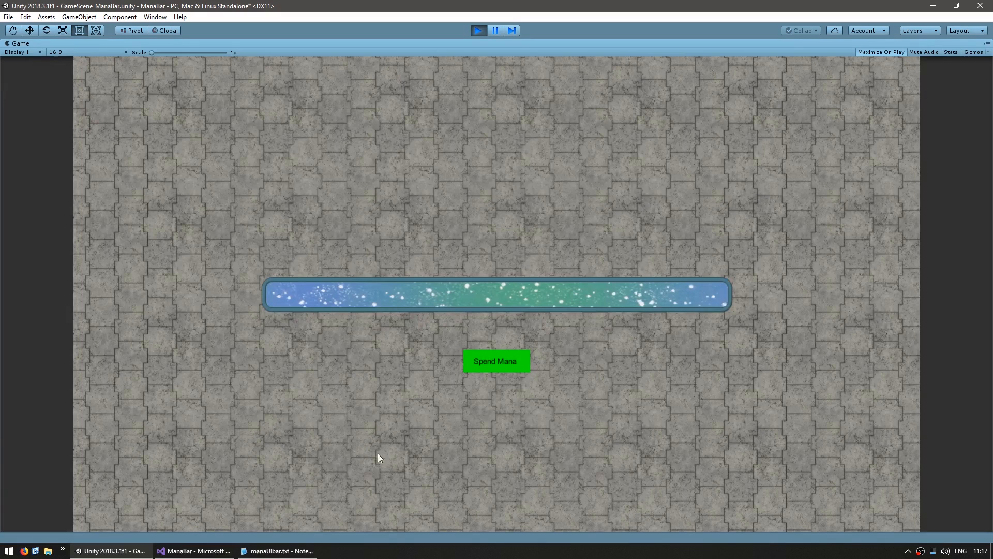
left_click(496, 360)
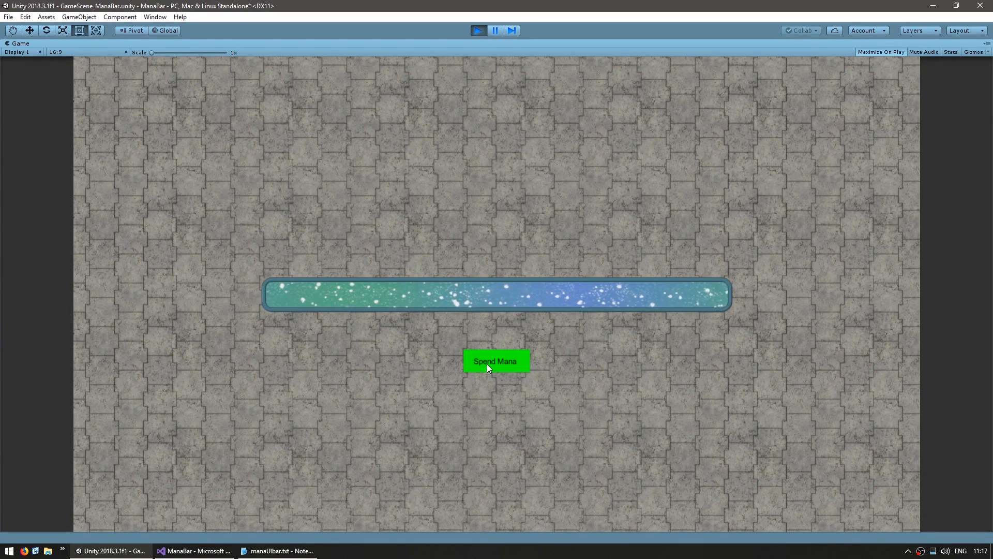
left_click(495, 361)
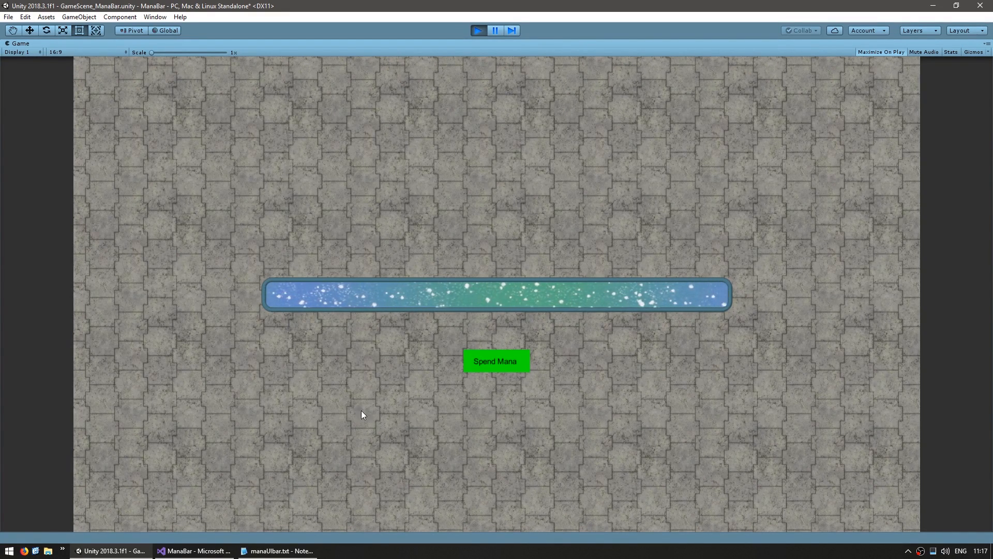
left_click(495, 360)
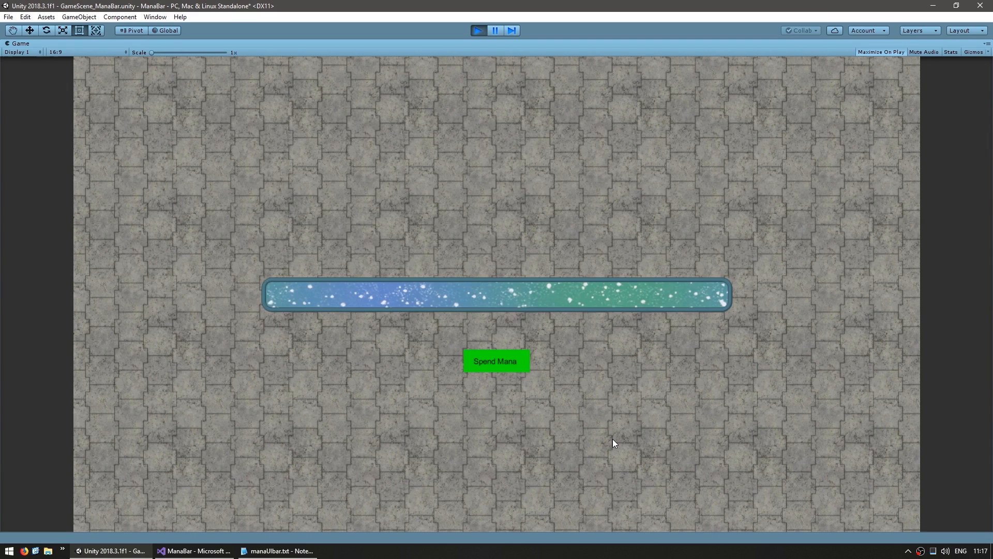
Step: Stop Play and create a ManaBar under Canvas holding a background image stretched to fill it
left_click(478, 30)
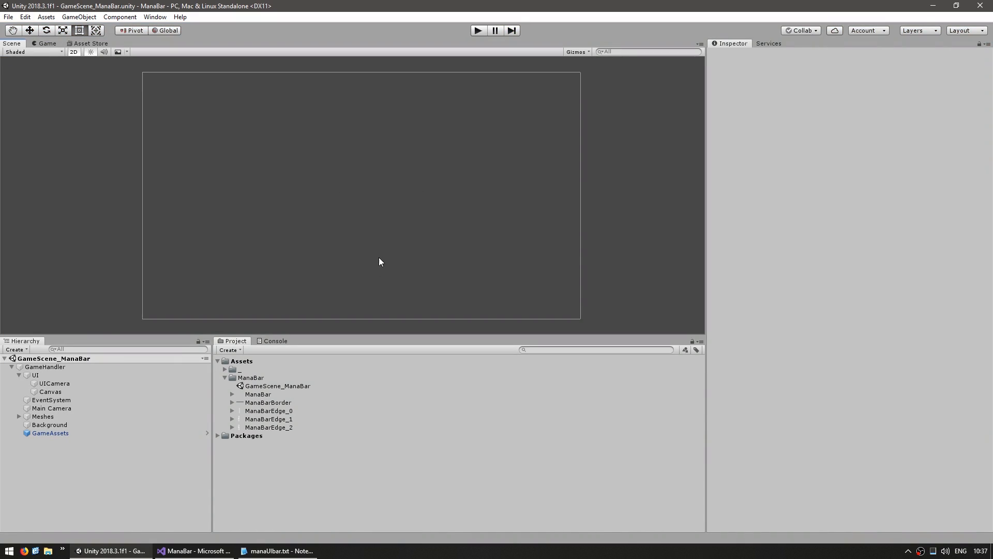
left_click(50, 391)
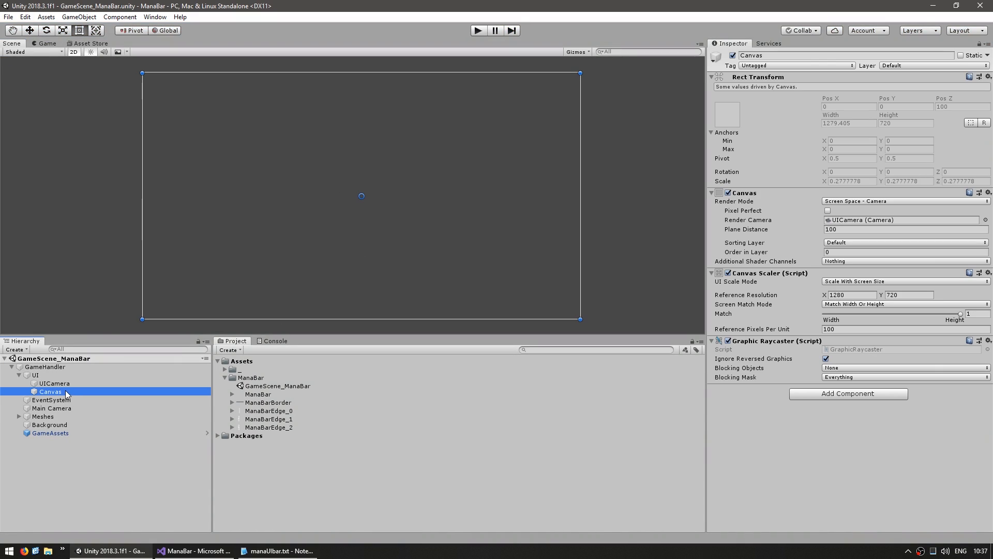
right_click(50, 391)
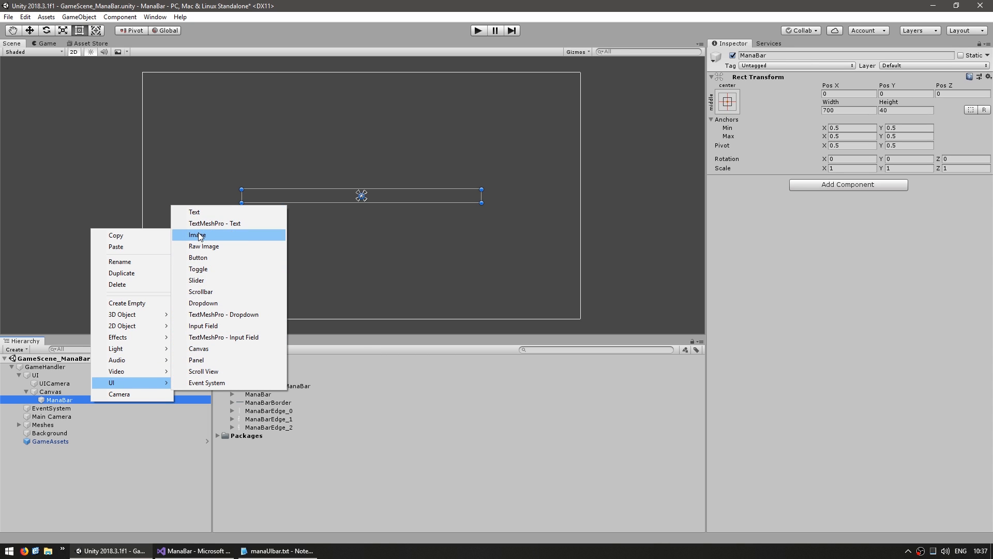
left_click(197, 235)
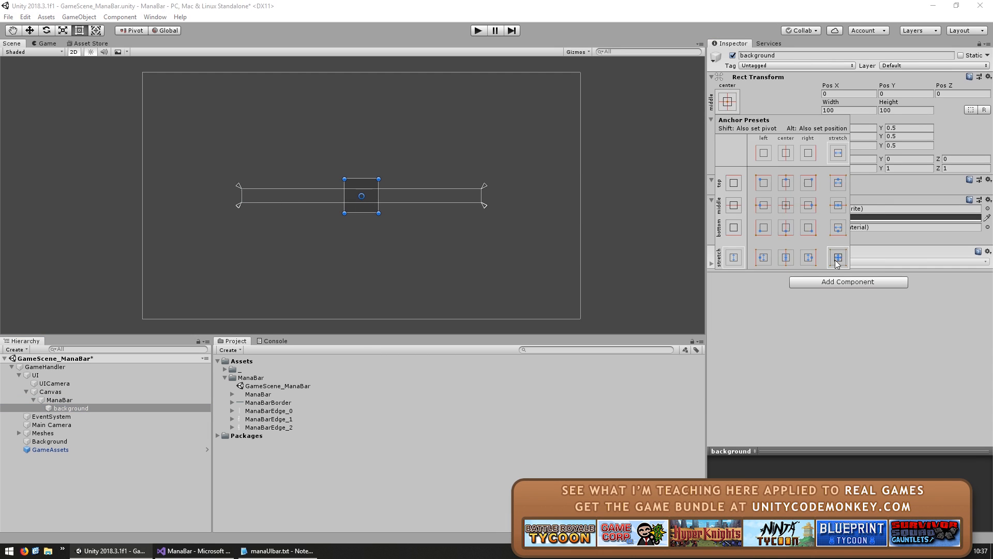
left_click(837, 257)
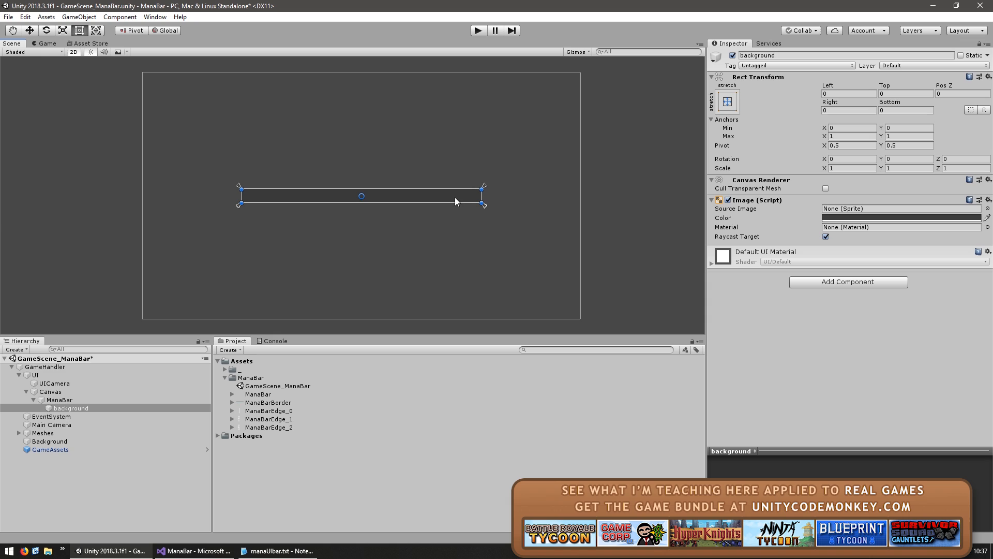
mouse_move(438, 296)
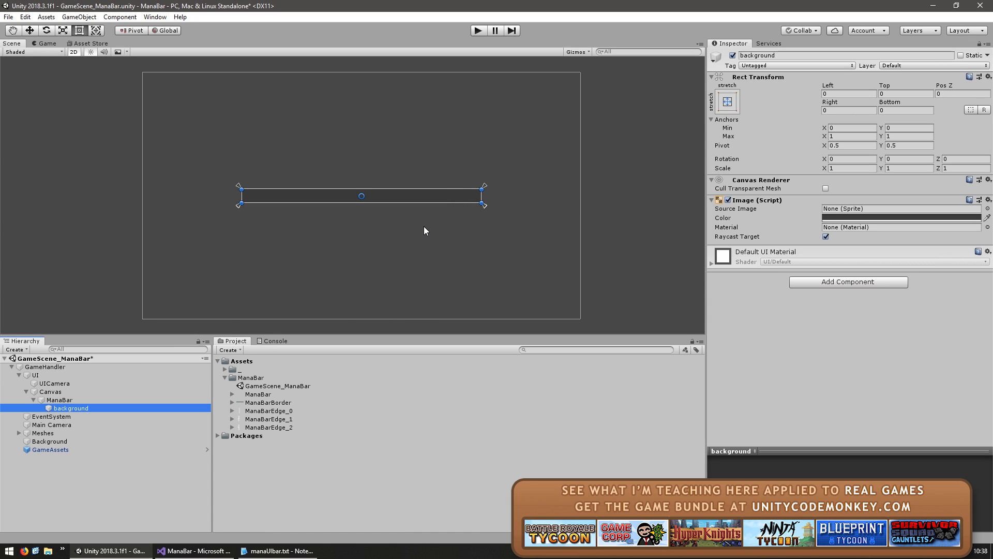
Step: Duplicate the background as 'bar', colour it blue 2F73B5 and assign the White_1x1 sprite
key("ctrl+d")
type("bar")
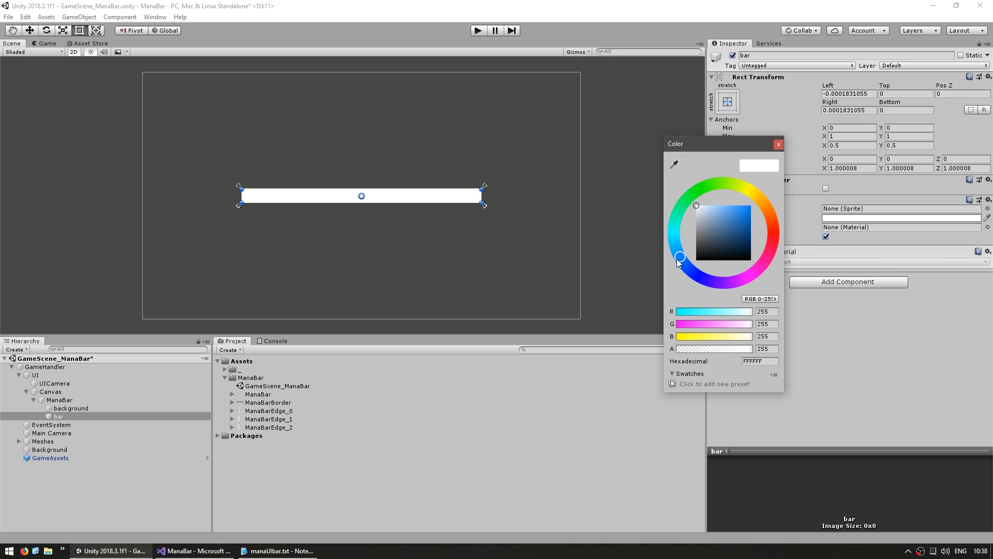
left_click(738, 226)
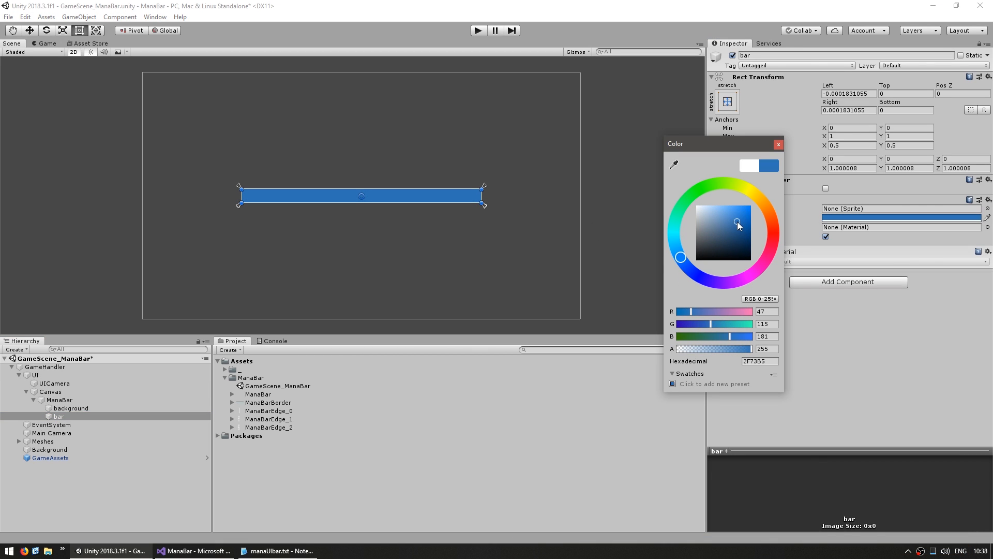
left_click(778, 143)
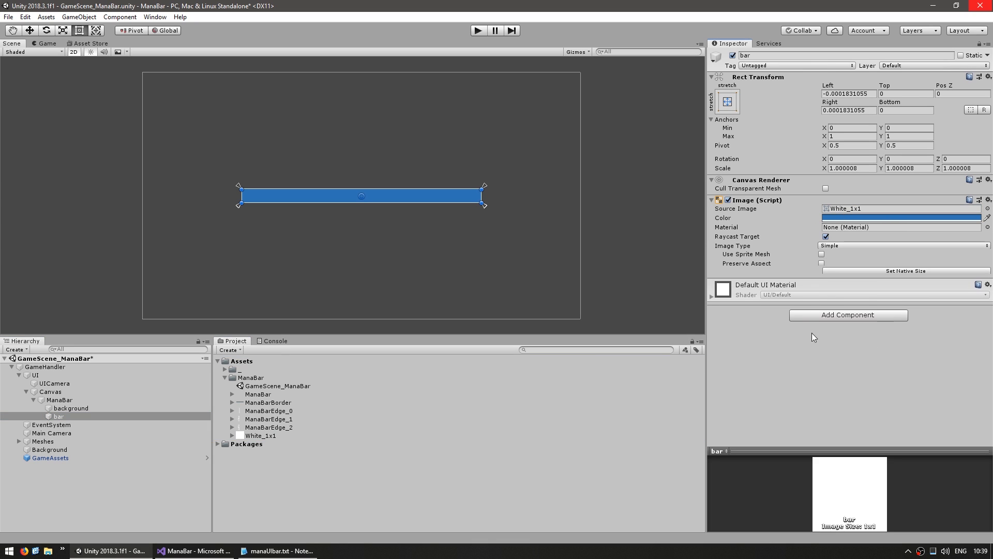
left_click(261, 436)
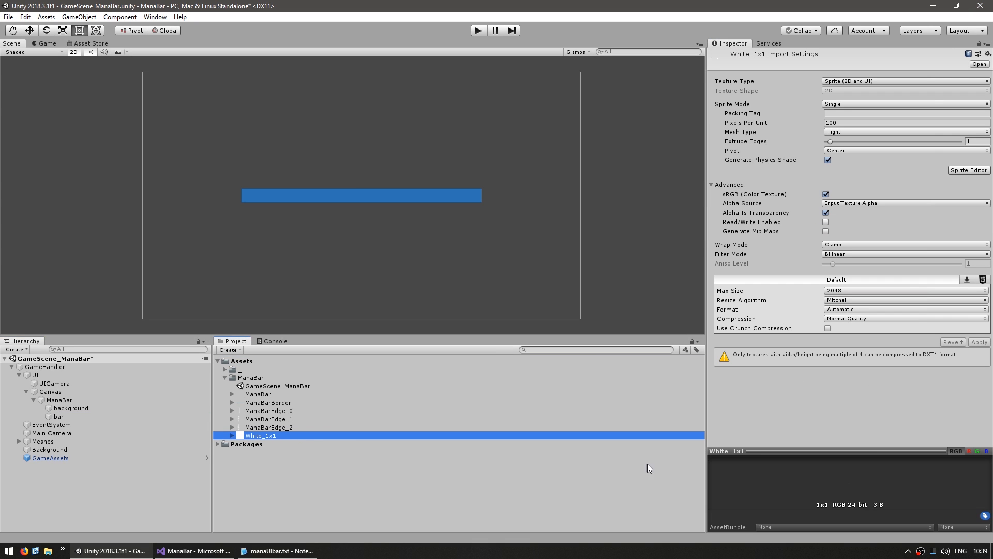
mouse_move(849, 496)
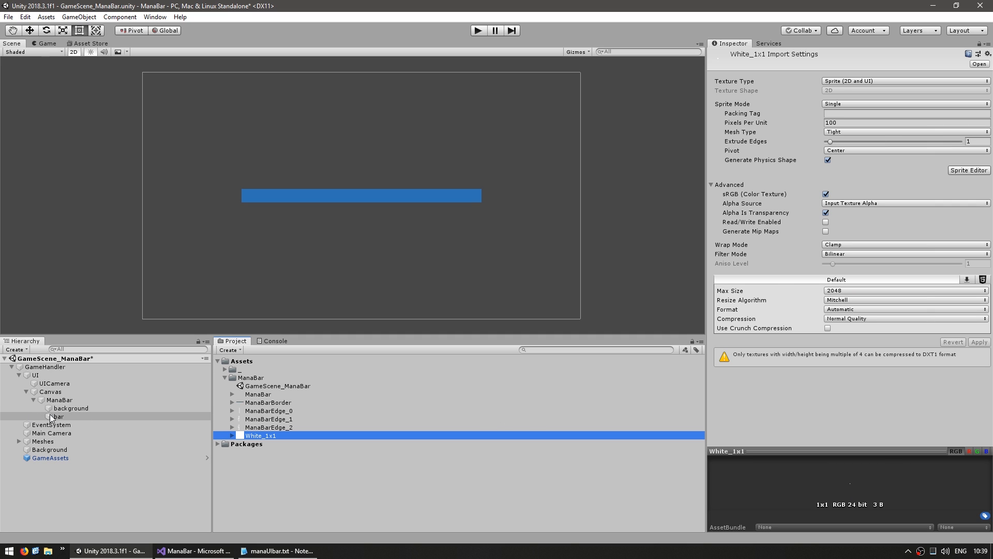
left_click(57, 416)
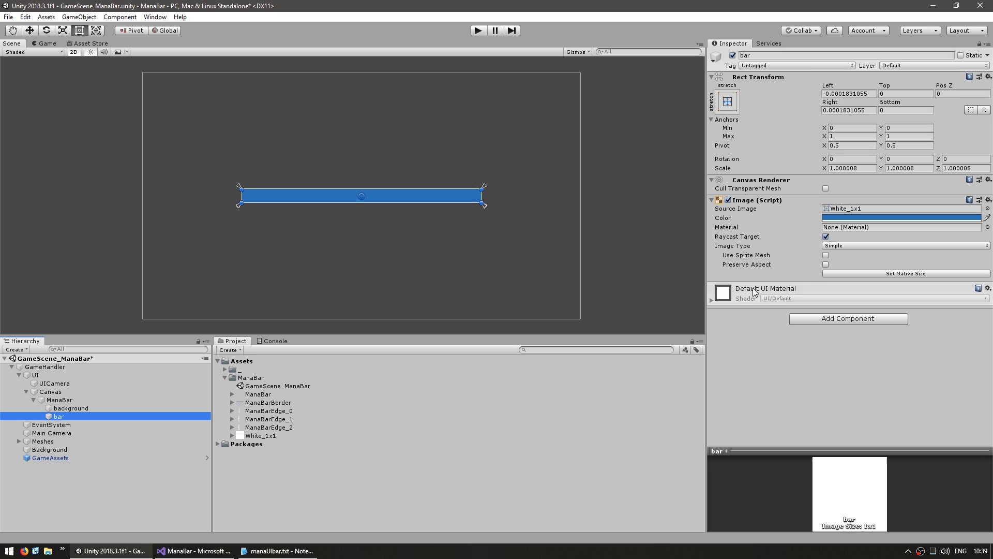
Step: Make the bar a Filled image, horizontal from the left, with fill amount about 0.837
left_click(903, 245)
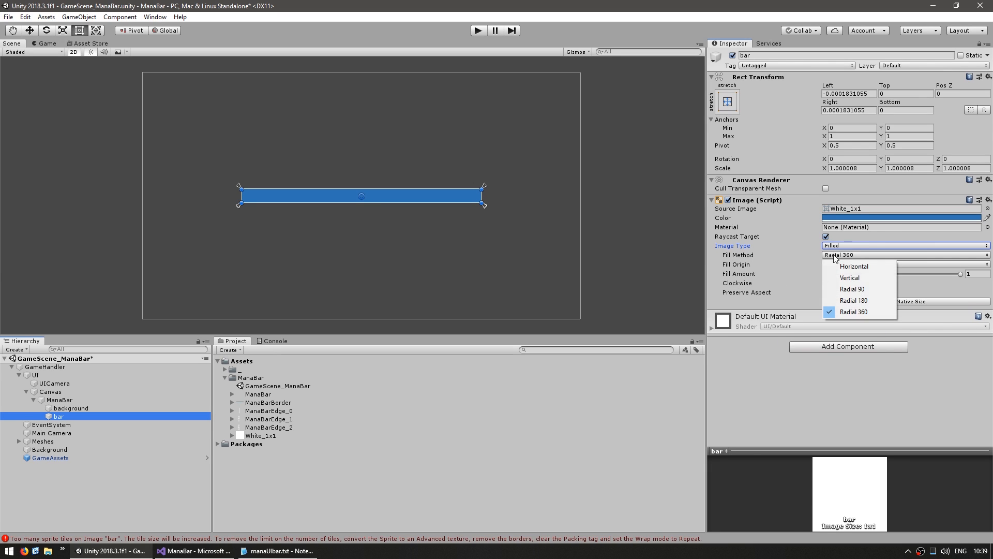
left_click(853, 265)
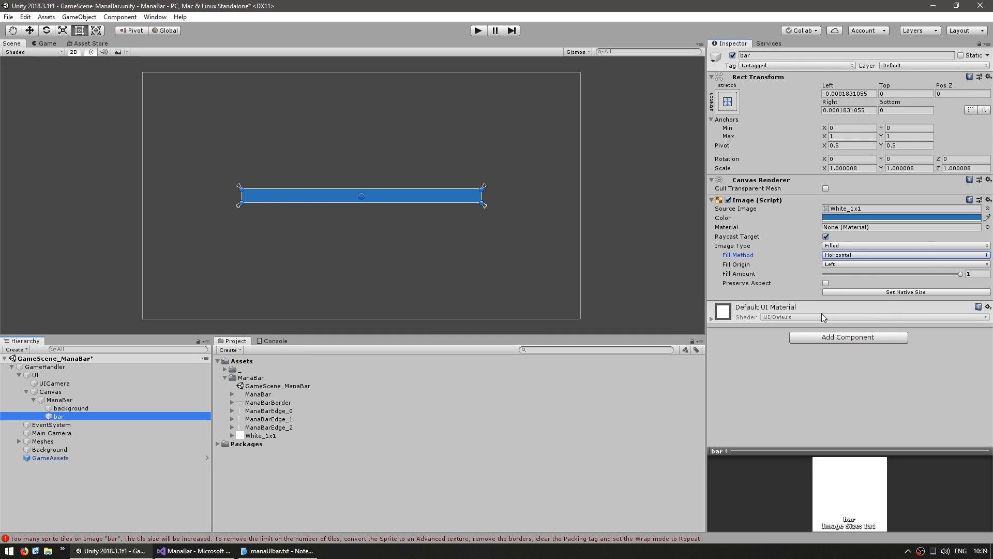
mouse_move(744, 278)
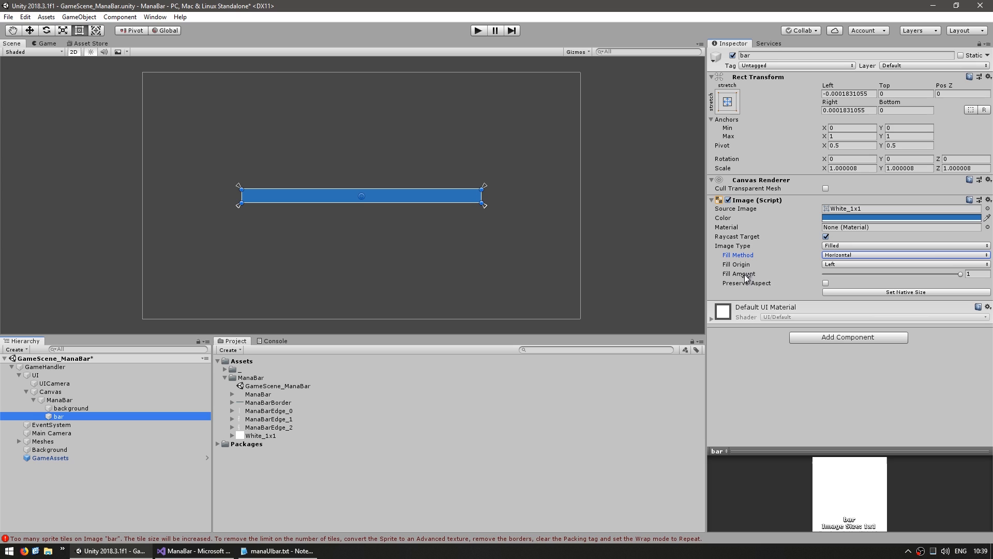
left_click(980, 273)
type("0.666")
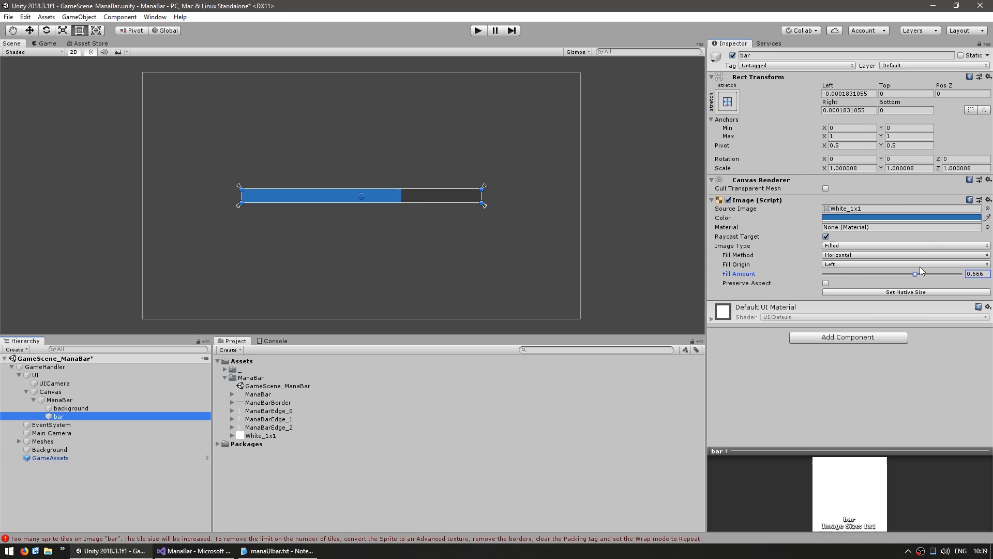
left_click_drag(914, 273, 937, 273)
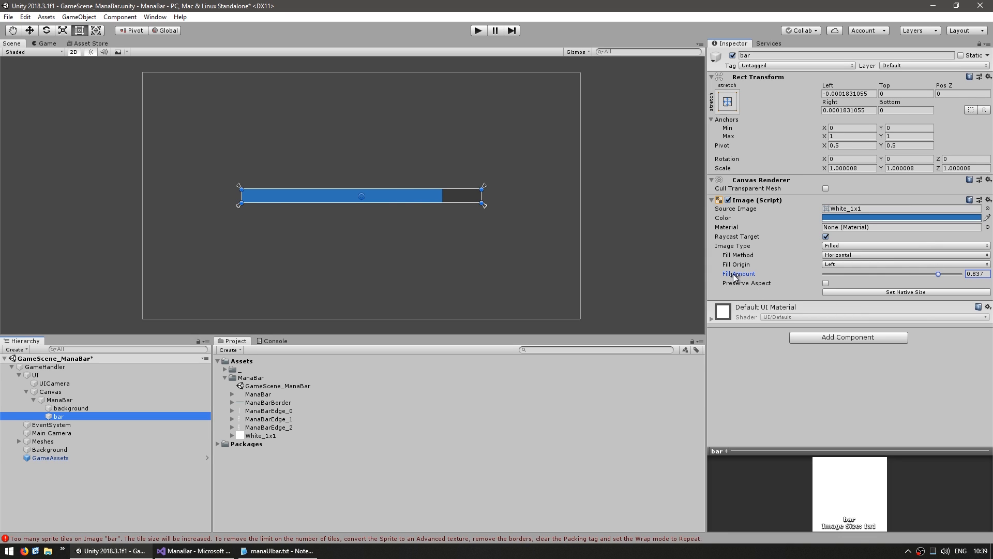
mouse_move(733, 278)
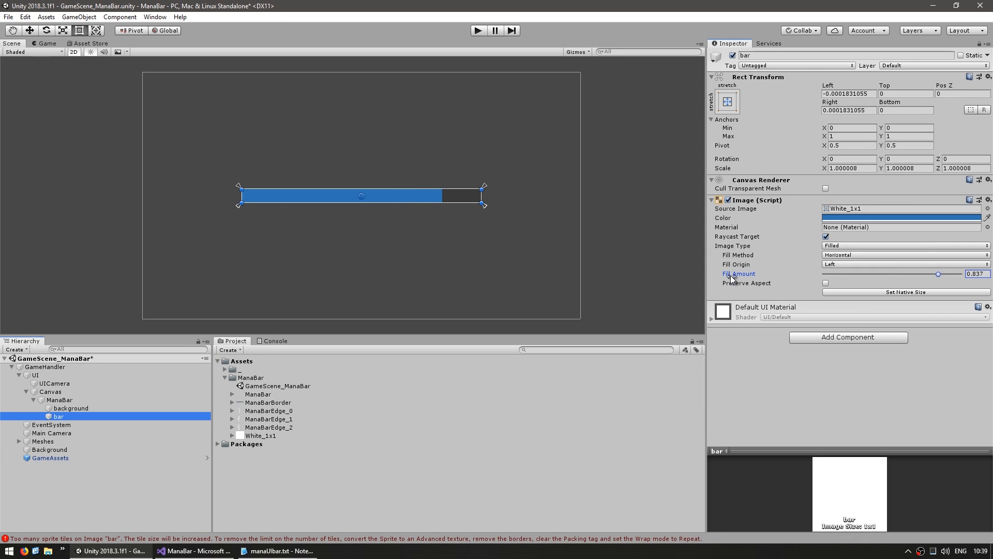
left_click(71, 408)
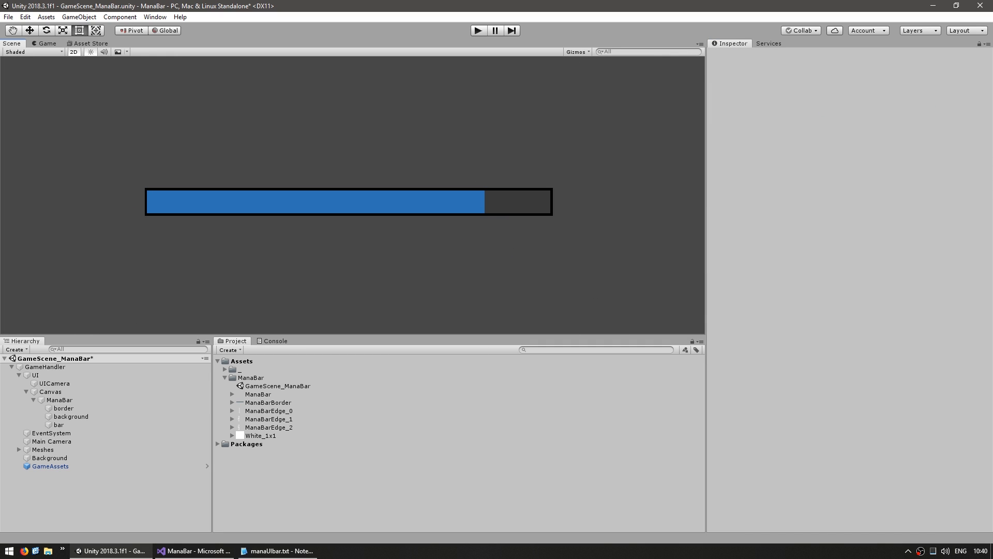
mouse_move(921, 326)
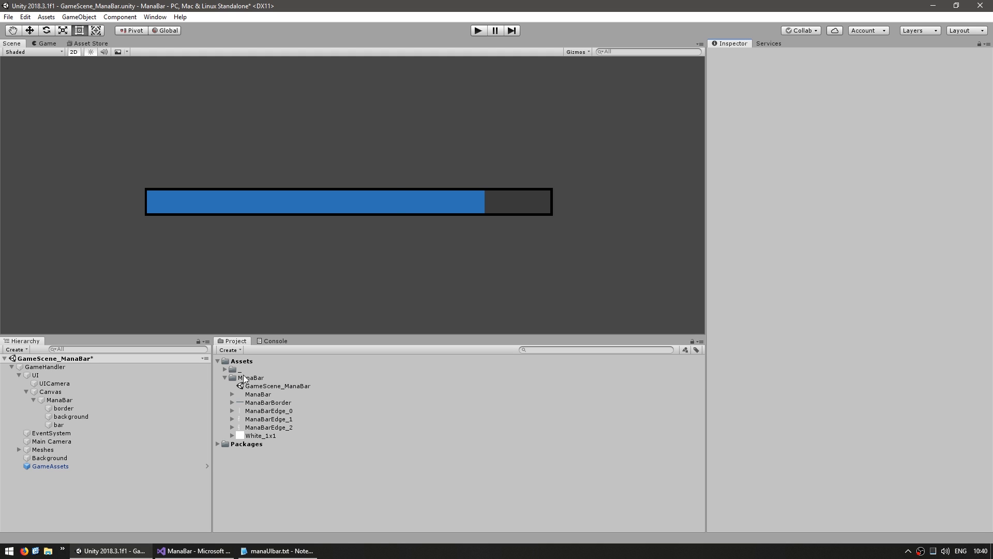
Step: Create a new C# script named ManaBar in the ManaBar assets folder
left_click(230, 350)
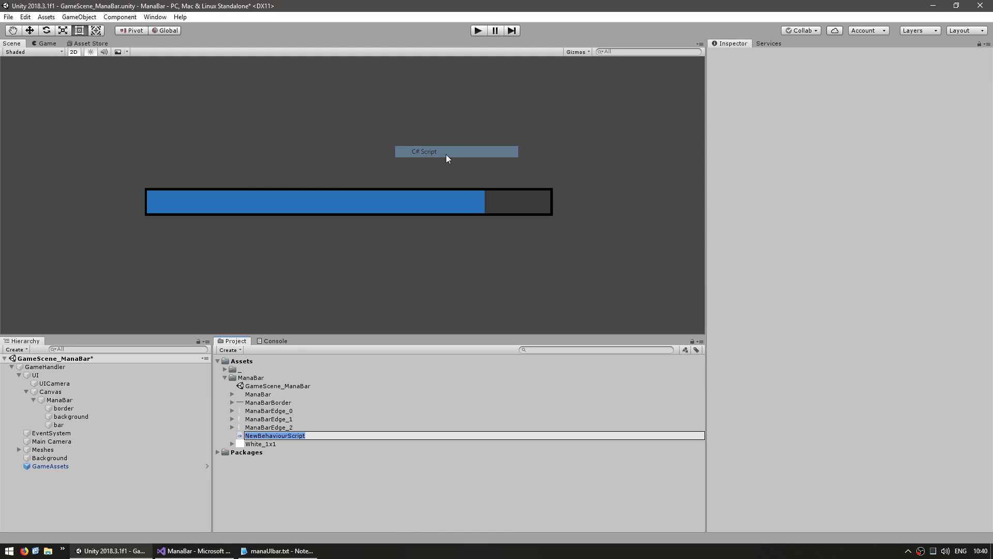
type("ManaB")
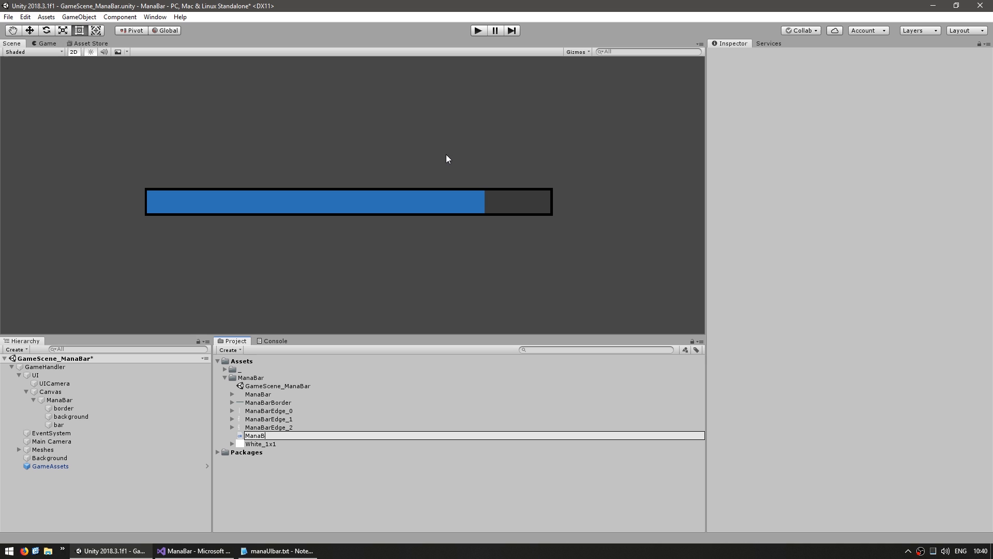
Step: Add using UnityEngine.UI and an Awake method to the ManaBar script, then save
left_click(193, 550)
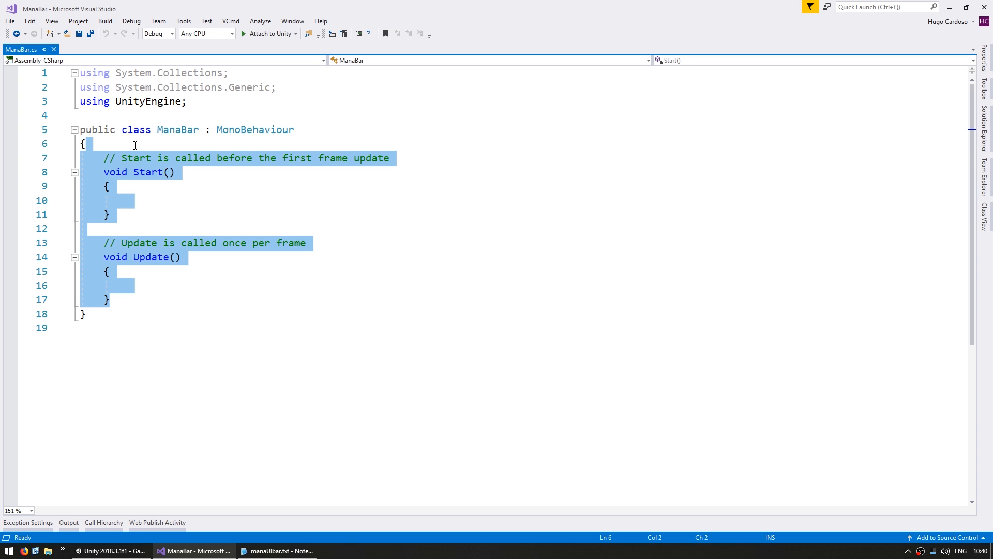
type("private void Awake() {")
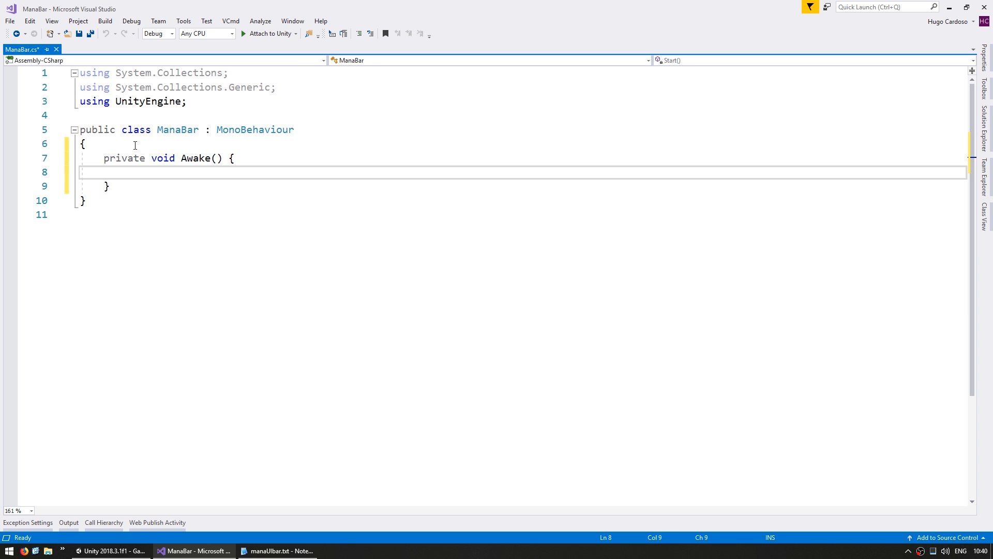
left_click(128, 173)
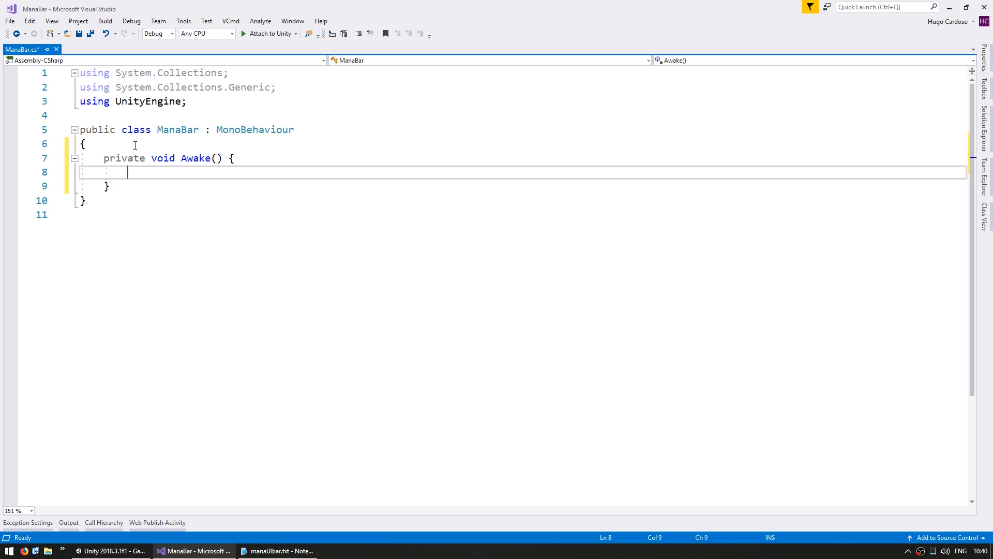
type("using UnityEngine.UI;")
type("barImage = transform.Find(\"bar\").GetComponent<Image>();")
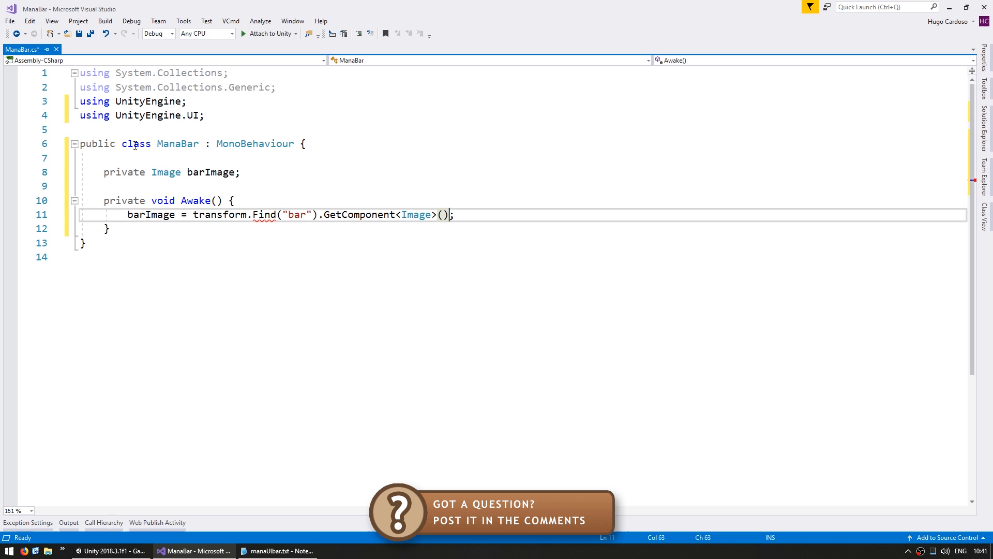
key("ctrl+s")
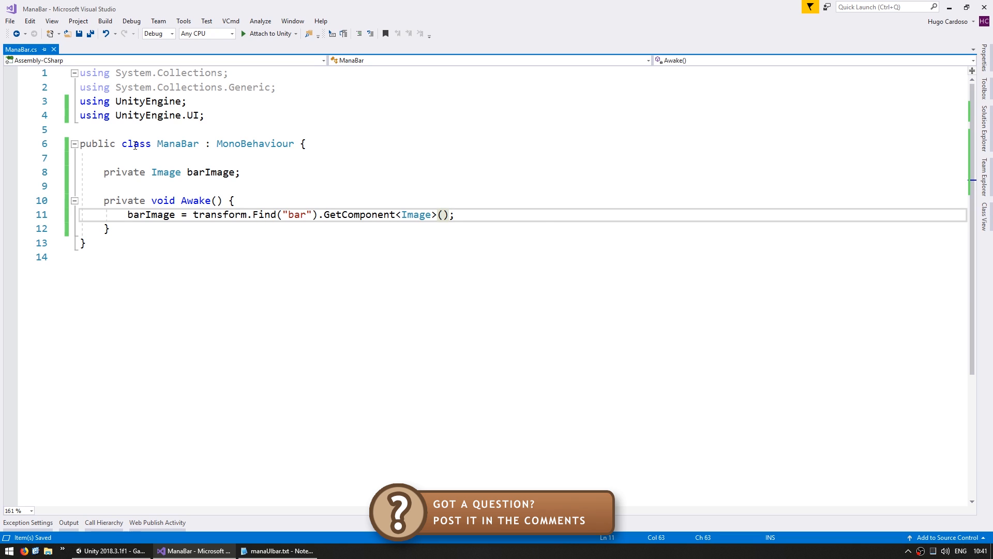
Step: Set barImage.fillAmount = .3f in Awake and switch to Unity to test
double_click(151, 215)
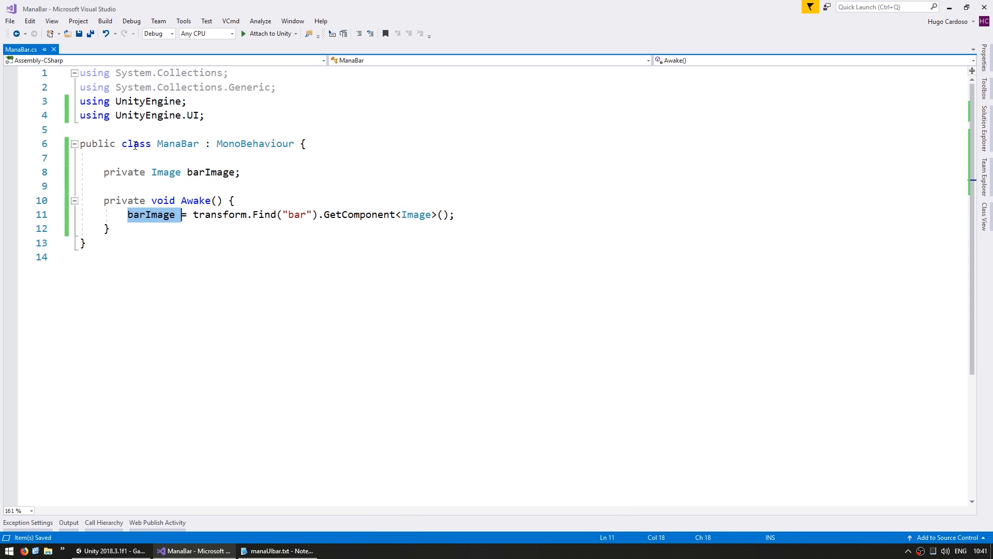
type("barImage")
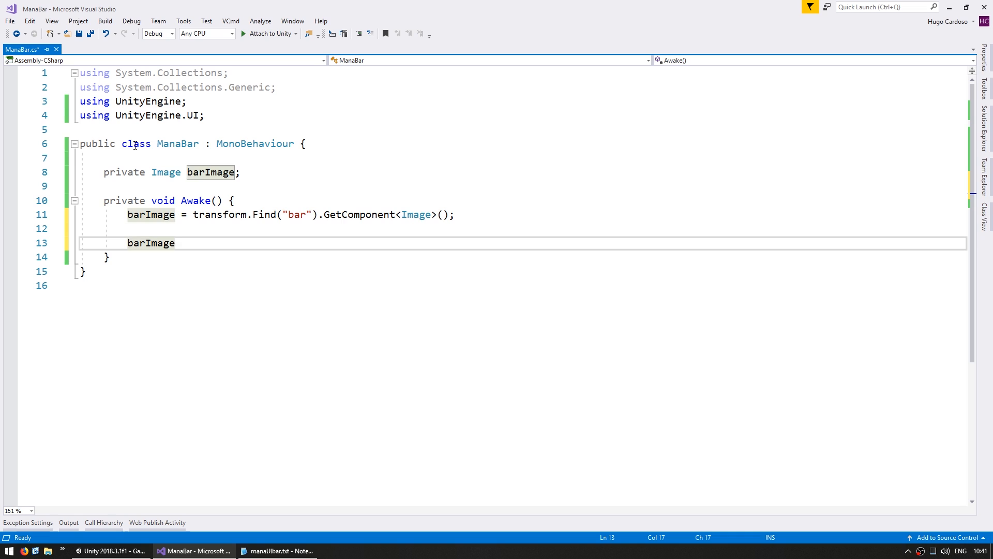
type(".fillAmount")
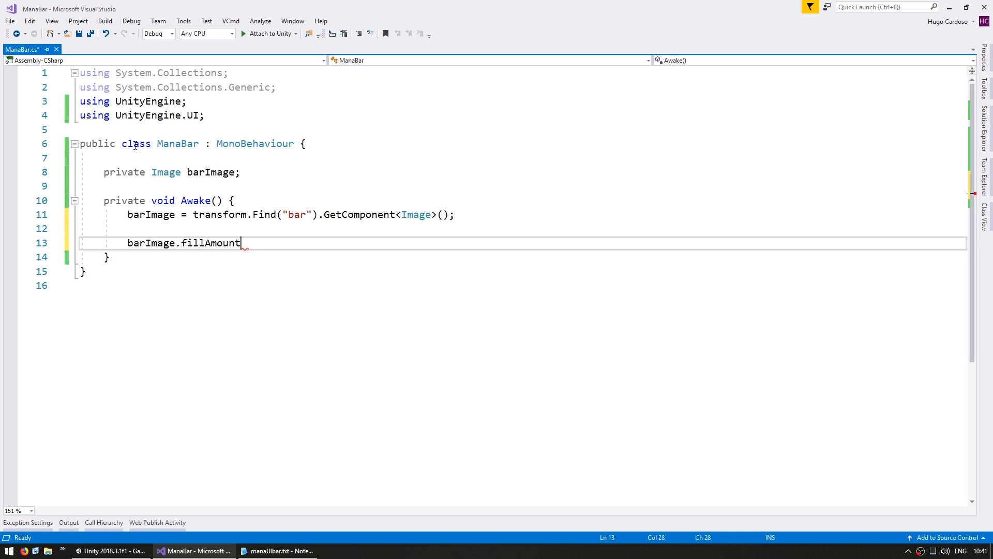
type("= .")
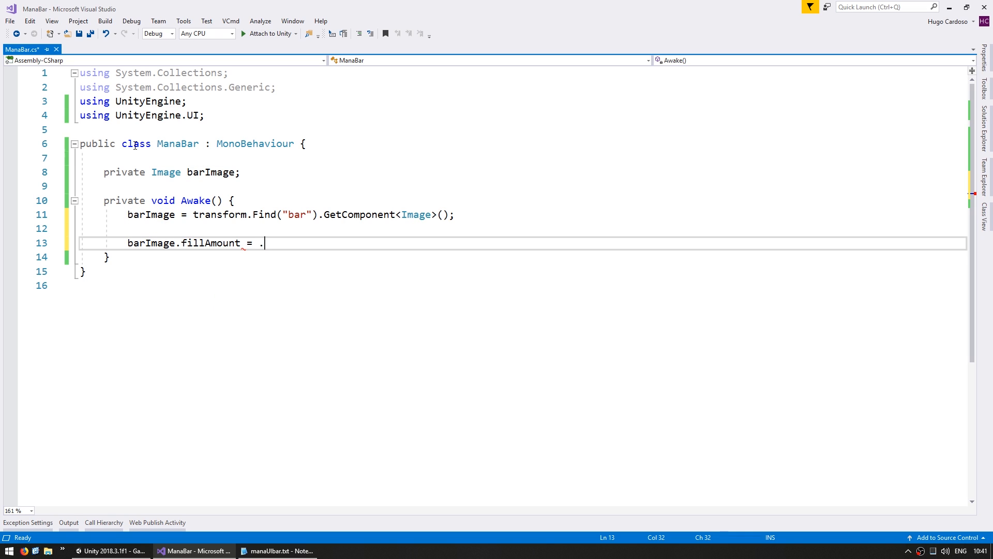
type("3f;")
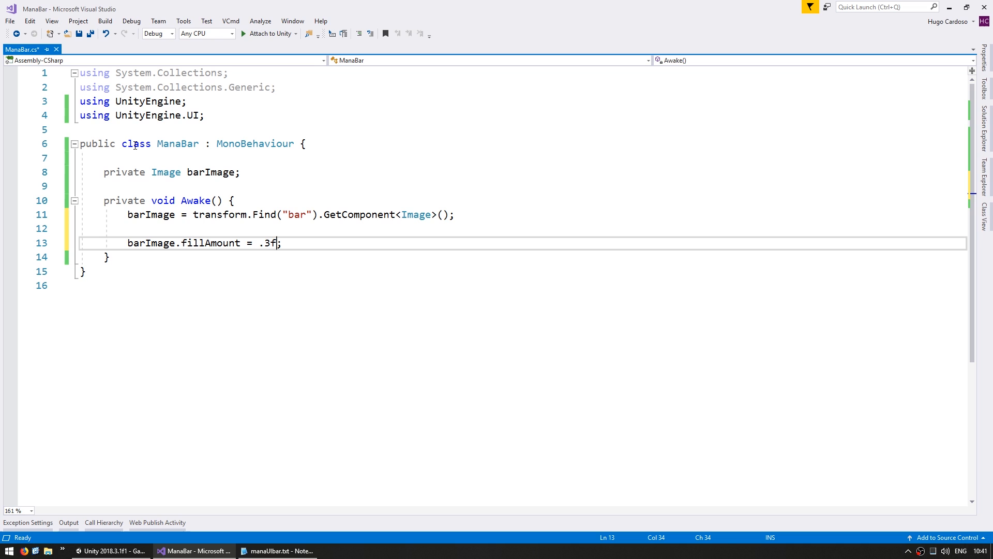
left_click(110, 549)
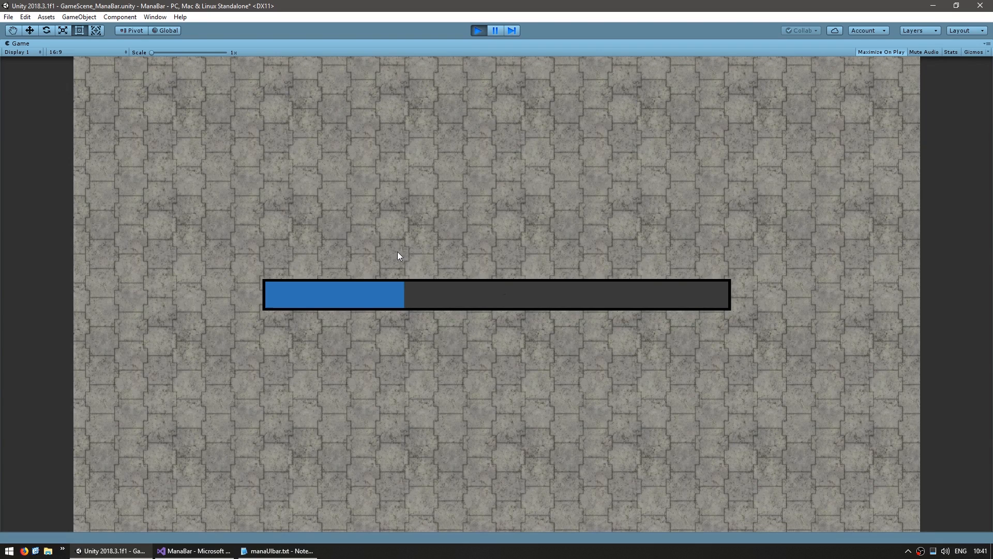
mouse_move(423, 438)
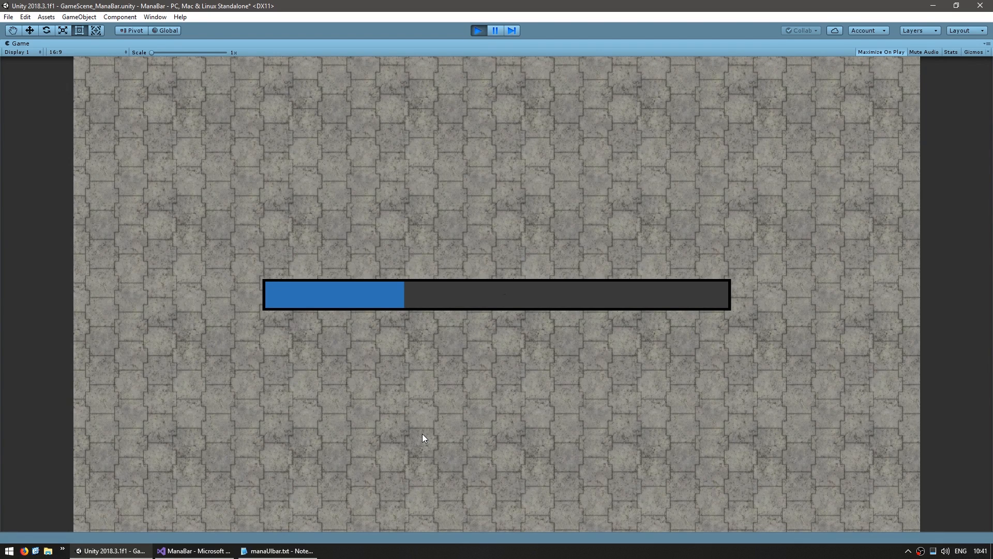
Step: Stop the playtest after seeing the bar about 30% filled
left_click(192, 550)
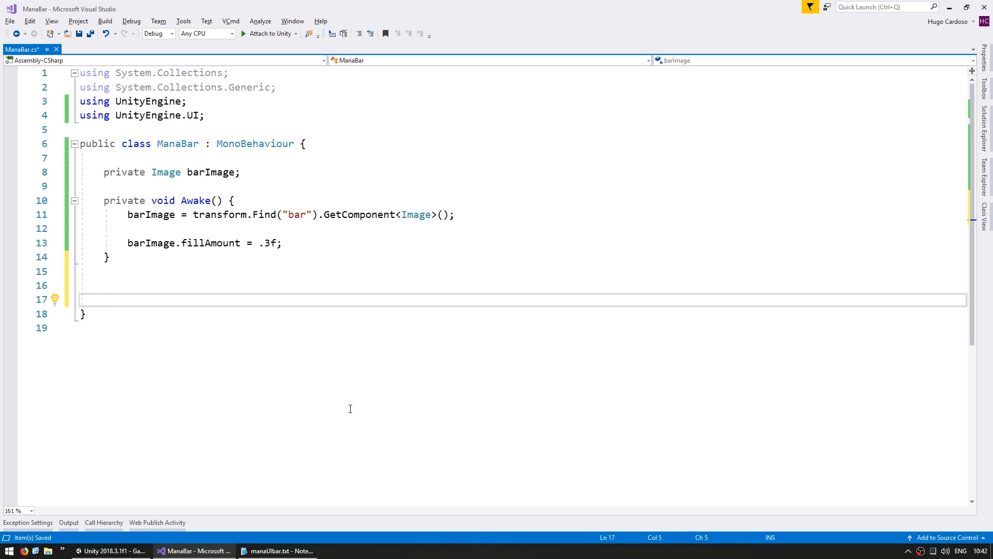
Step: Declare a public class Mana with MANA_MAX = 100, int manaAmount and float manaRegenAmount fields
type("public")
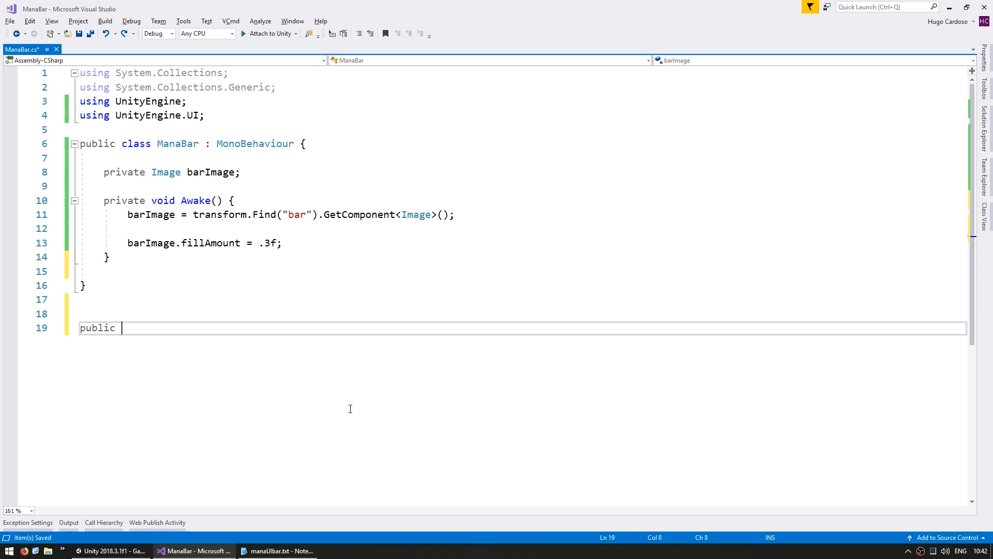
type("class Mana {")
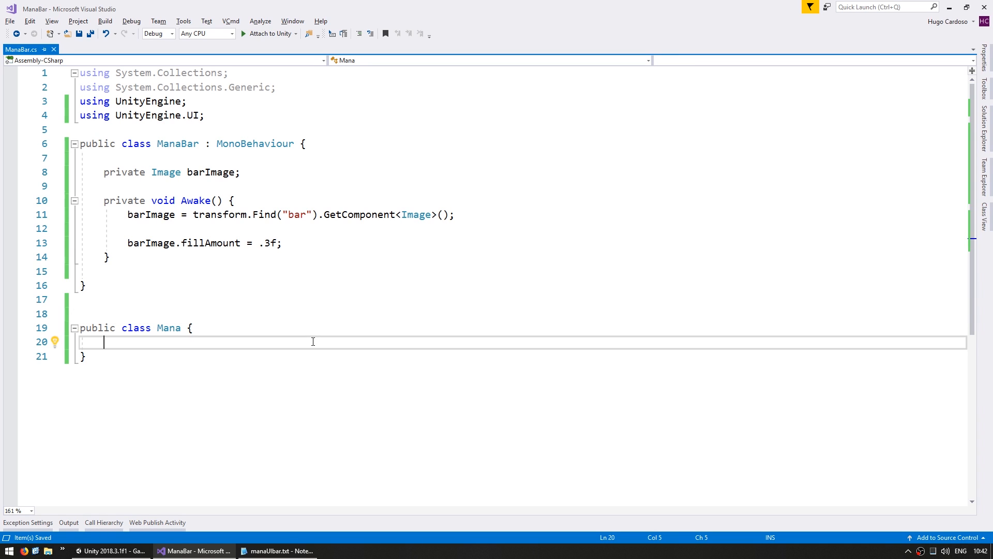
type("p")
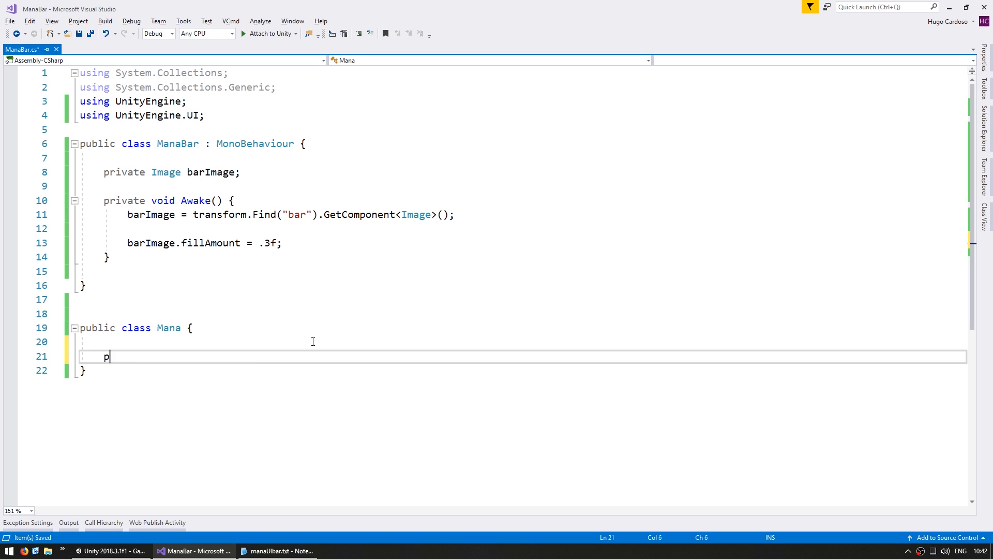
type("rivate int manaAmount;")
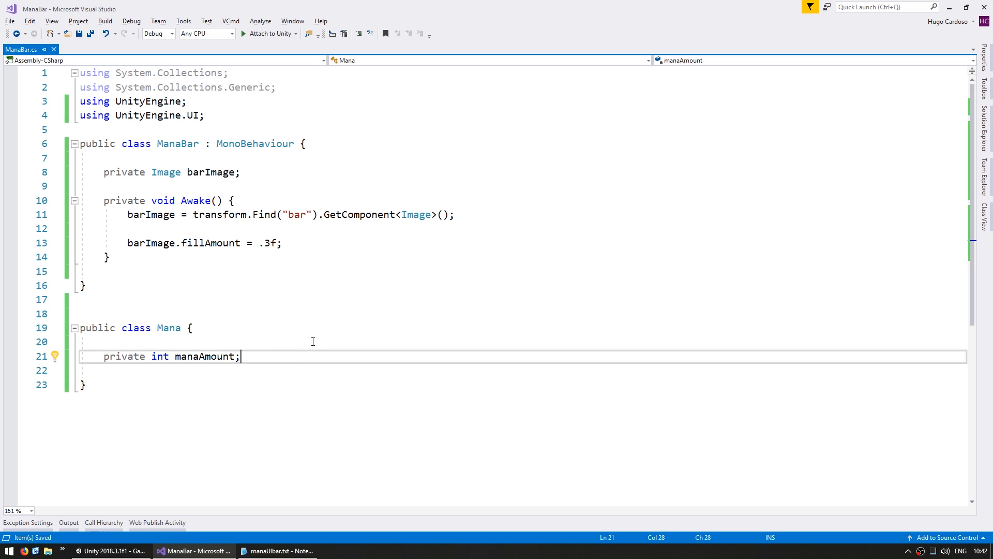
type("private float manaRegenAmount;")
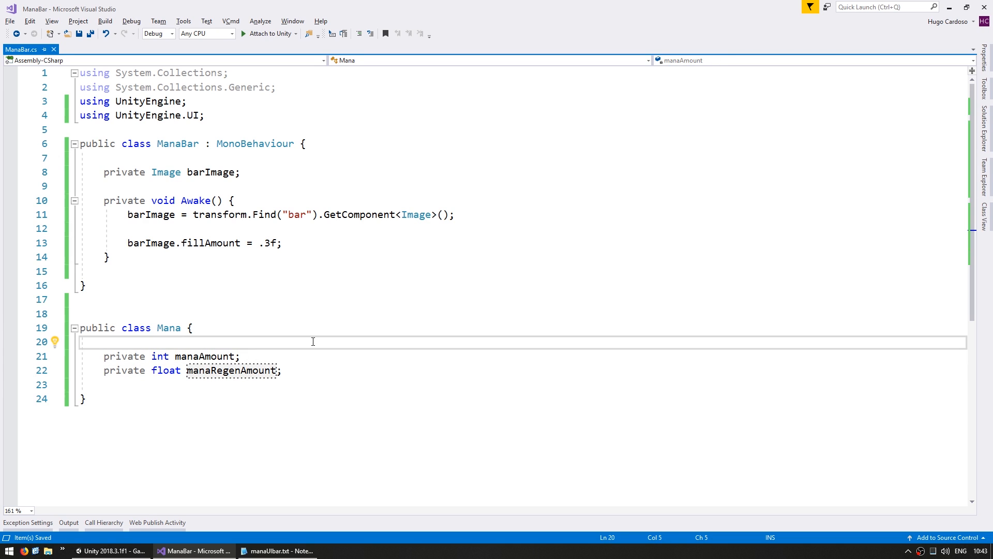
key("enter")
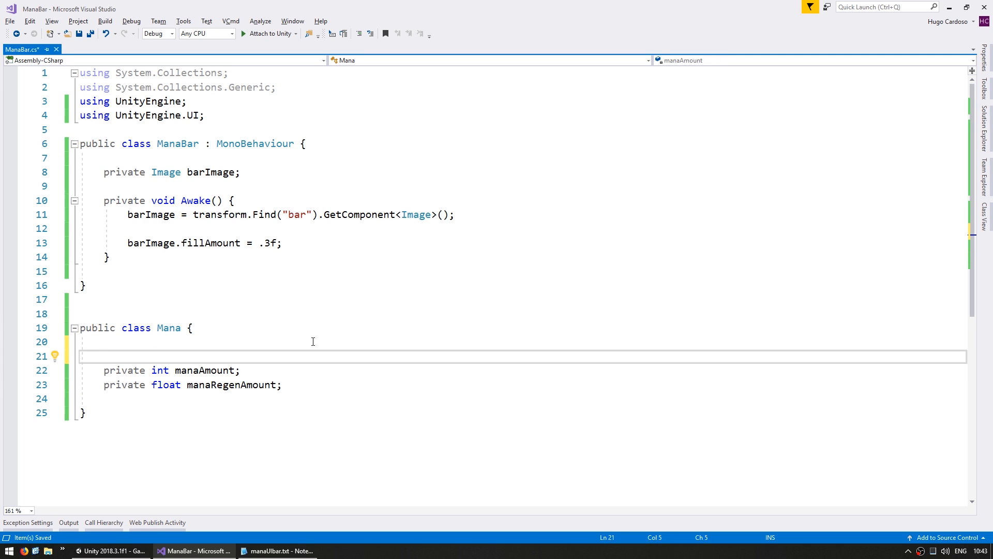
type("public const int MANA_MAX = 100;")
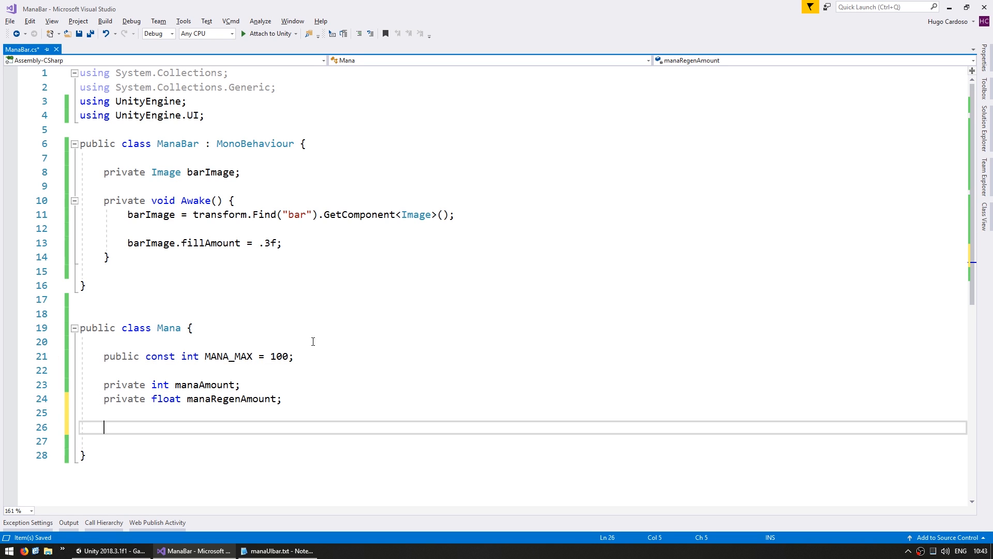
Step: Write a Mana constructor setting manaAmount to 0 and manaRegenAmount to 30f
type("public Mana() {")
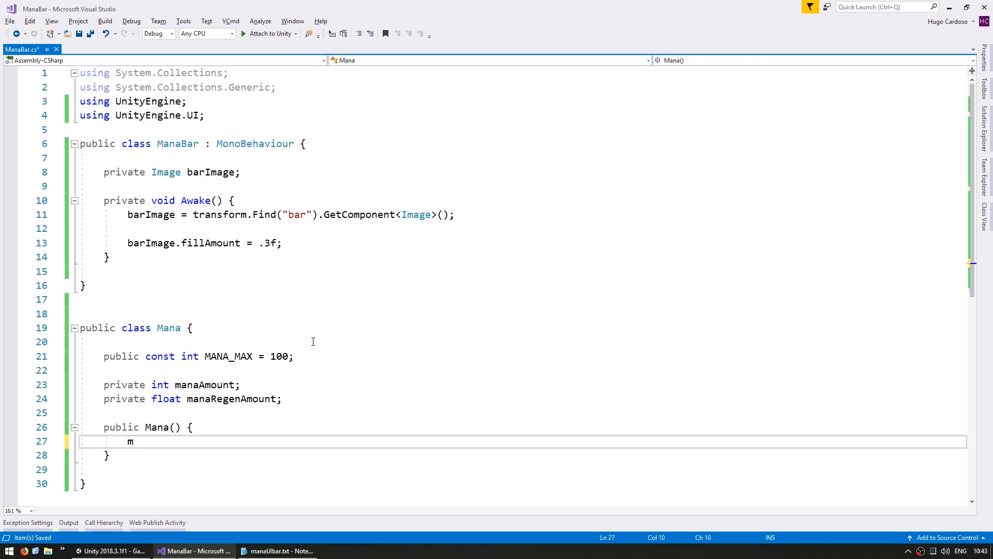
type("anaAmount = 0")
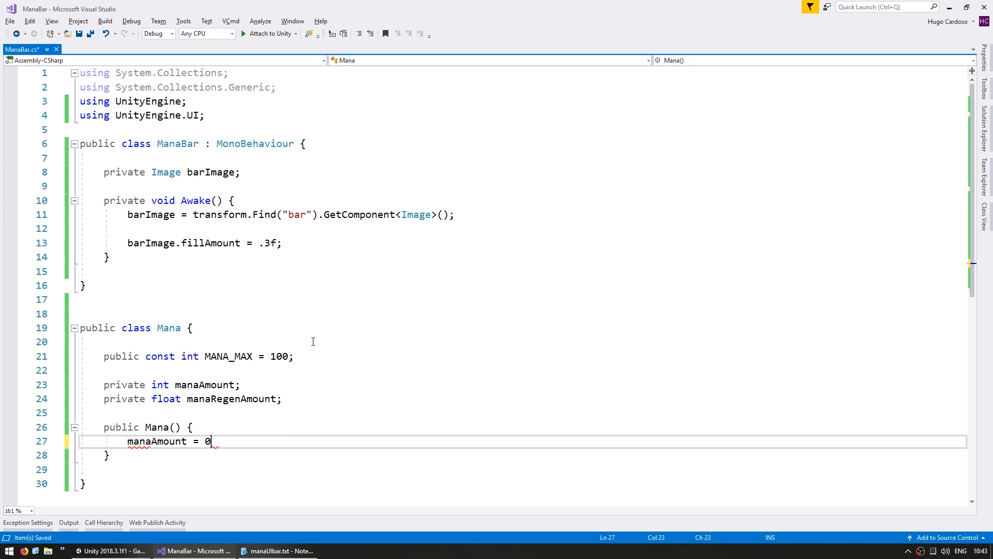
type("manaRegenAmount =")
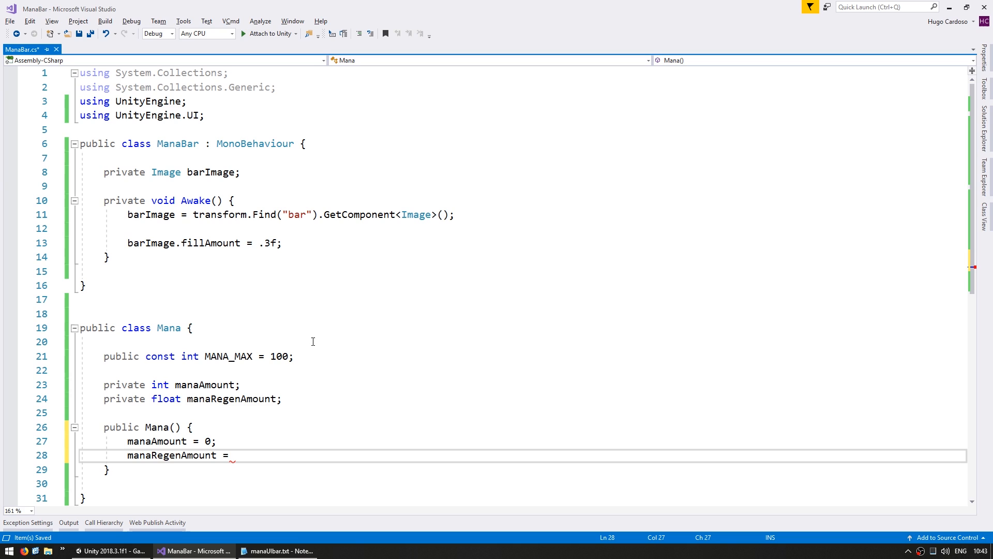
type("30f;")
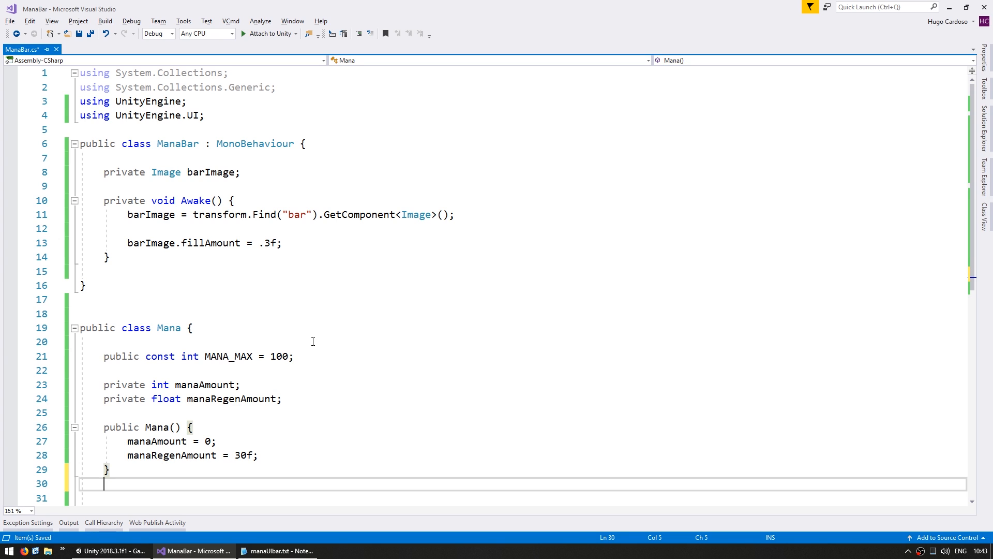
Step: Add Mana.Update() regenerating manaAmount by manaRegenAmount * Time.deltaTime
type("public void")
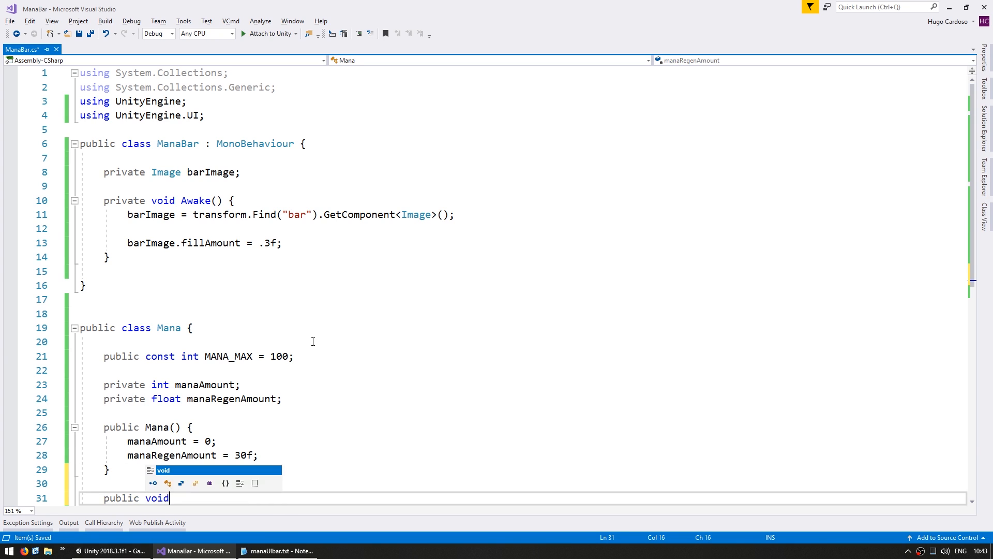
type("Update() {")
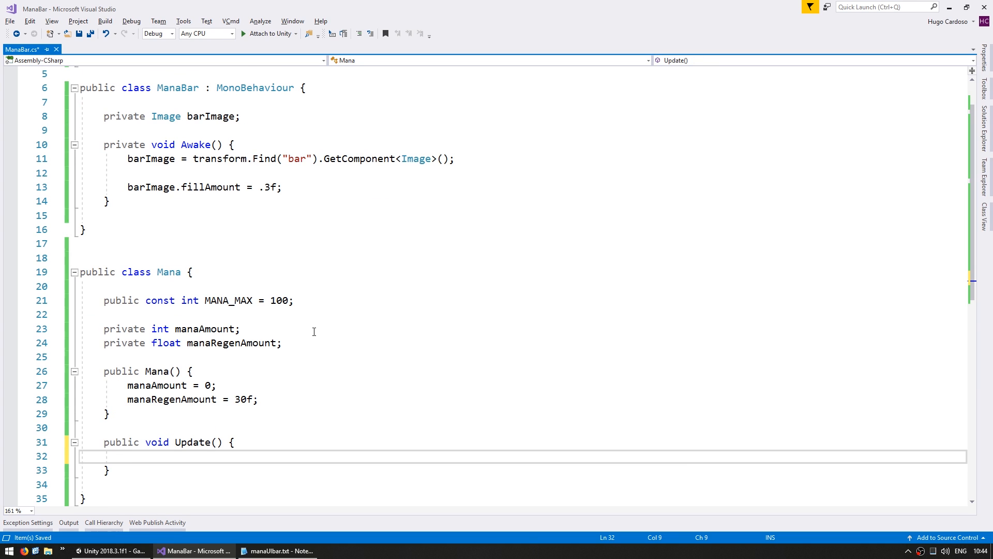
type("manaAmount")
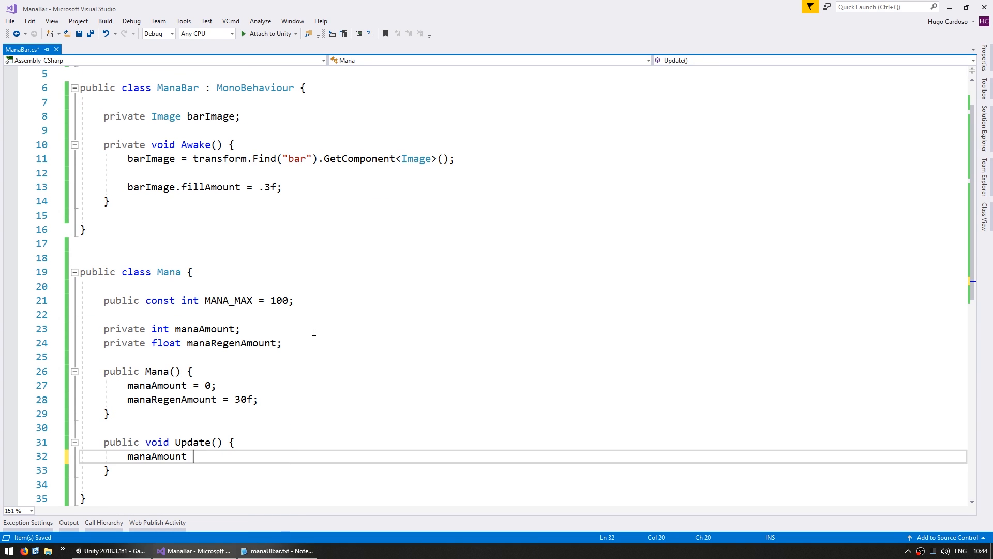
type("+=")
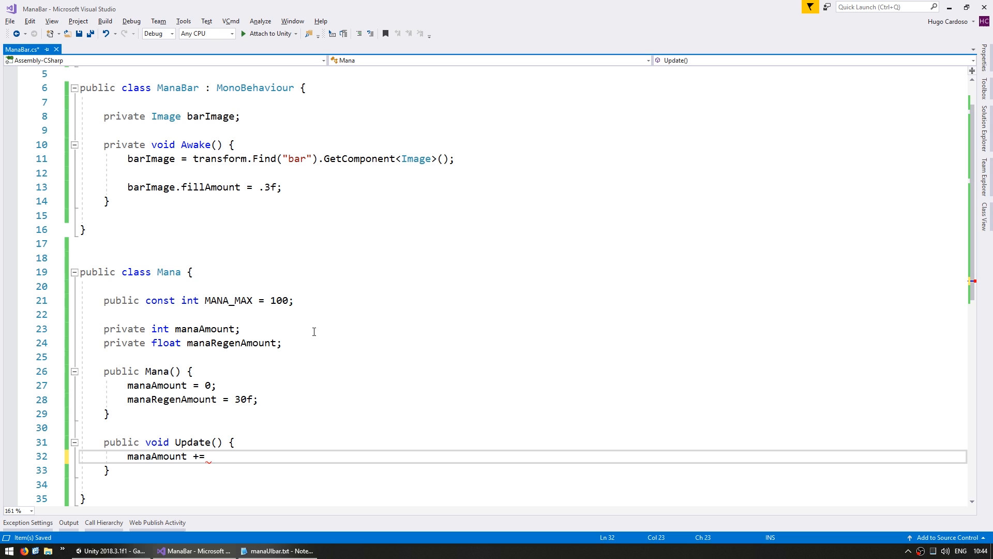
type("manaRegenAmount")
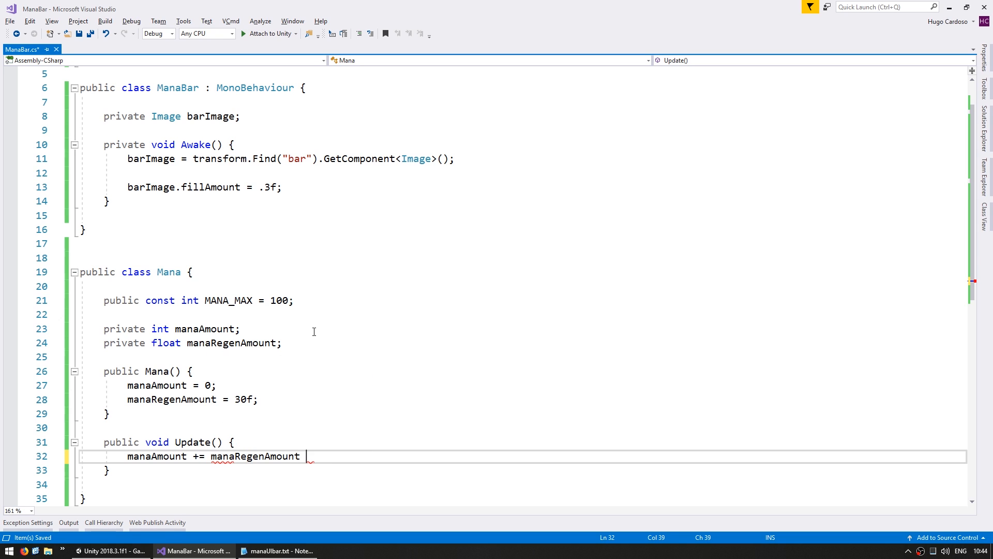
type("* Time")
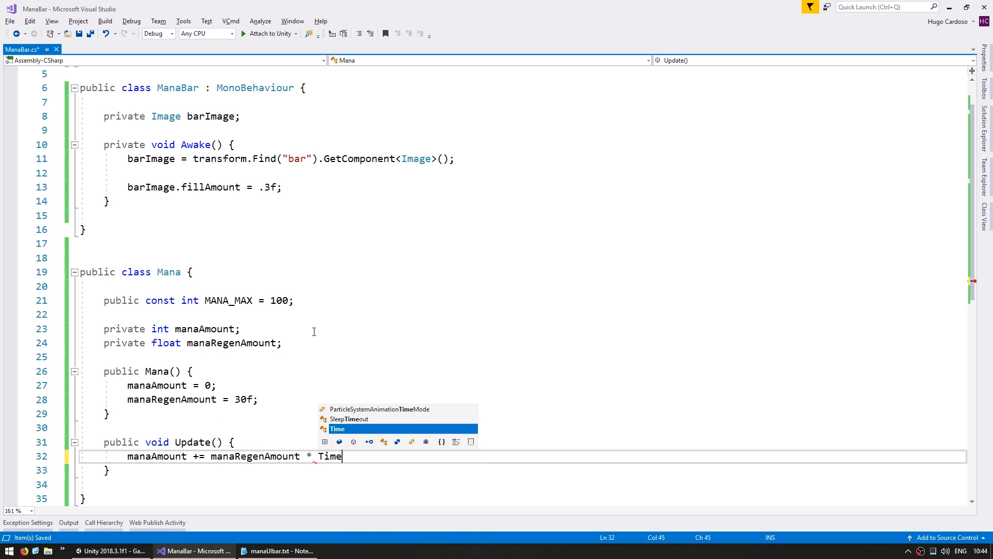
type(".deltaTime;")
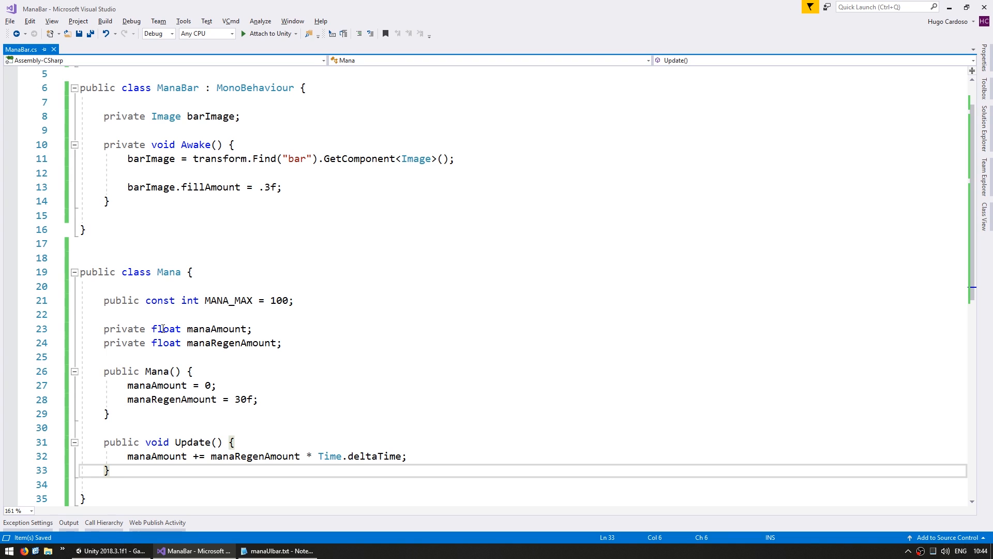
Step: Add TrySpendMana subtracting the amount only if manaAmount >= amount
type("public void TrySpendMana(int amount) {")
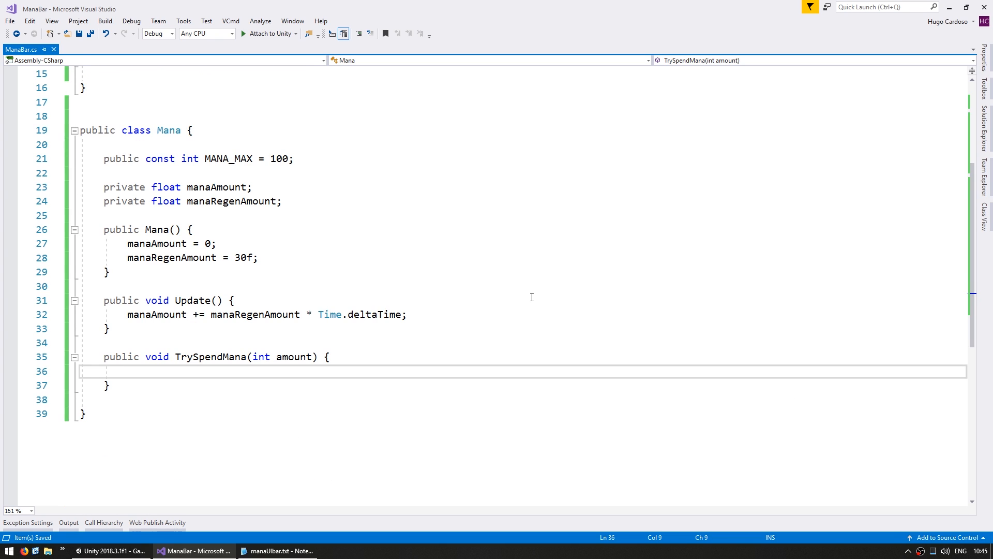
type("if (manaA")
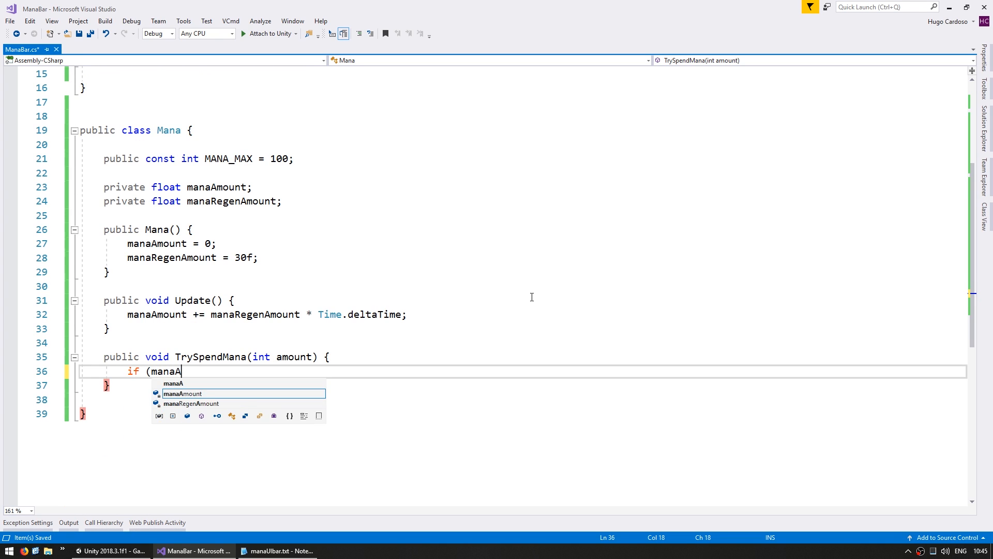
type("Amount >= amount) {")
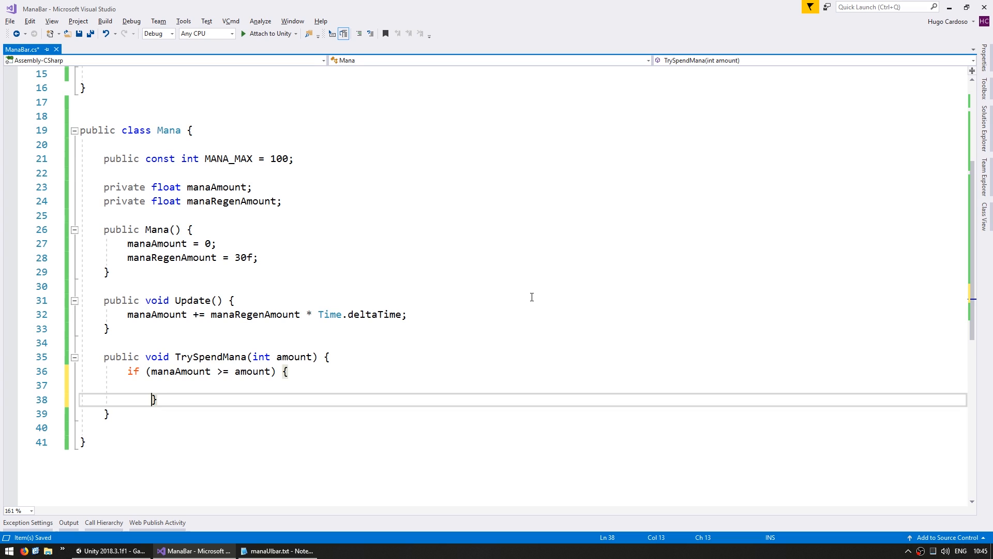
type("manaAmount -= amount;")
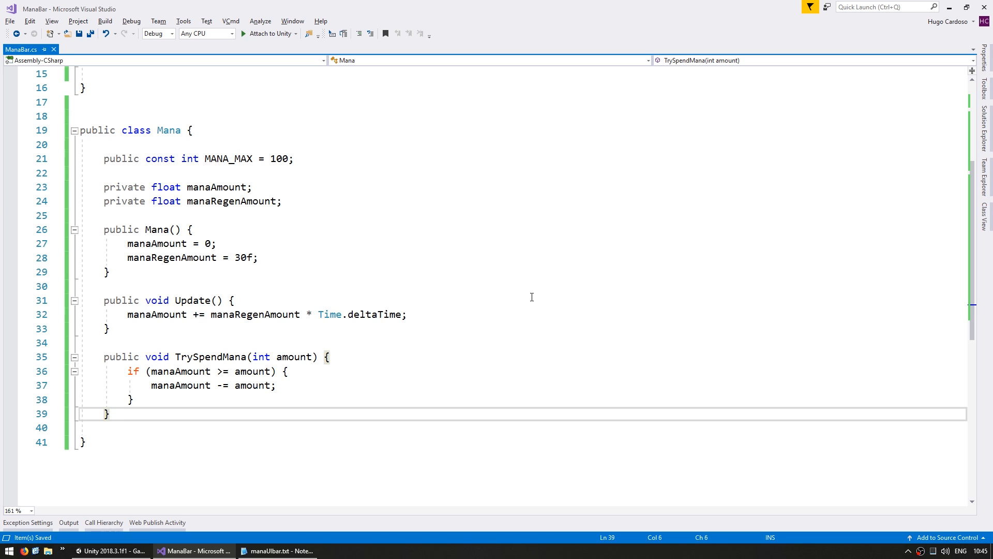
Step: Add GetManaNormalized() returning manaAmount divided by MANA_MAX
type("public float GetManaNormalized")
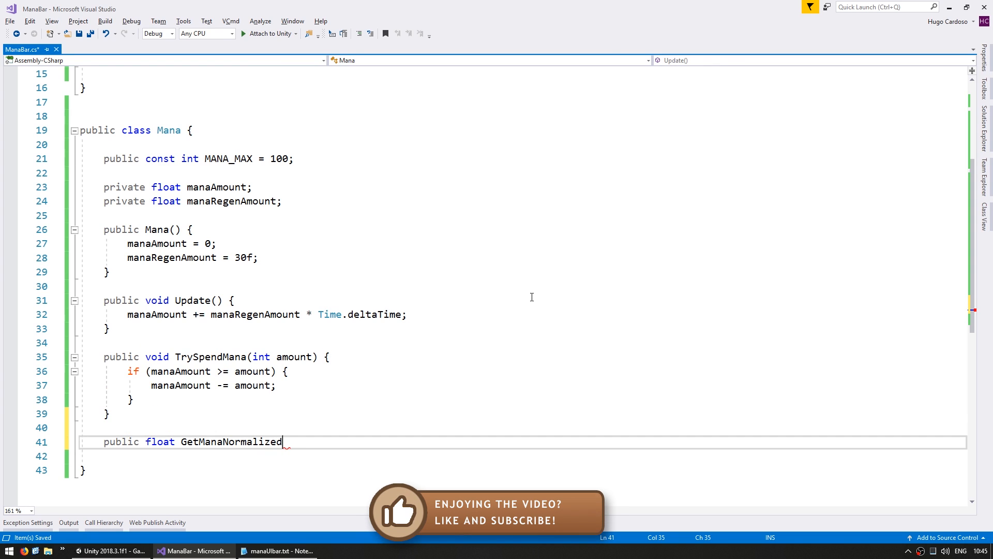
type("() {")
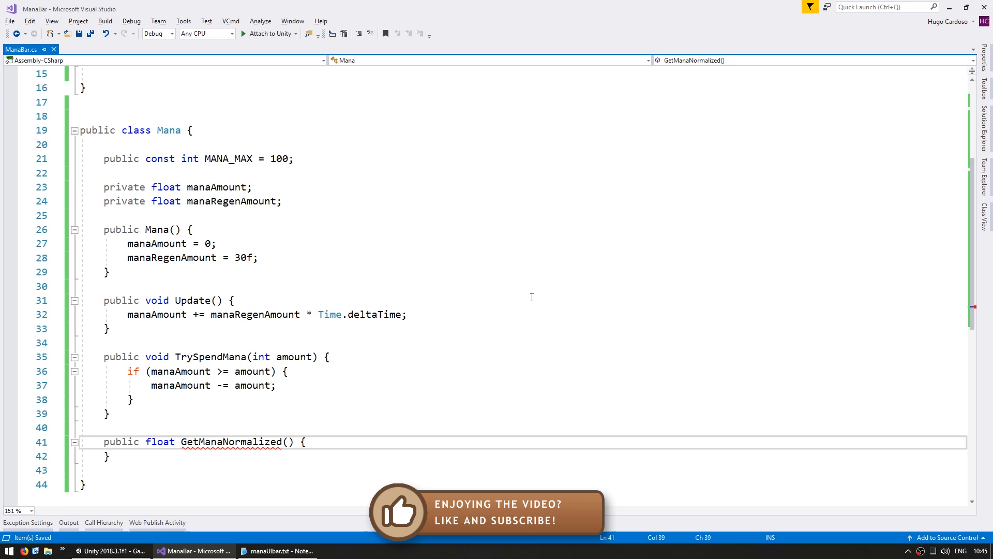
type("return manaAmount / MANA_MAX;")
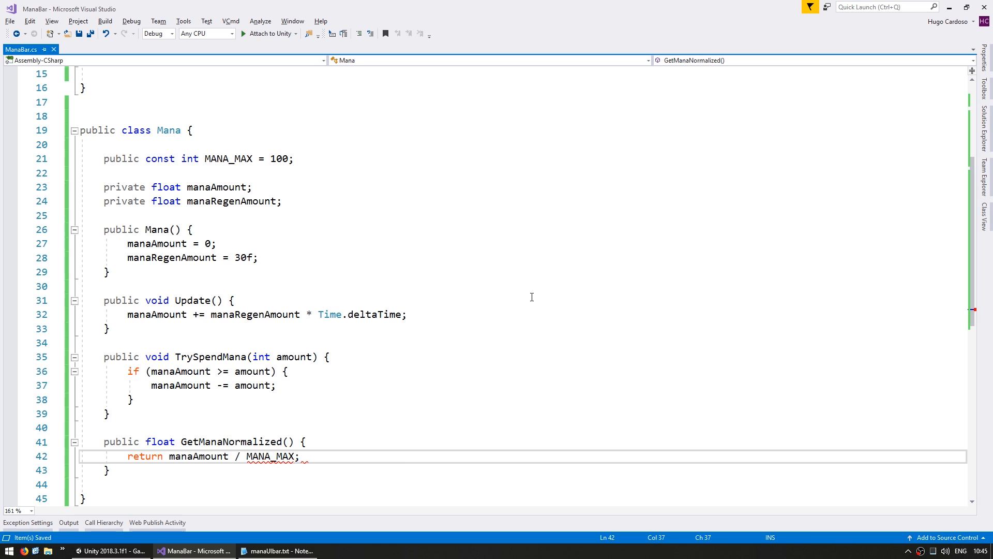
left_click(270, 456)
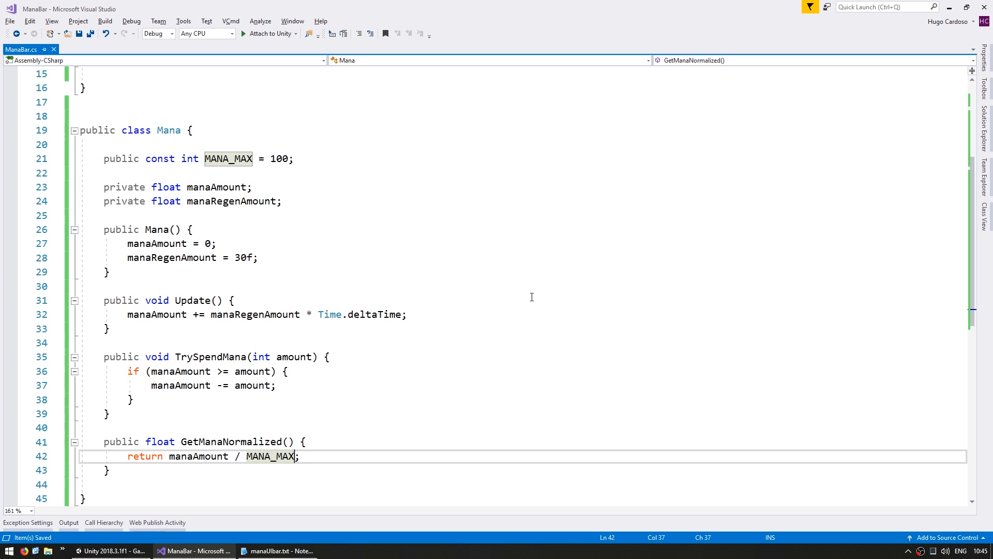
mouse_move(582, 281)
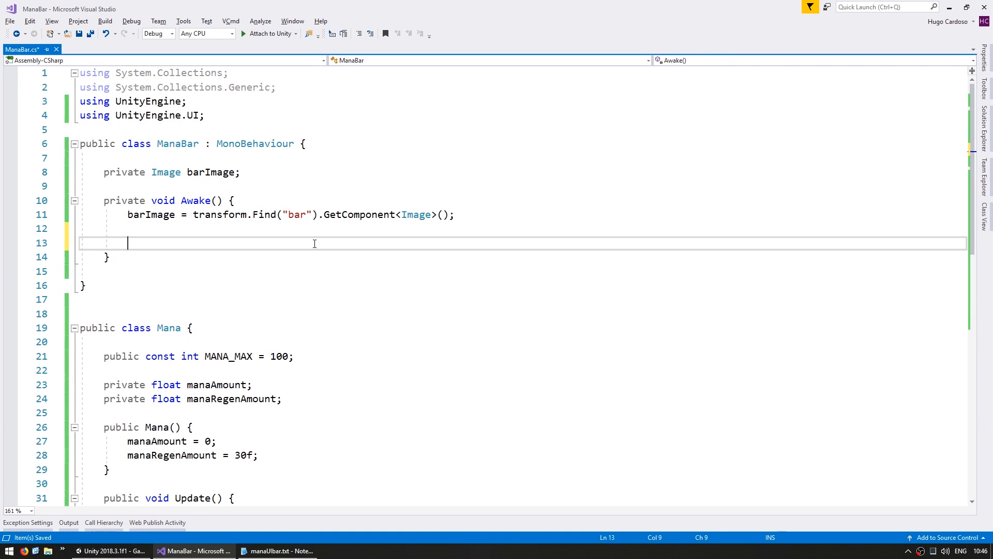
Step: Give ManaBar a private Mana field and an Update method calling mana.Update()
type("private Mana mana;")
type("mana = new Mana();")
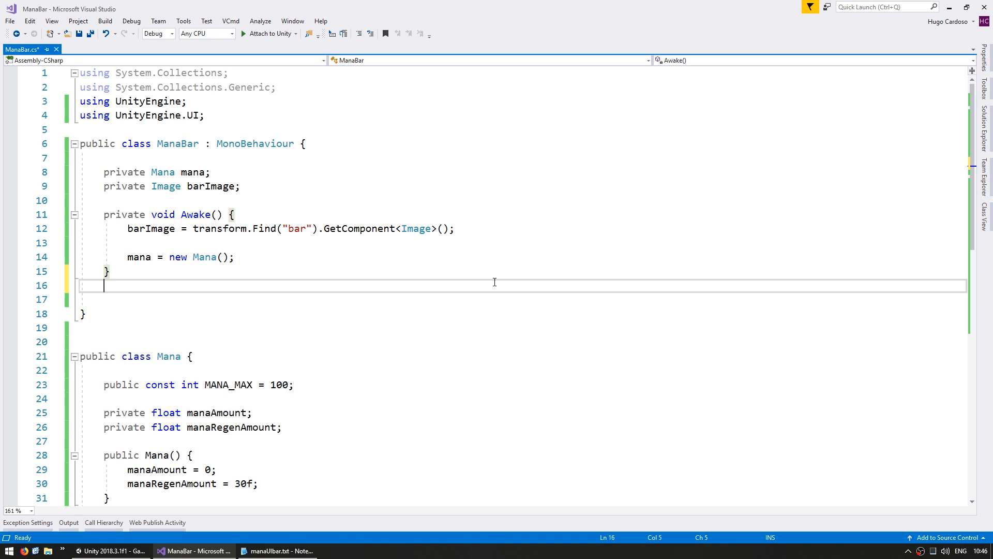
type("private void Update() {")
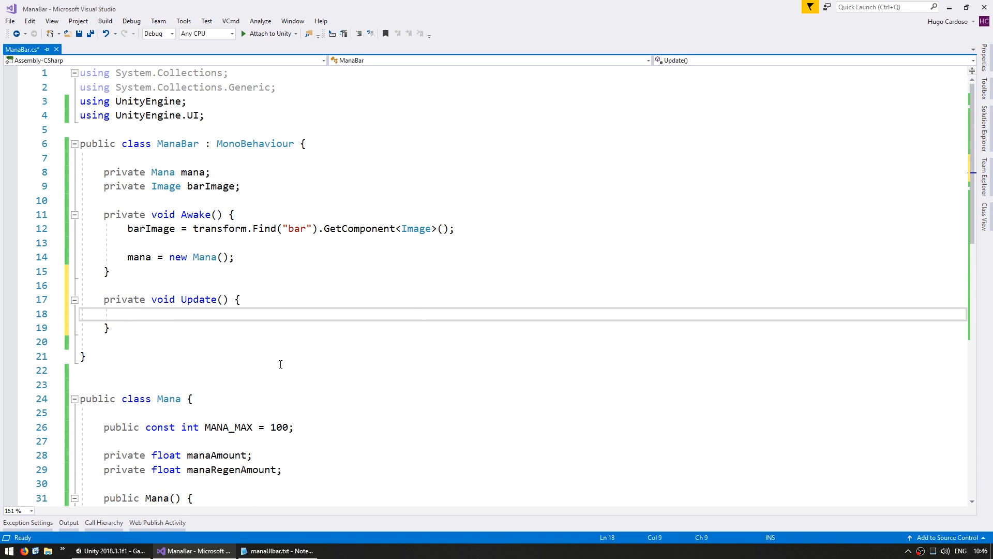
left_click(129, 314)
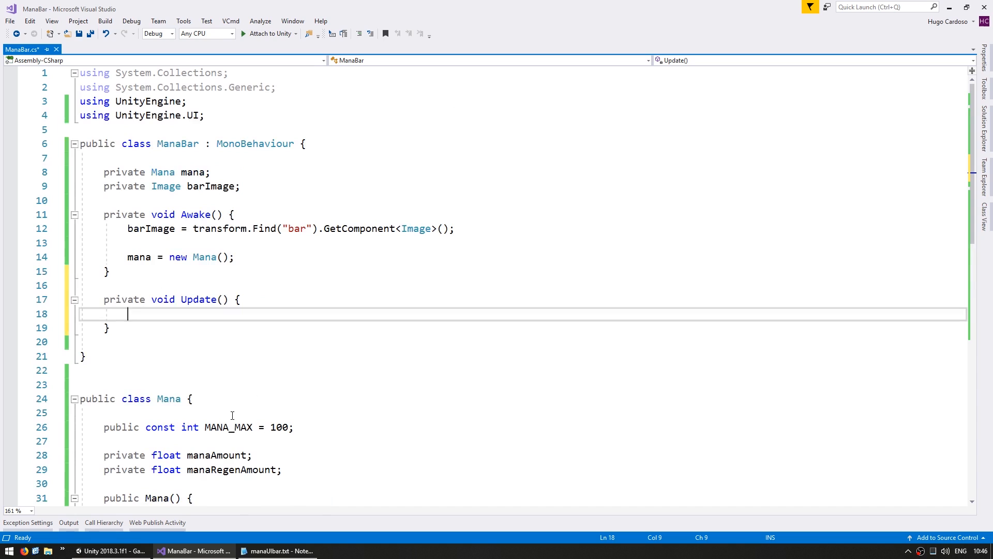
type("mana.Update();")
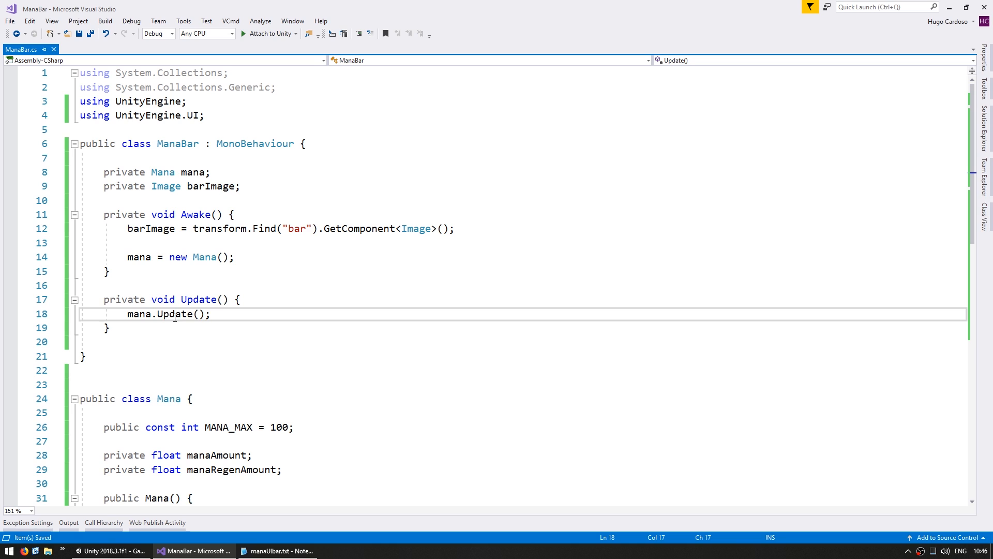
Step: Set barImage.fillAmount = mana.GetManaNormalized() each frame
key("enter")
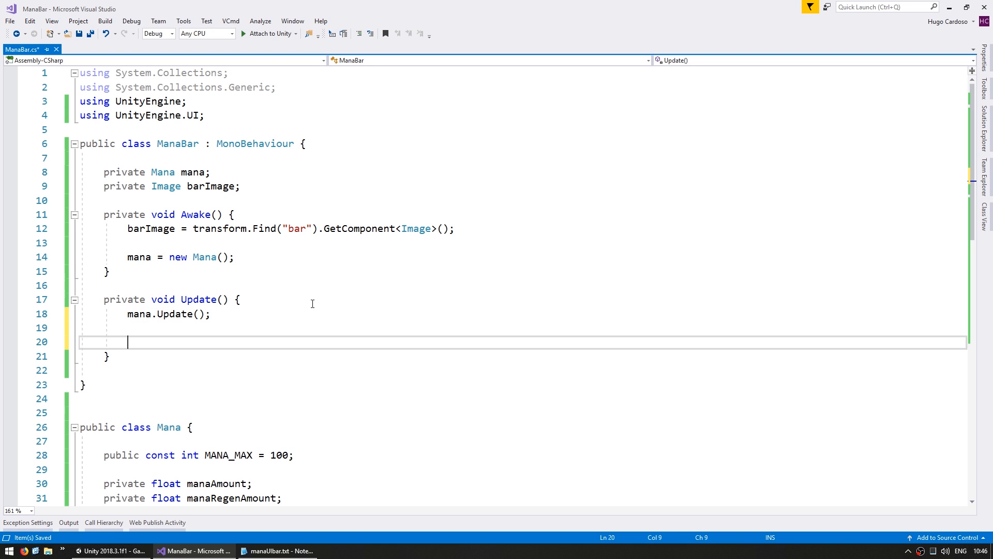
type("barImage.fillAmount")
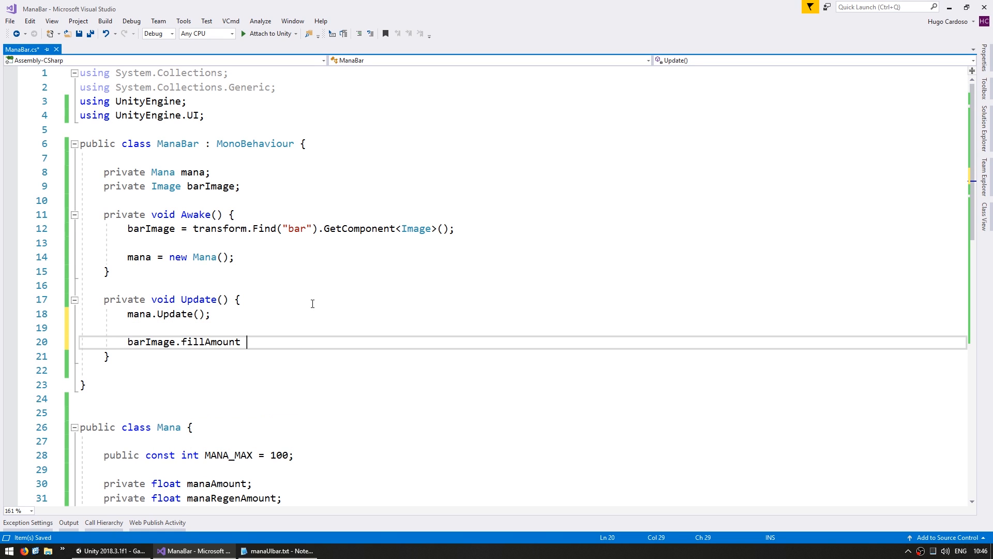
type("= mana.Get")
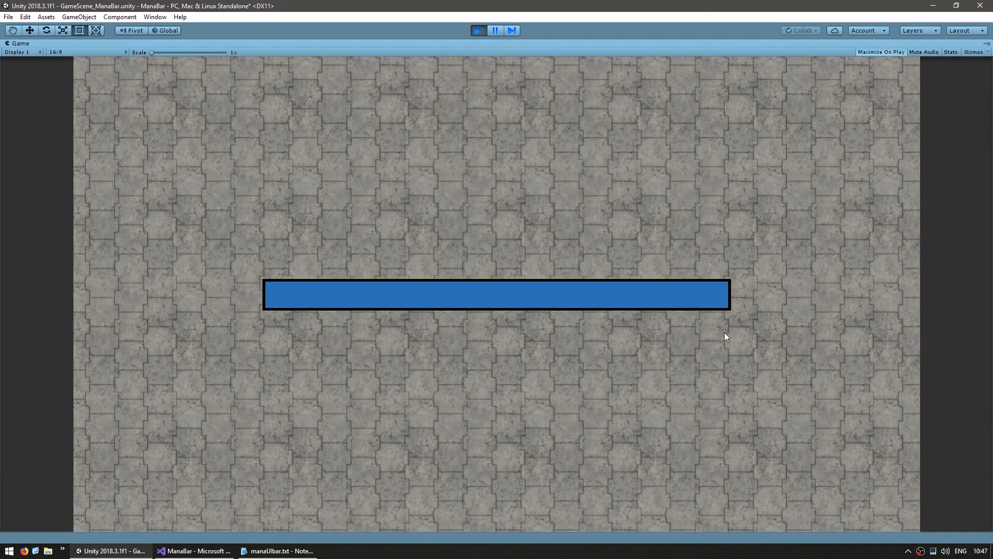
mouse_move(548, 118)
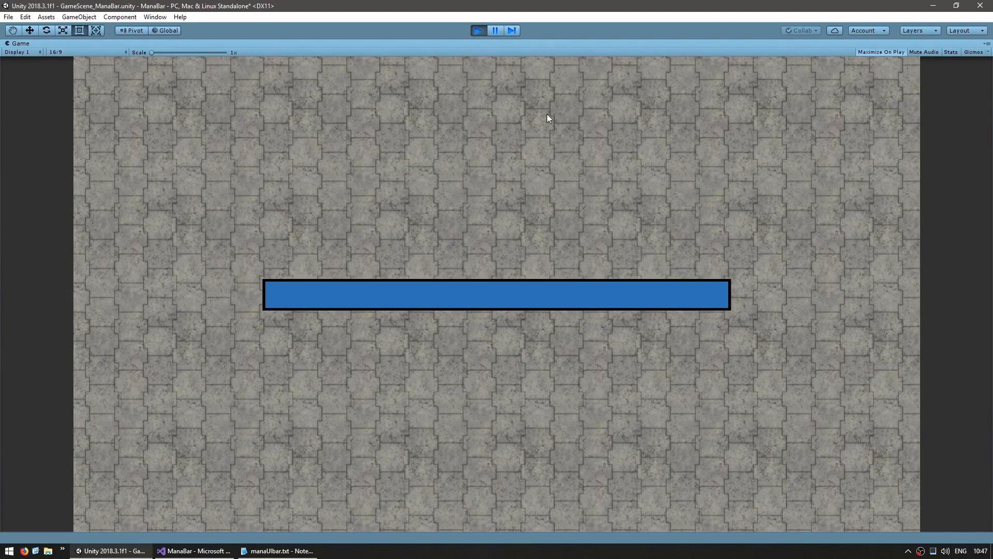
Step: Stop the Unity playtest and return to the ManaBar script in Visual Studio
left_click(12, 44)
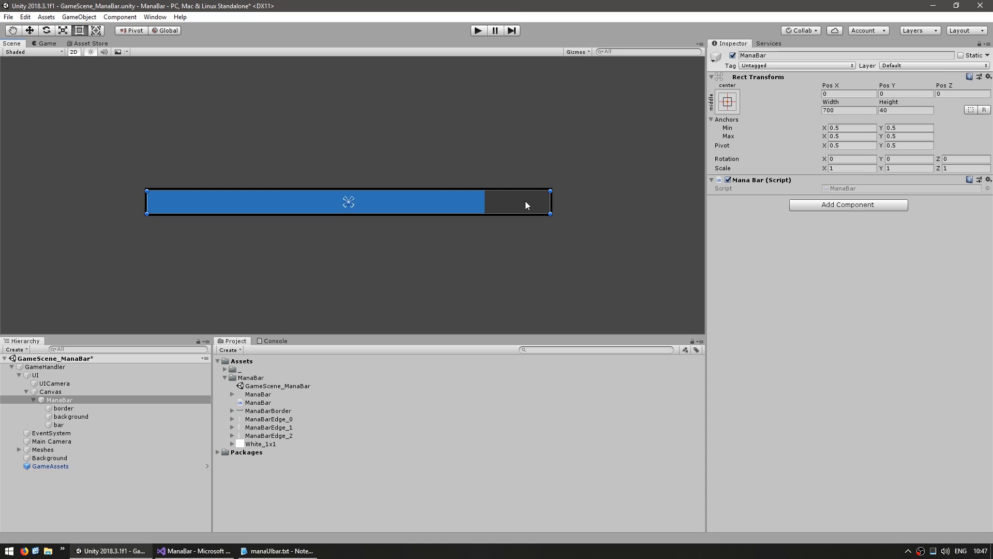
left_click(194, 550)
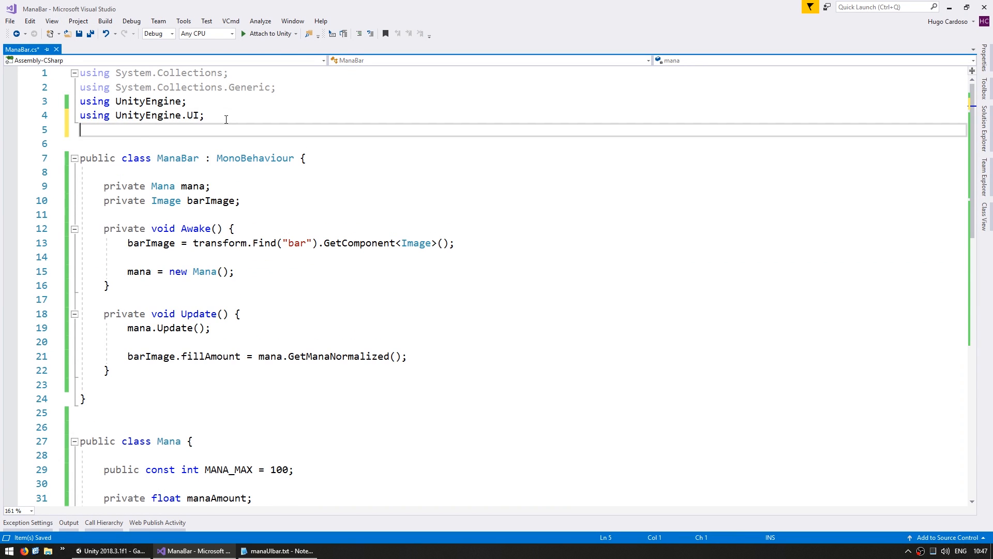
Step: Import CodeMonkey and add a CMDebug.ButtonUI at (0, -50) labelled "Spend Mana" calling mana.TrySpendMana(30)
type("using CodeMonkey;")
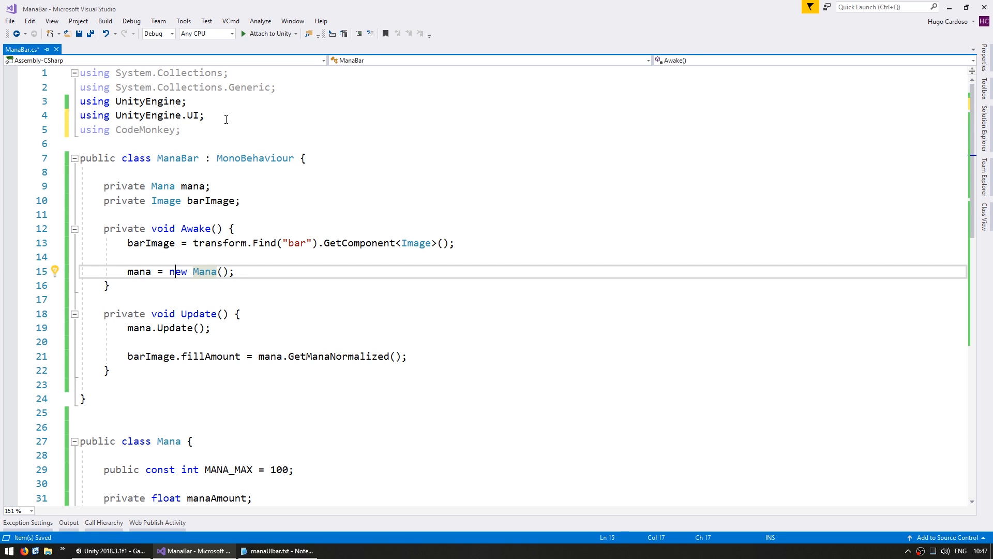
type("CMDebug")
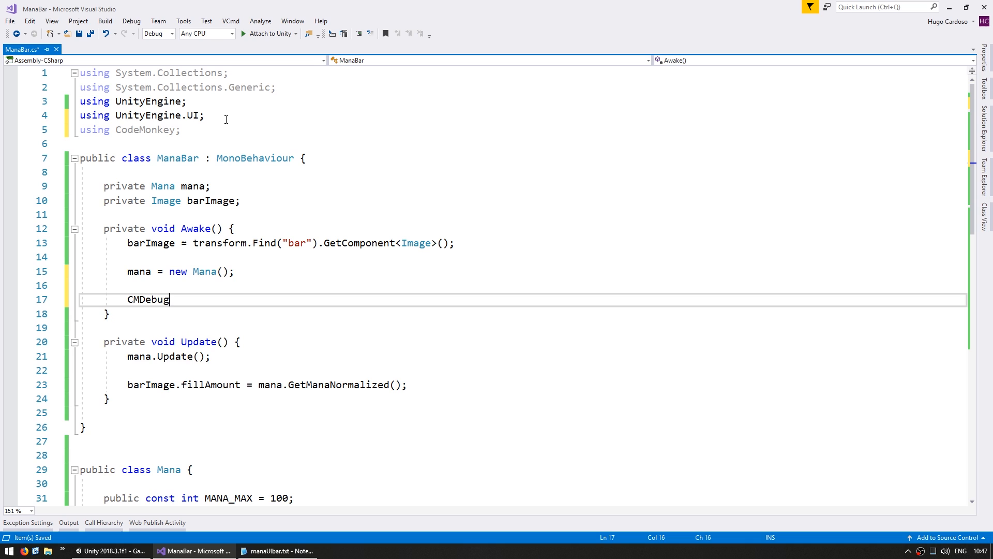
type(".ButtonUI")
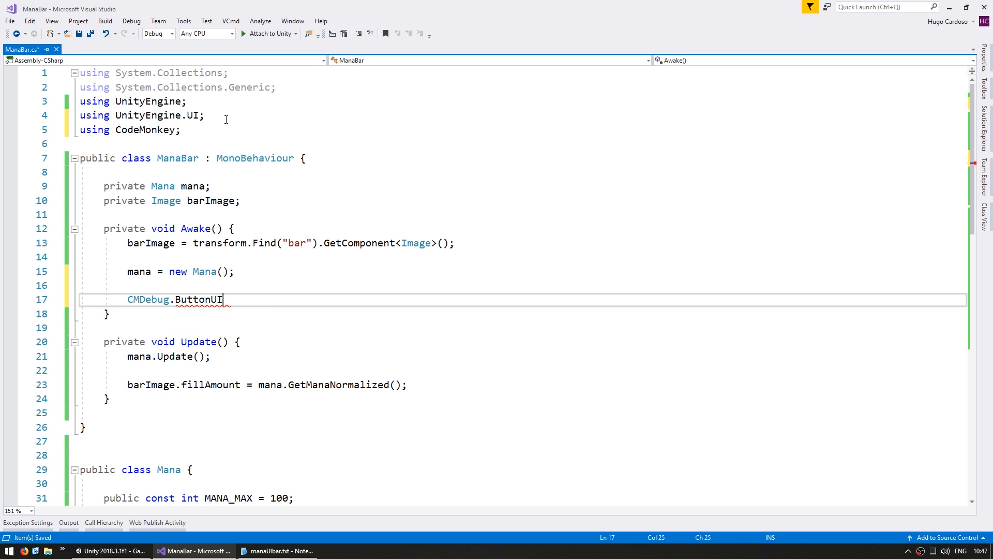
type("(")
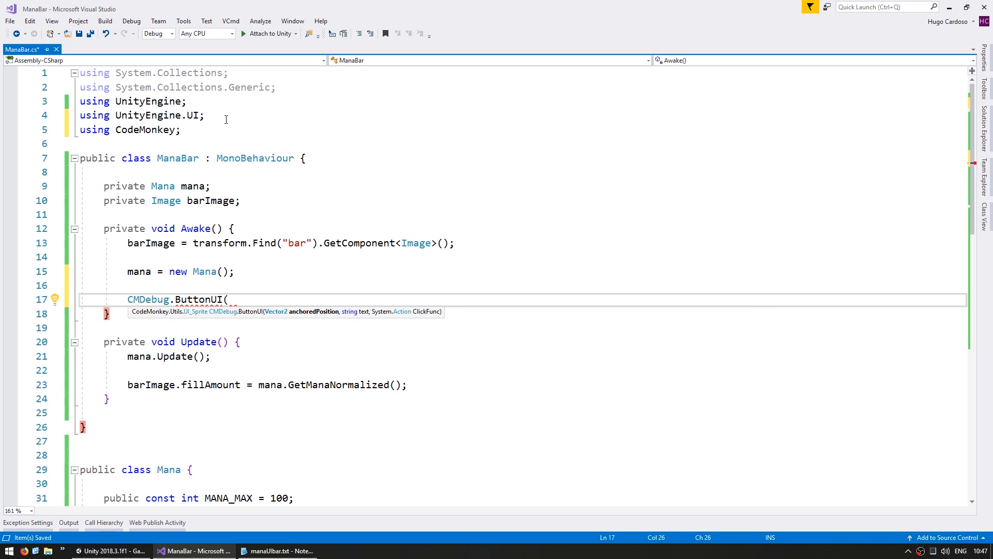
type("new Vector2(0, -50)")
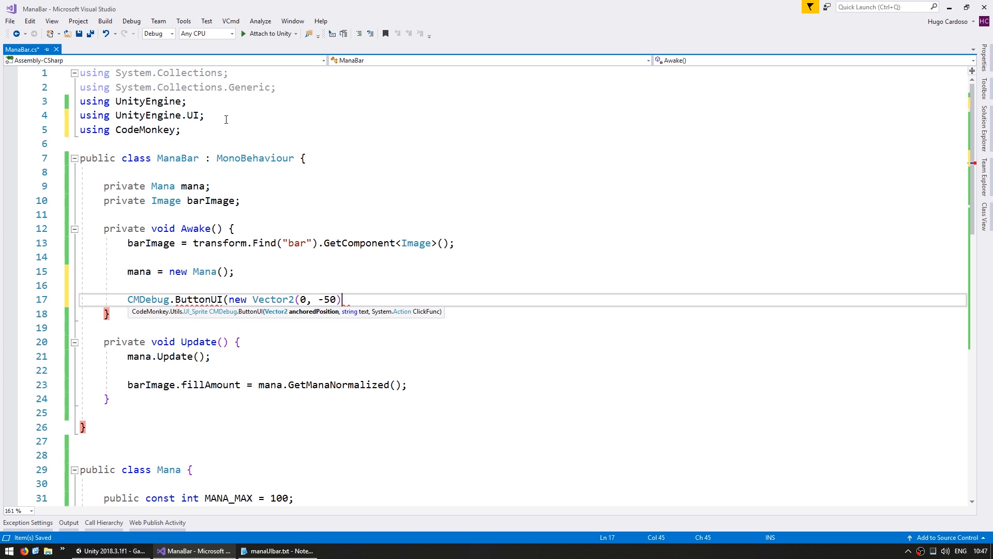
type(", \"Spend Mana\", () => { }")
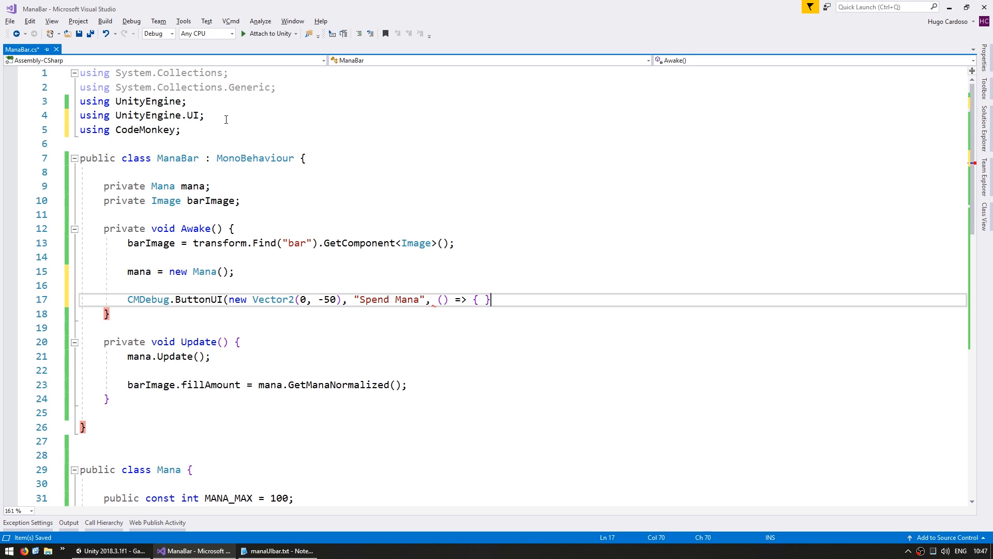
type("mana.TrySpendMana();")
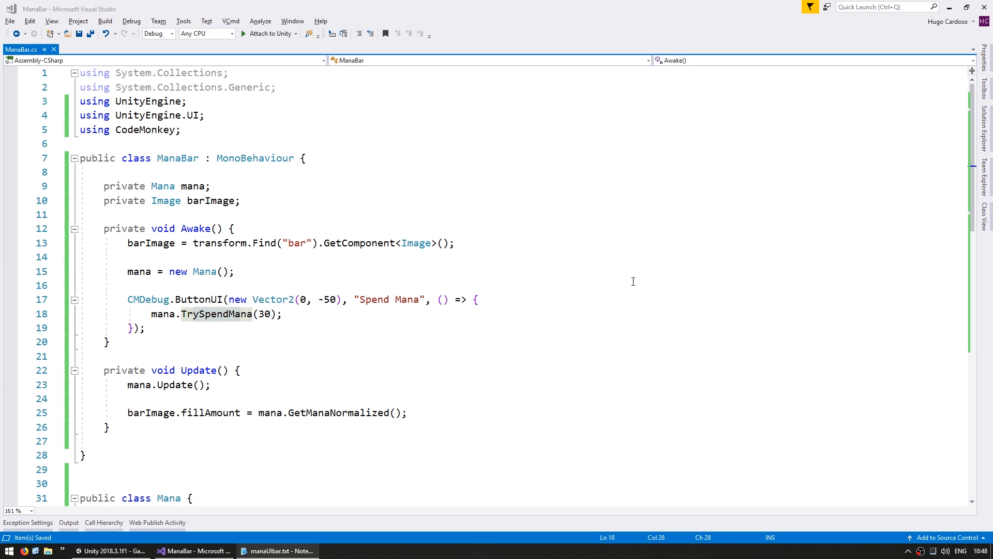
Step: Run the scene in Unity to see the Spend Mana button under the bar, then stop the run
left_click(108, 549)
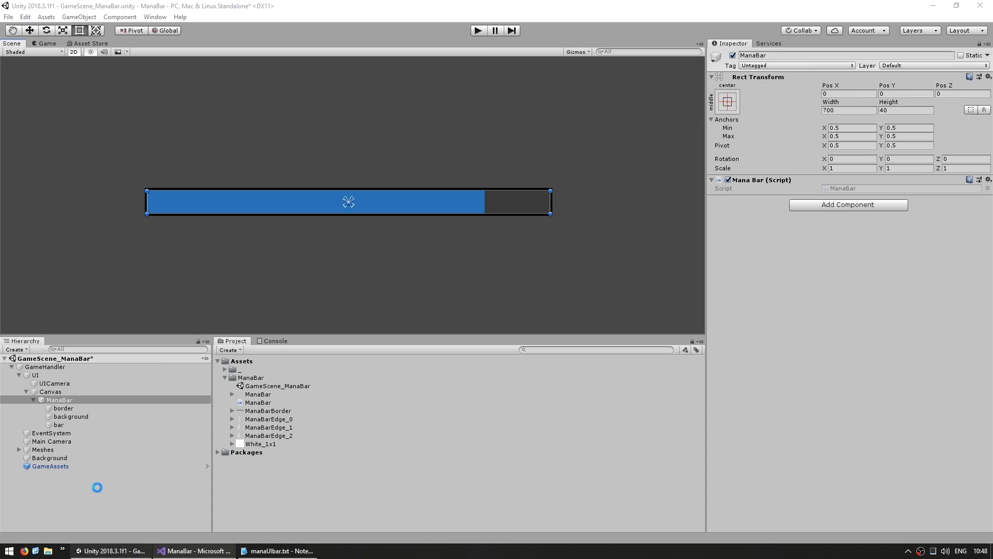
left_click(478, 30)
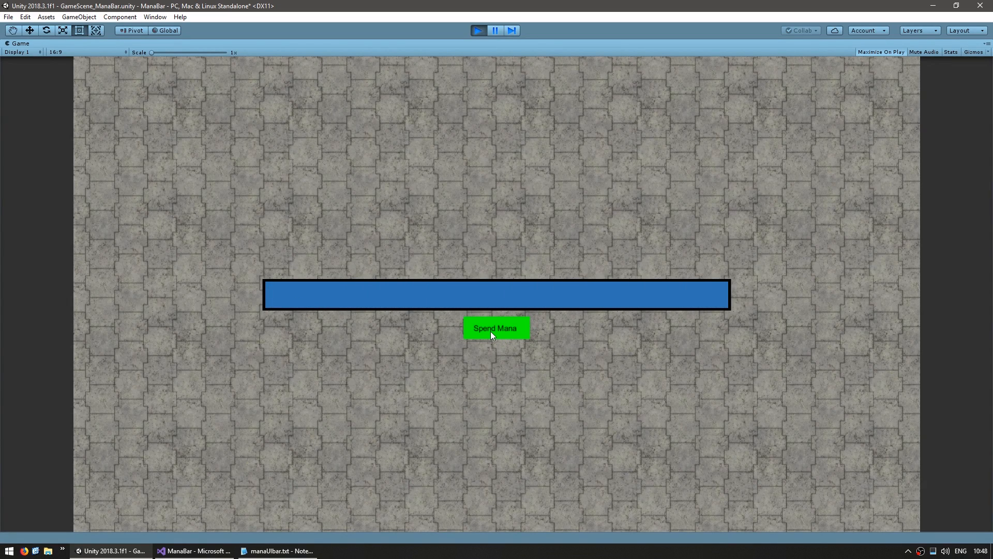
mouse_move(503, 341)
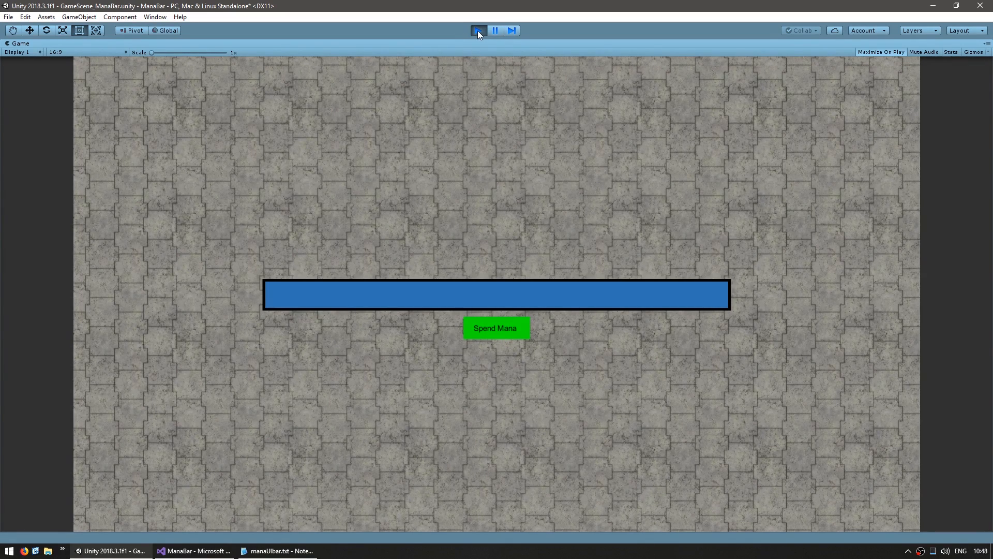
left_click(194, 549)
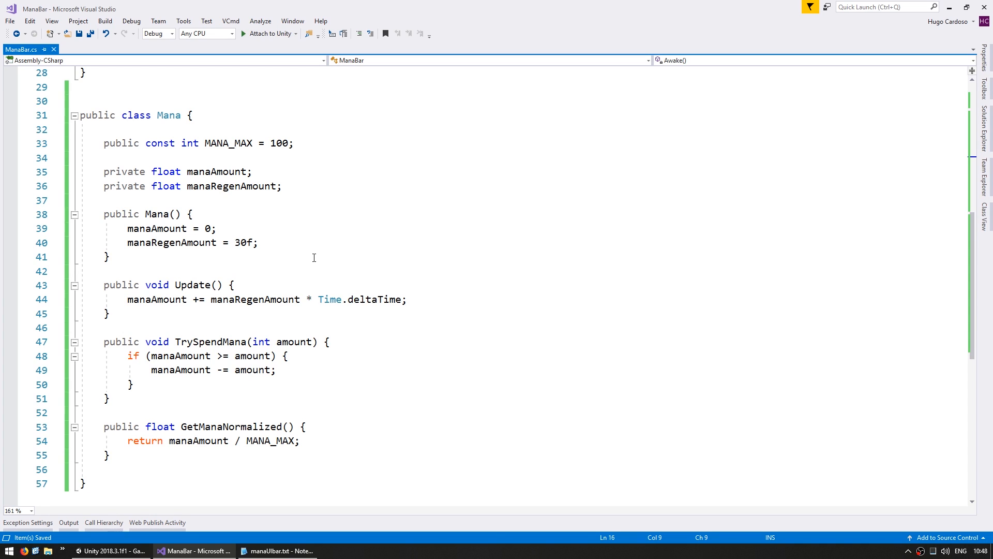
Step: After the regeneration line, add manaAmount = Mathf.Clamp(manaAmount, 0f, MANA_MAX); in Mana.Update
left_click_drag(144, 299, 239, 299)
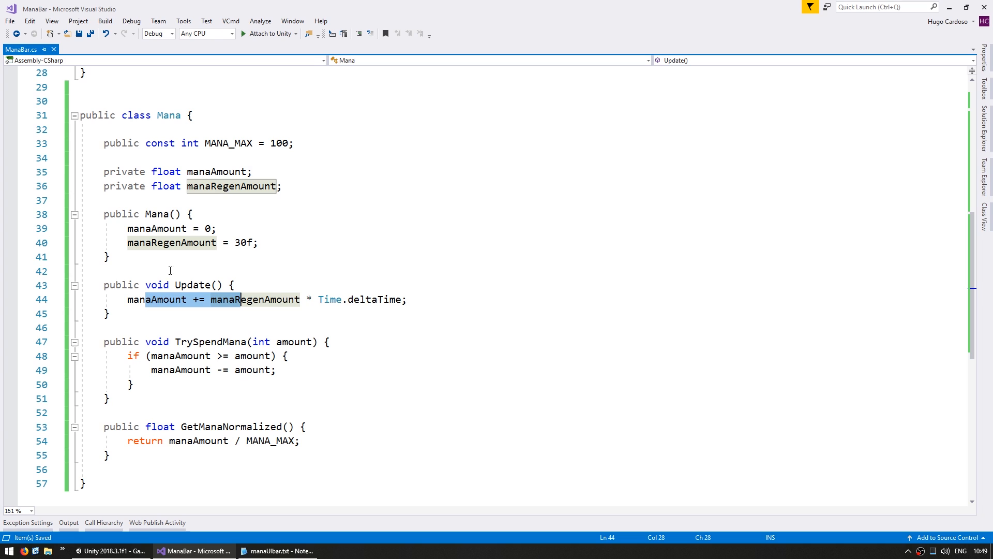
left_click(155, 299)
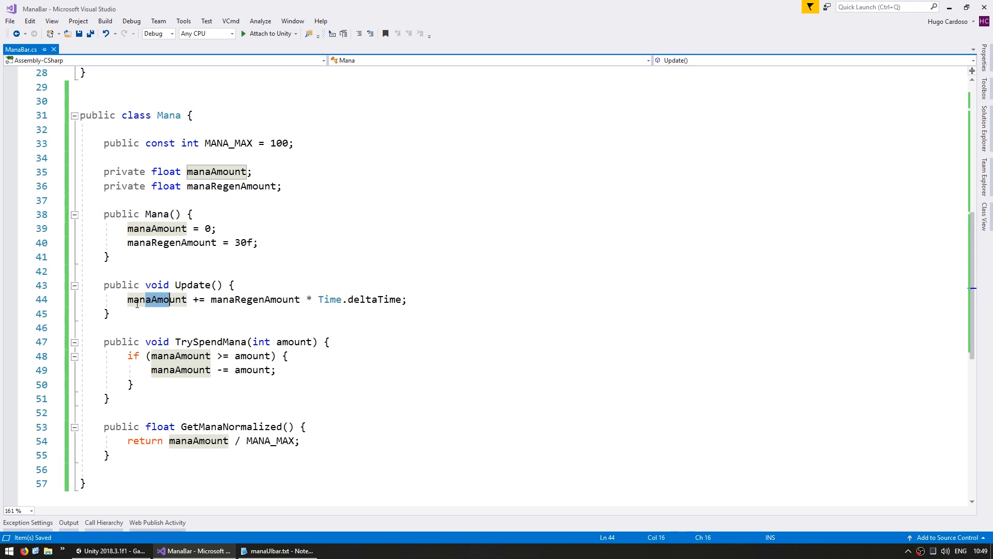
mouse_move(227, 143)
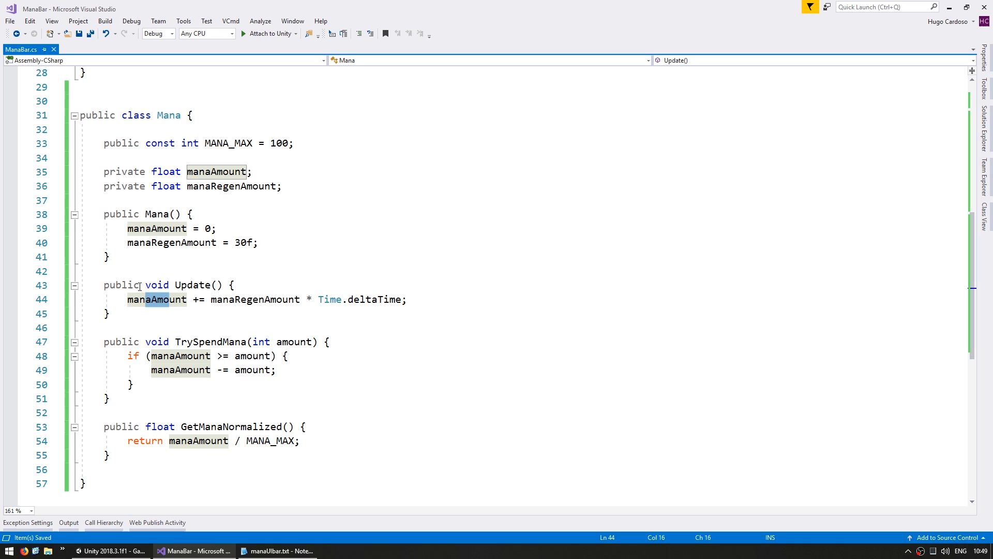
key("Enter")
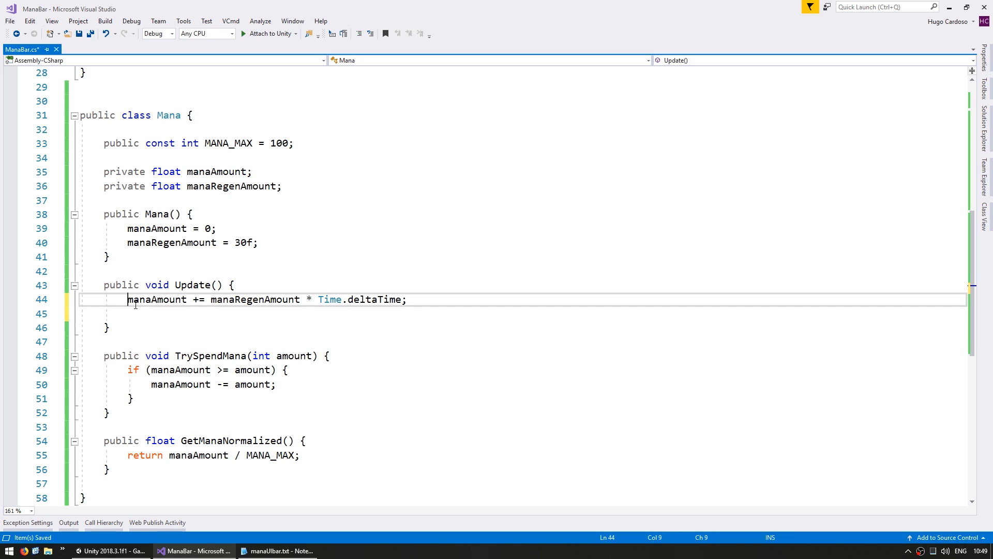
type("if")
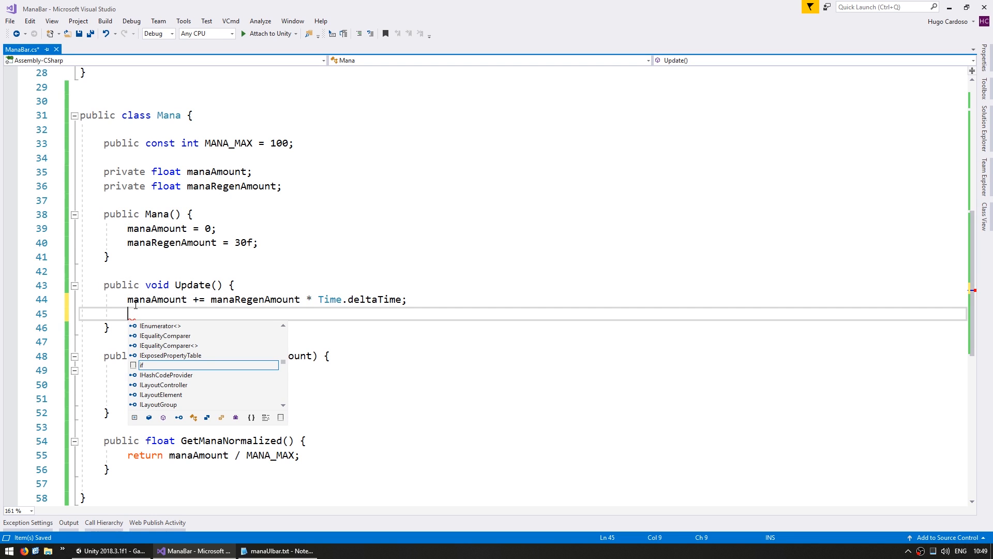
type("manaAmount = Mathf.Clamp")
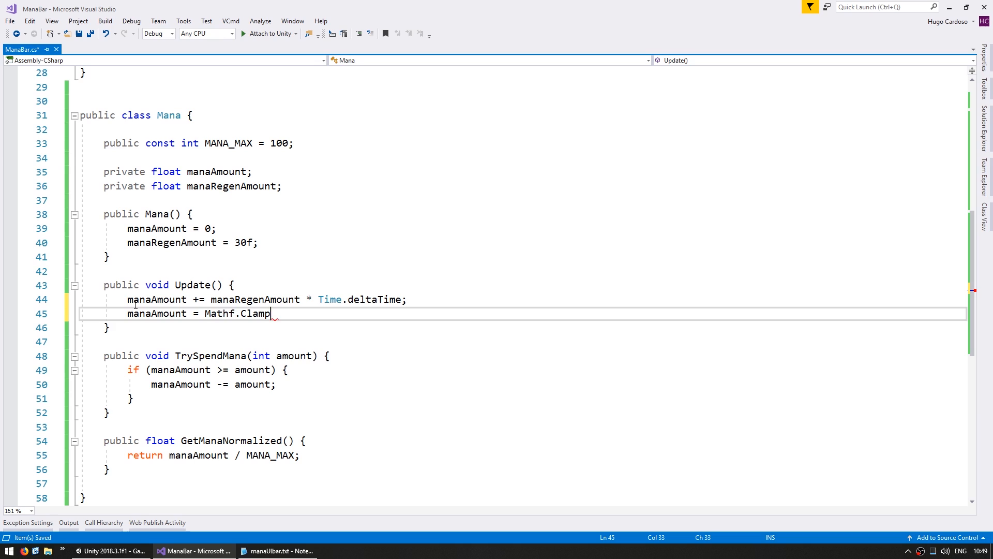
type("(manaAmount, 0f, MANA_MAX);")
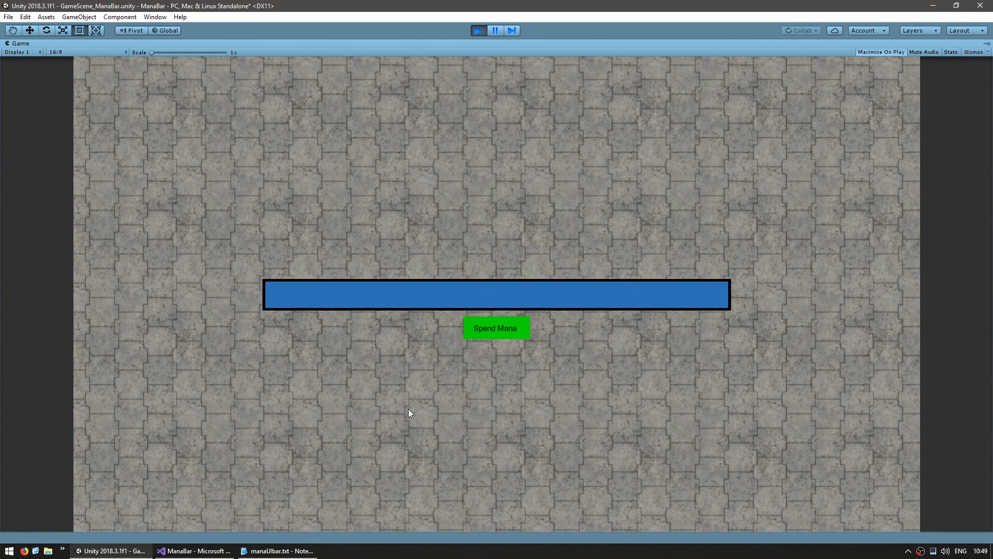
Step: Spend mana three times in Play mode to watch the bar shrink and refill capped at full
left_click(496, 328)
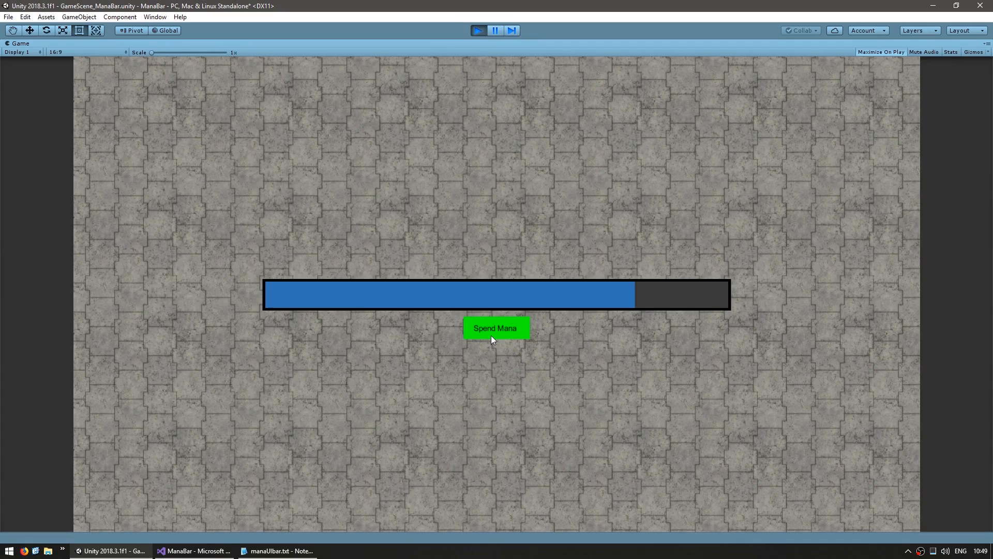
left_click(495, 328)
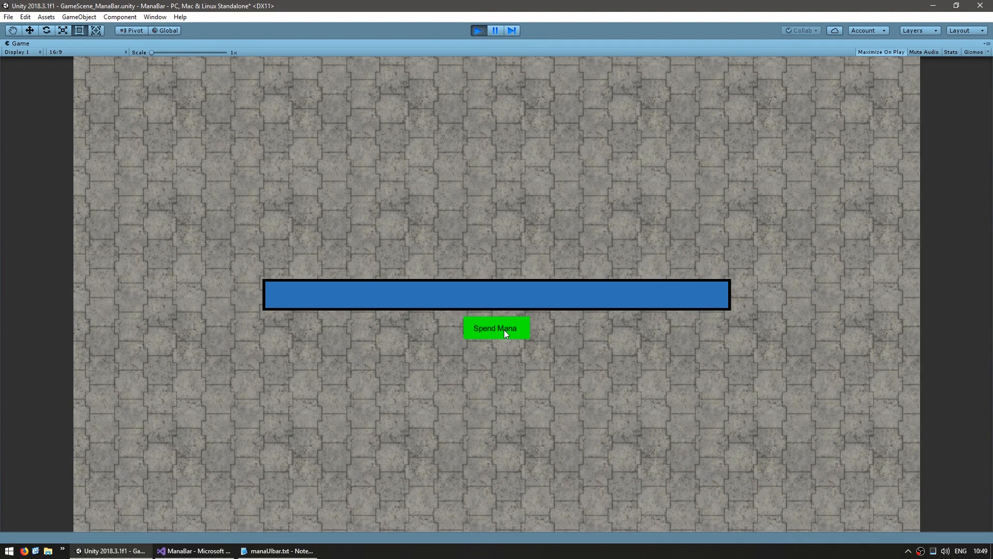
left_click(496, 328)
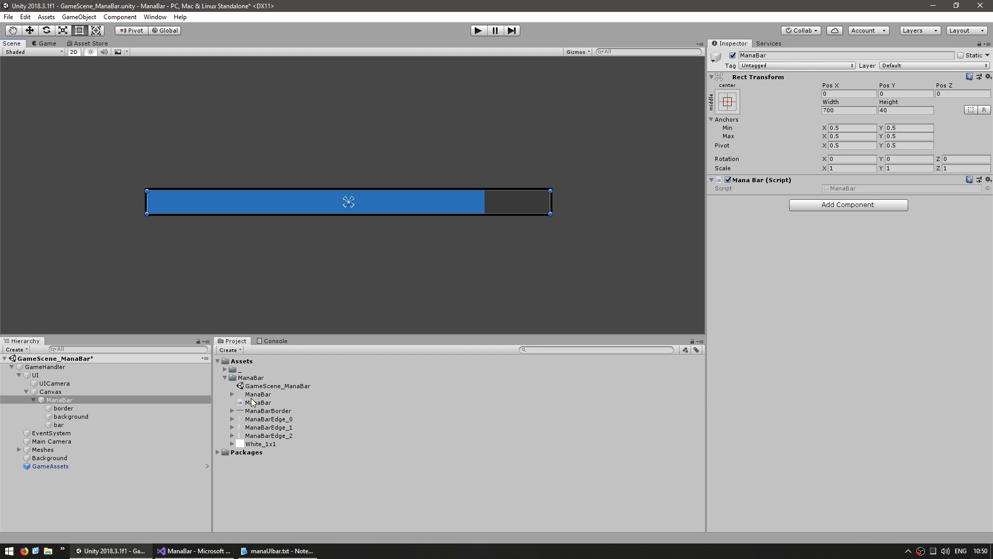
Step: Give the bar the ManaBar texture and the border a white ManaBarBorder image, then select the ManaBarBorder asset
left_click(258, 394)
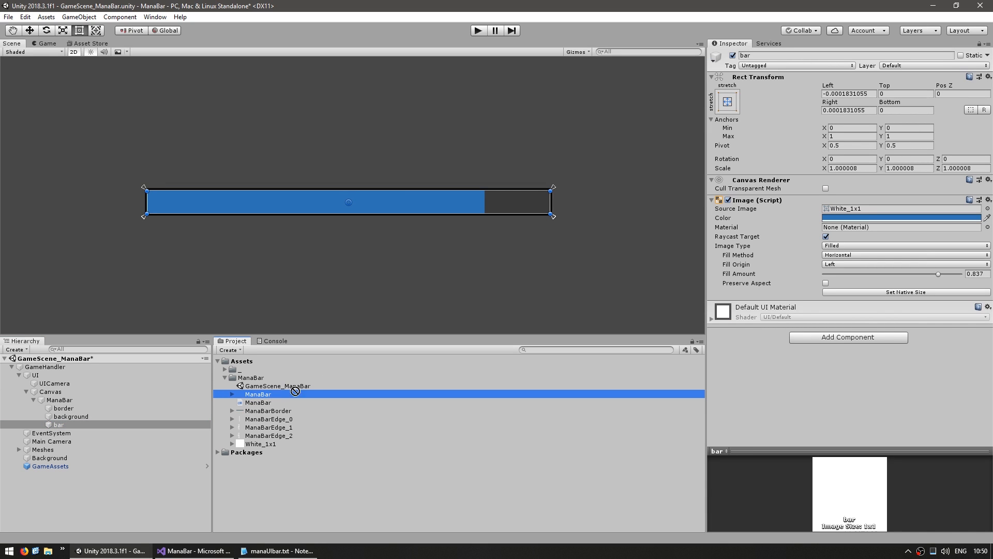
left_click(899, 218)
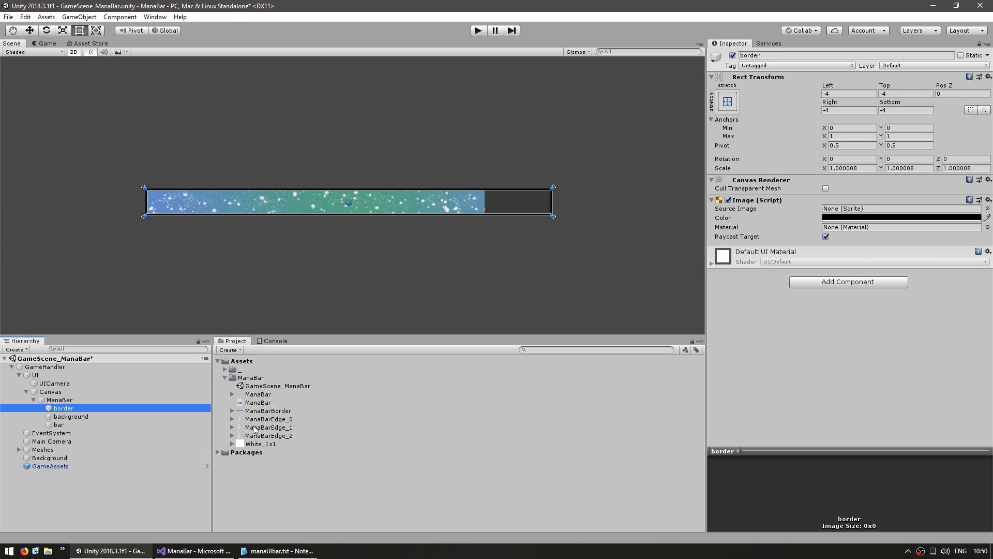
left_click(899, 219)
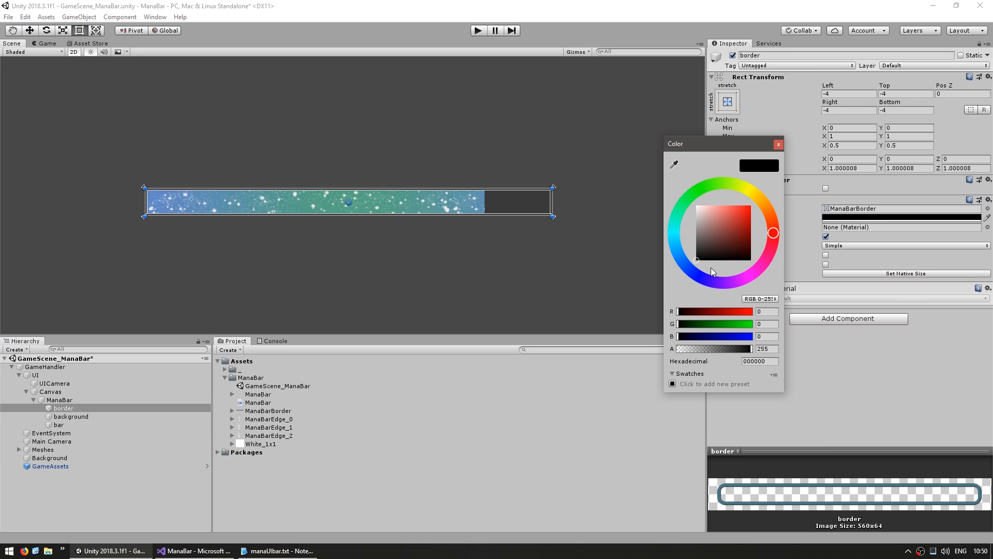
left_click(778, 144)
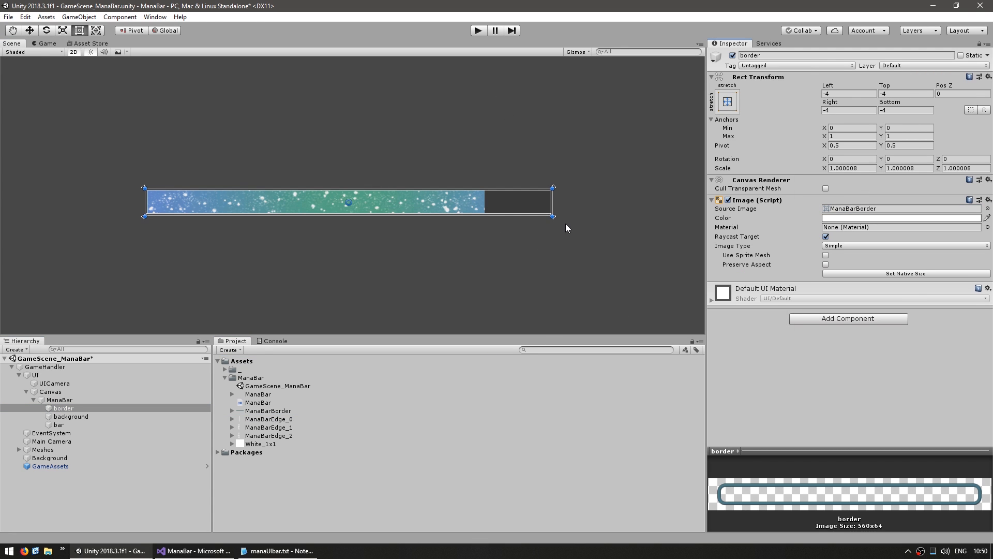
left_click(64, 407)
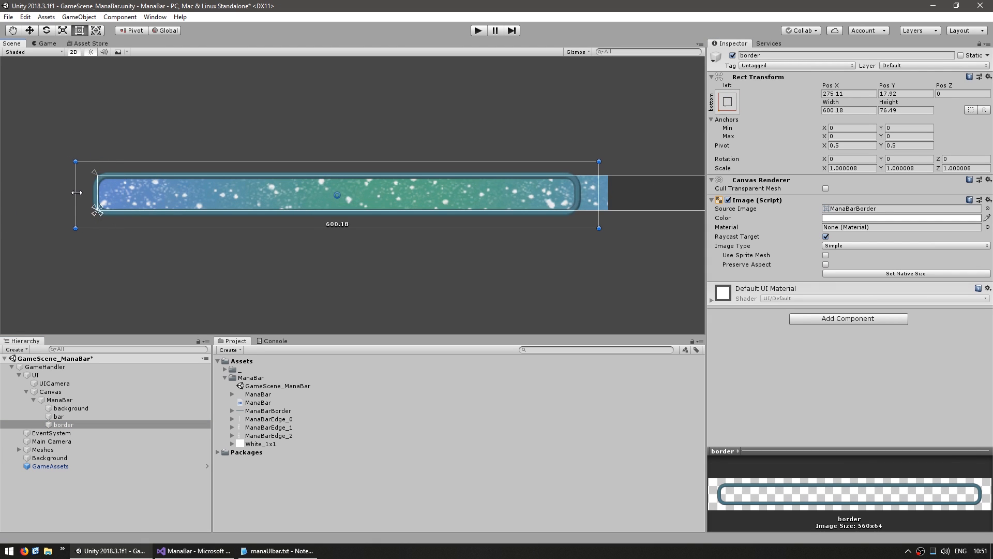
left_click(267, 411)
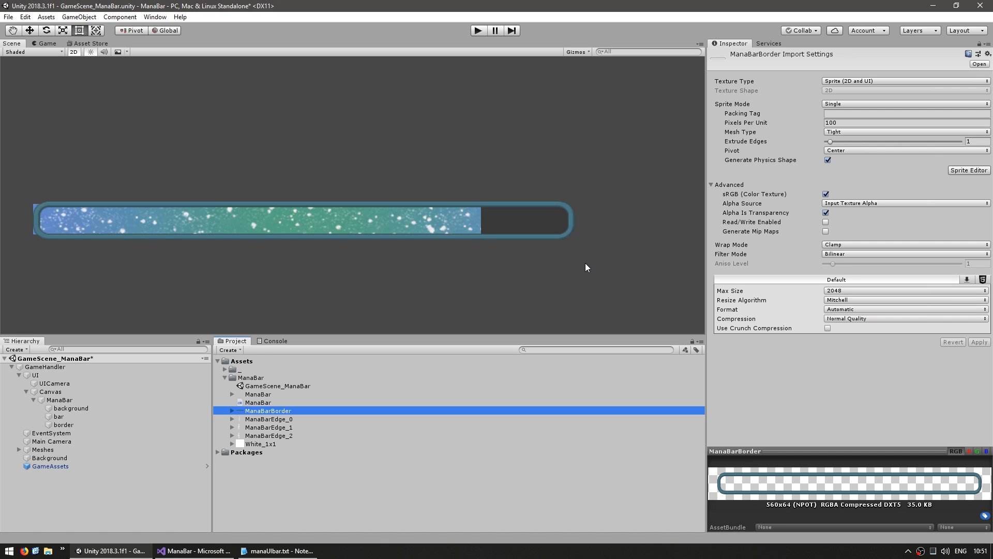
mouse_move(418, 289)
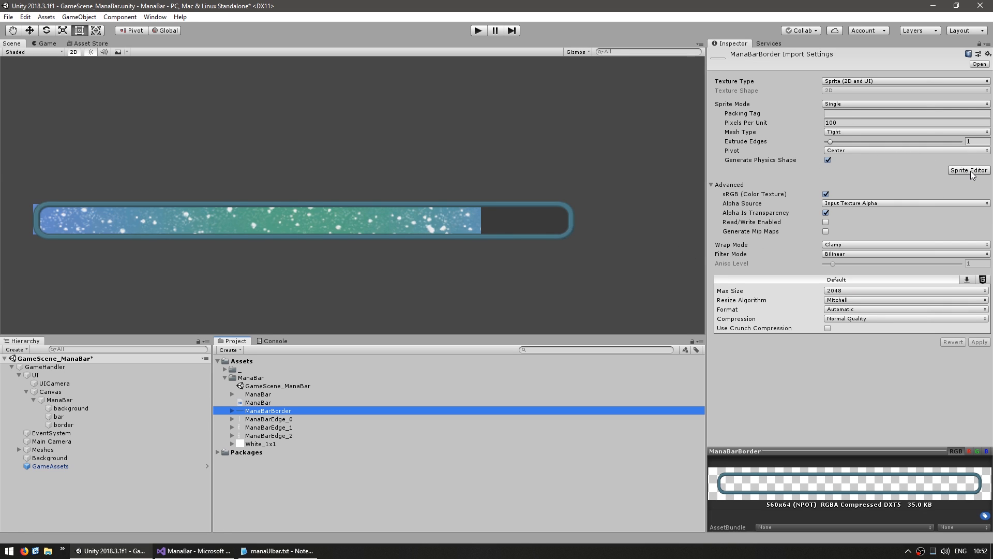
Step: Define slice borders on ManaBarBorder in the Sprite Editor and set the border Image Type to Sliced
left_click(969, 170)
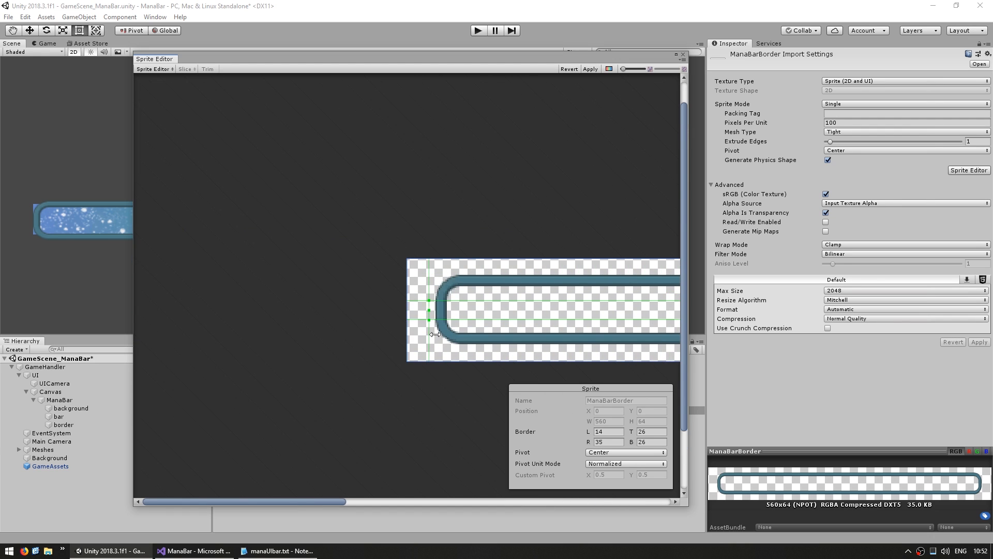
left_click_drag(430, 310, 383, 291)
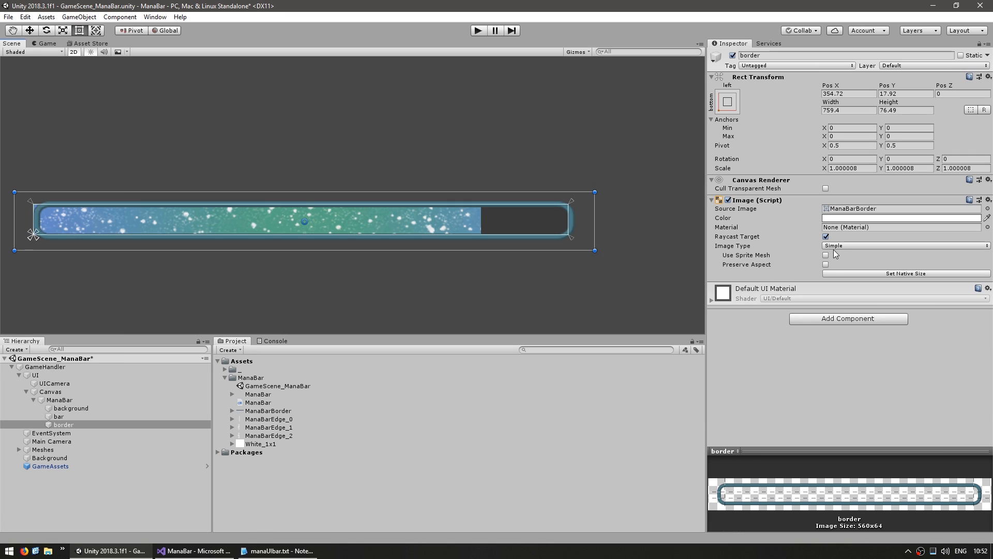
left_click(905, 247)
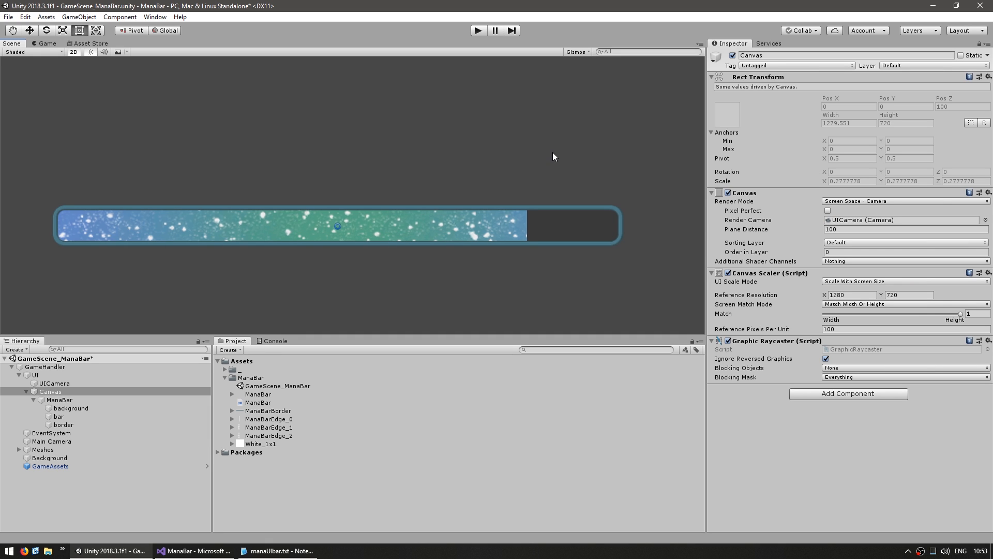
Step: Play the game and spend mana twice to see the textured, bordered bar drain
left_click(478, 30)
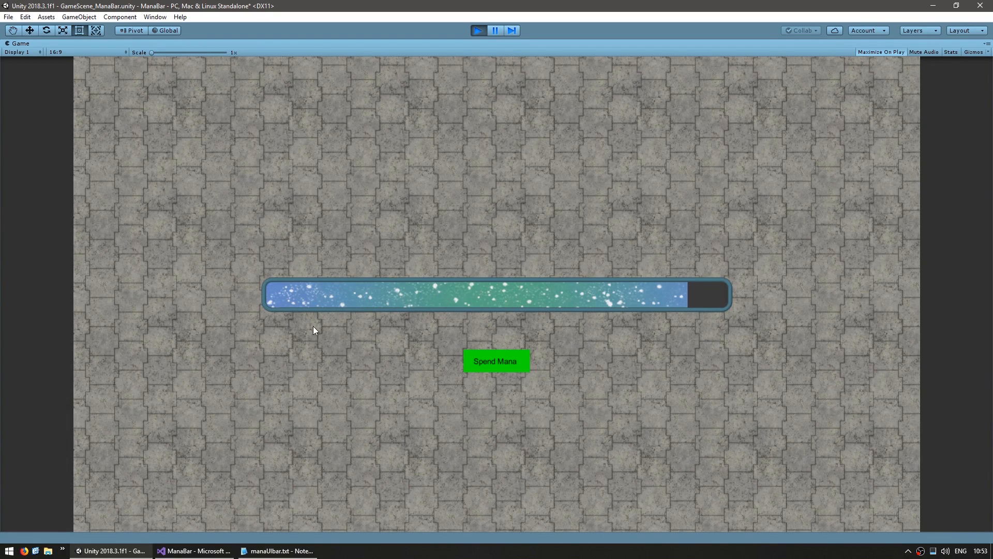
left_click(495, 362)
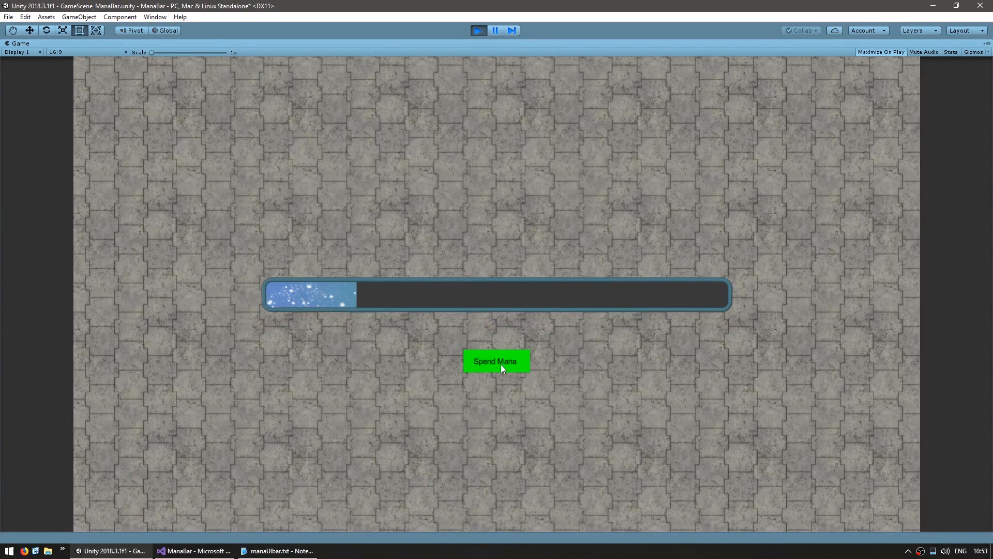
left_click(496, 361)
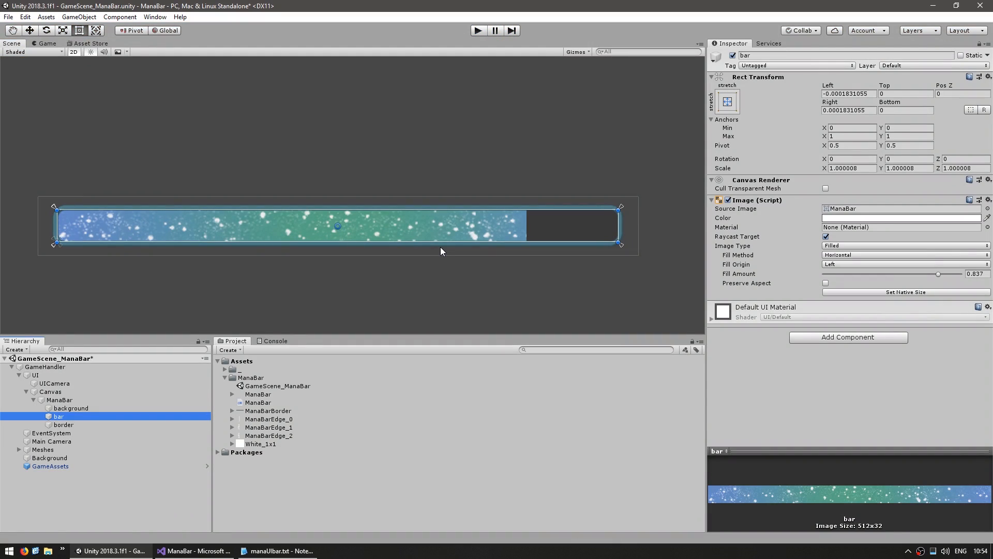
mouse_move(754, 212)
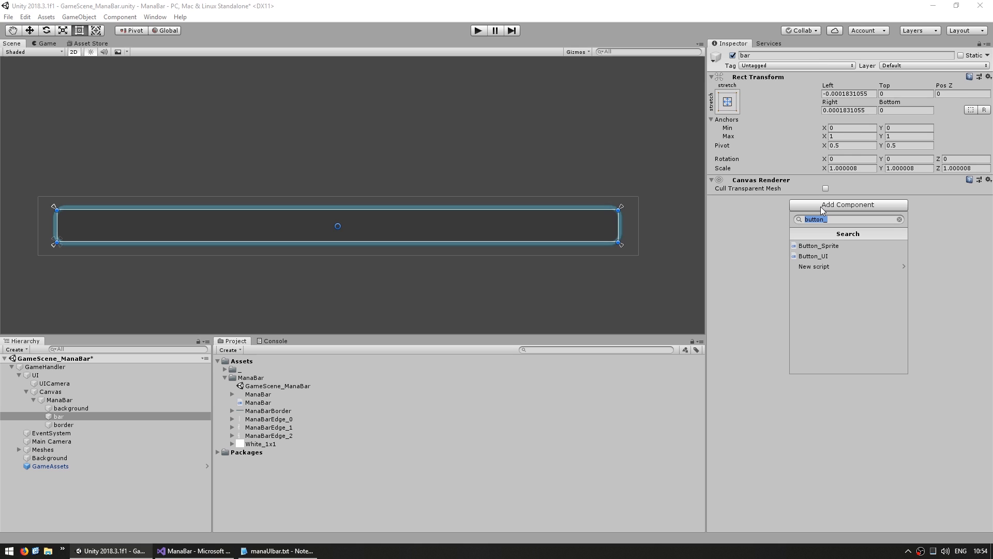
Step: Replace the bar's Image with a Raw Image using the ManaBar texture and UV Rect X of -0.75
type("rawima")
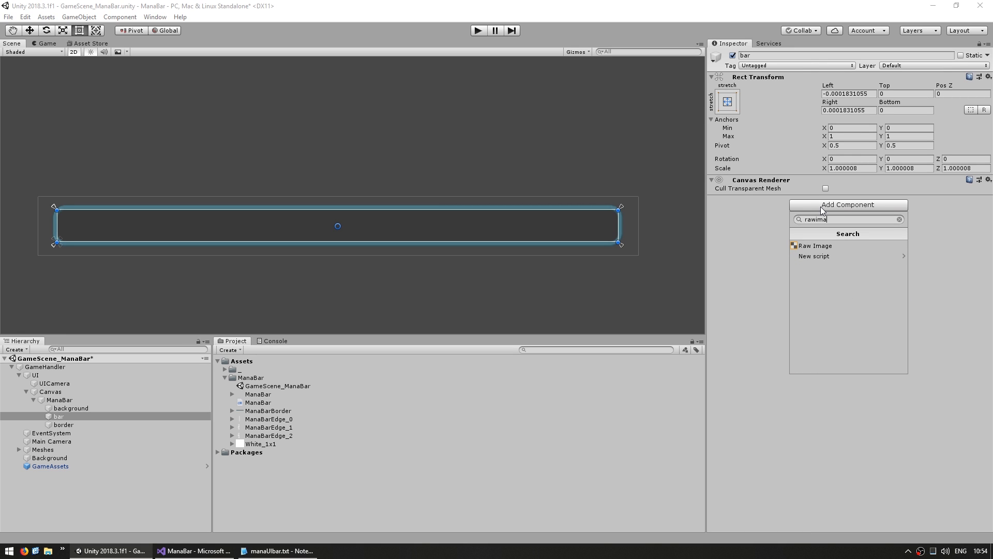
left_click(816, 247)
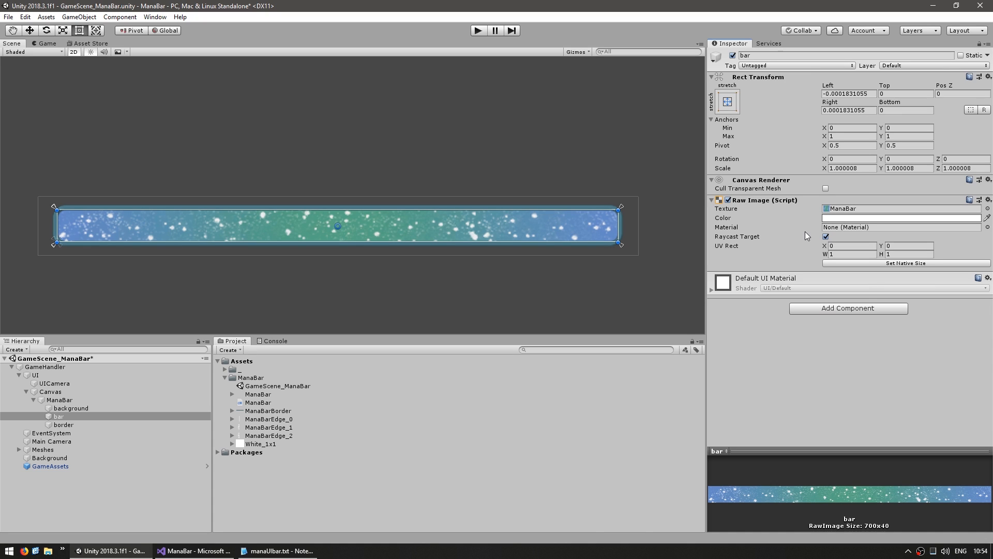
mouse_move(772, 321)
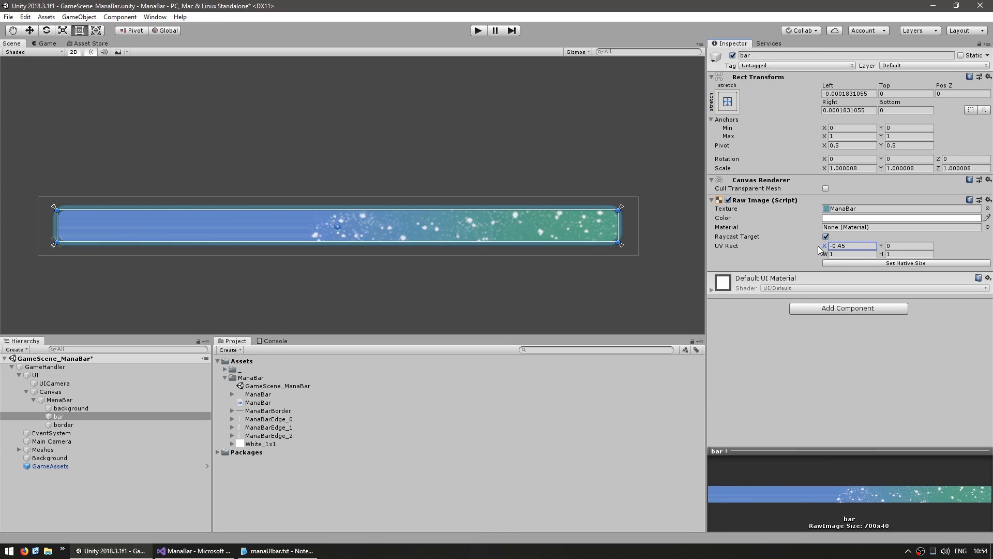
type("-0.75")
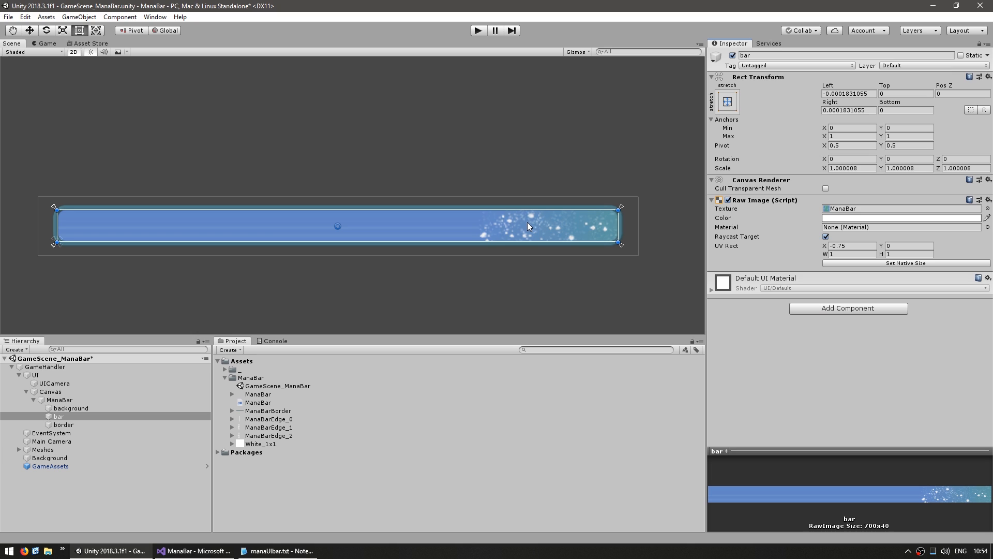
left_click(259, 393)
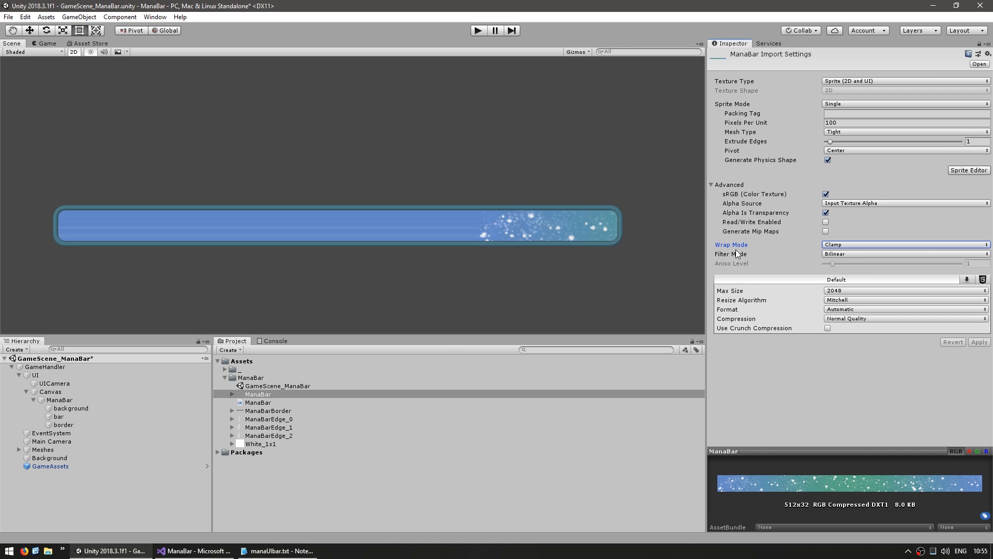
Step: Set the ManaBar texture Wrap Mode to Repeat so the bar tiles, then select the bar object
left_click(903, 244)
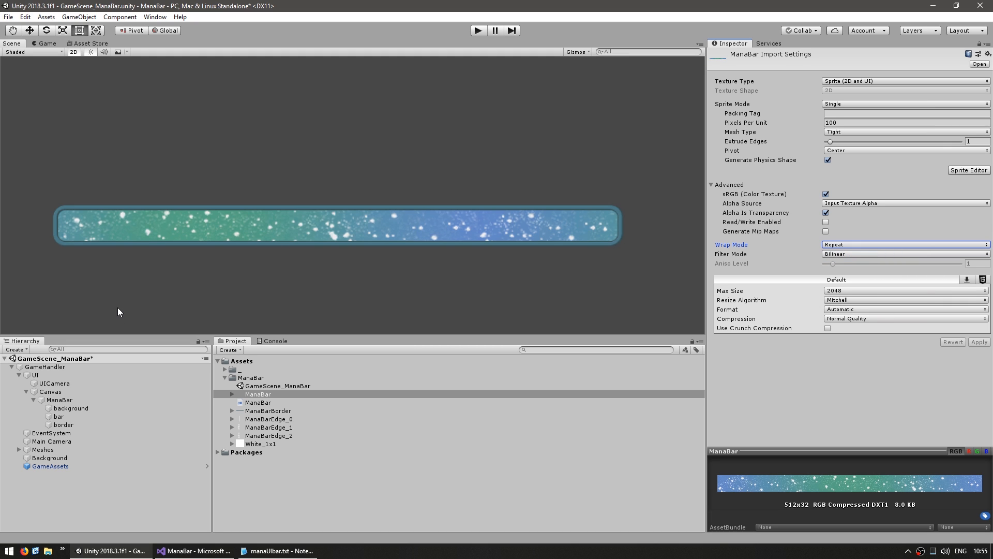
left_click(58, 416)
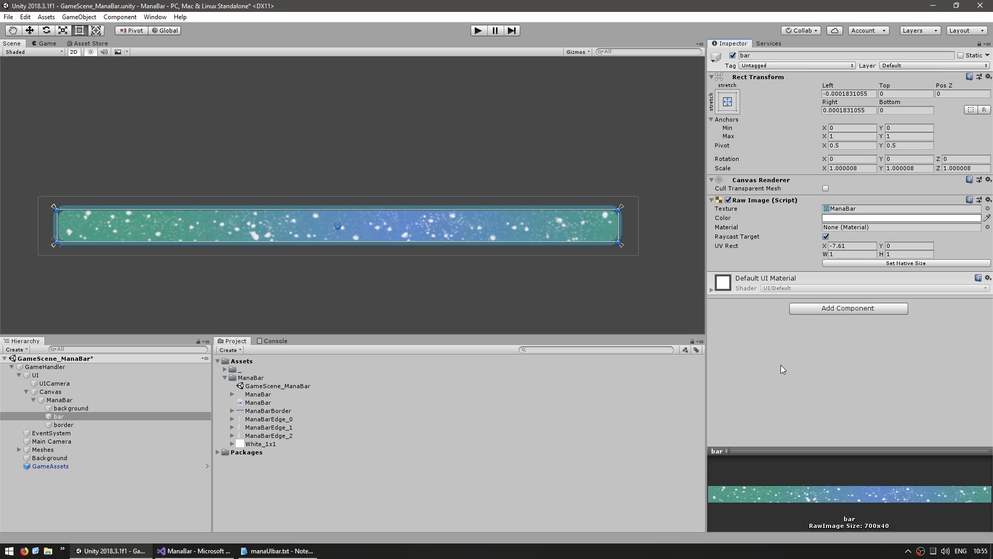
left_click(194, 550)
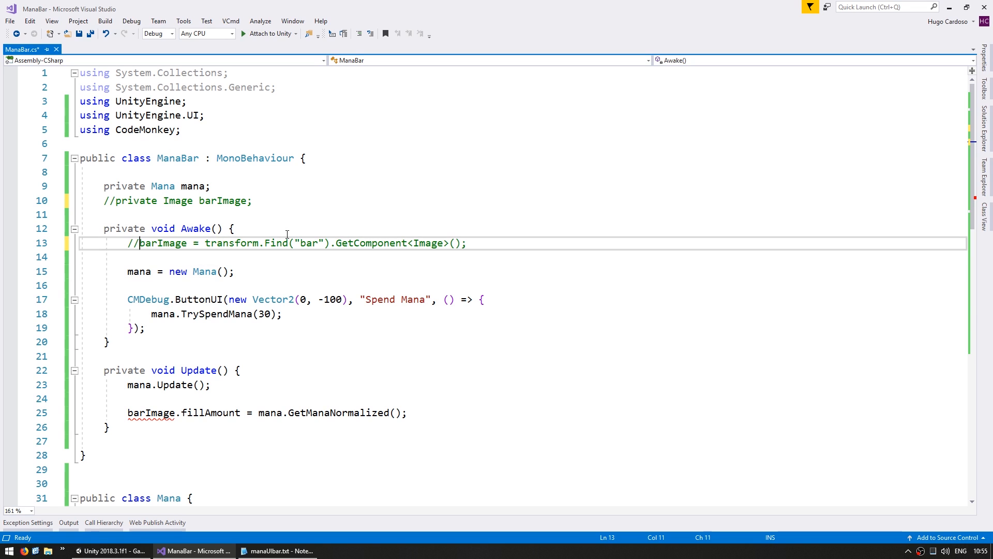
Step: Declare a private RawImage barRawImage field and fetch it from the bar child in Awake
type("privat")
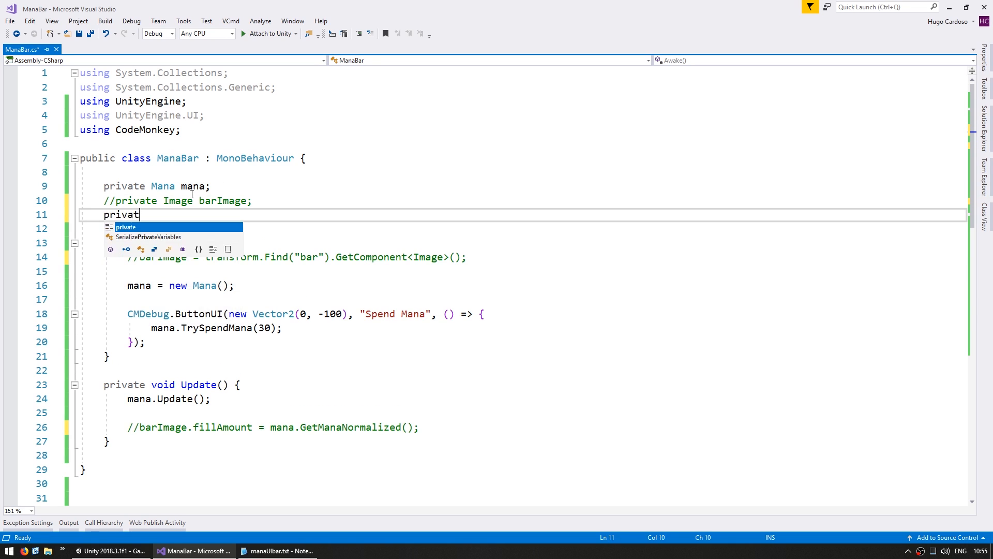
type("e RawImage barRawImage;")
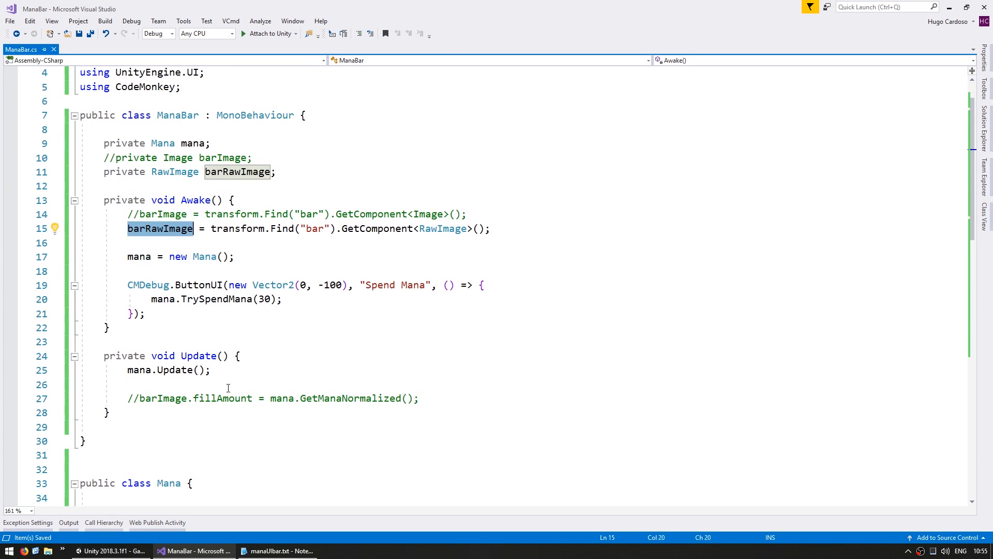
type("barRawImage")
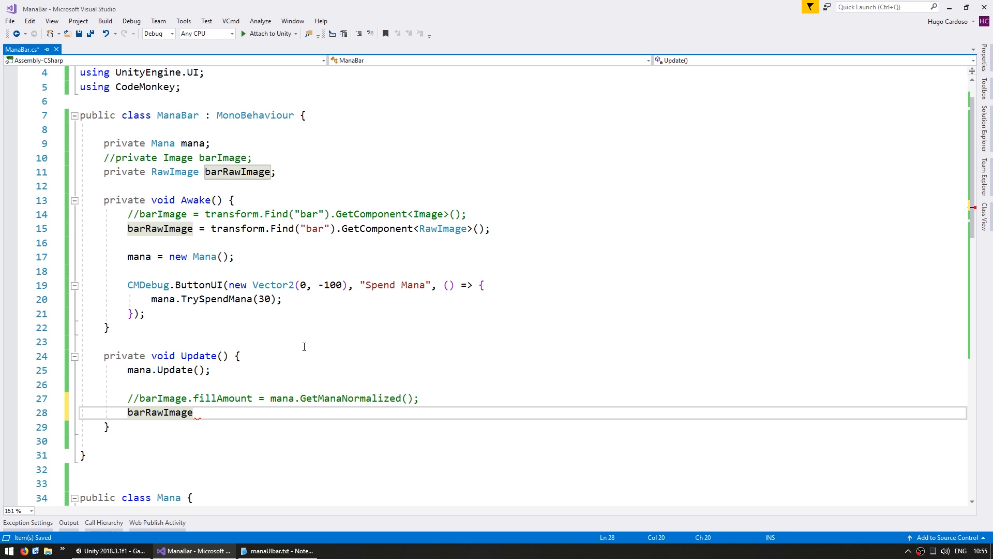
type(".rec")
type("uvRect.x -=")
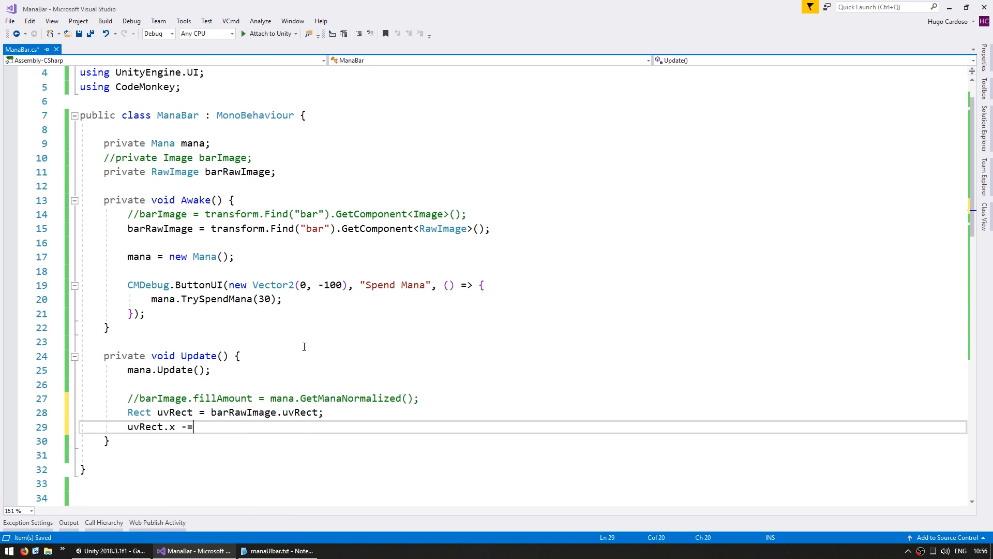
Step: In Update, shift uvRect.x by 1f * Time.deltaTime and reassign barRawImage.uvRect each frame
type("1f * Time.deltaTime;")
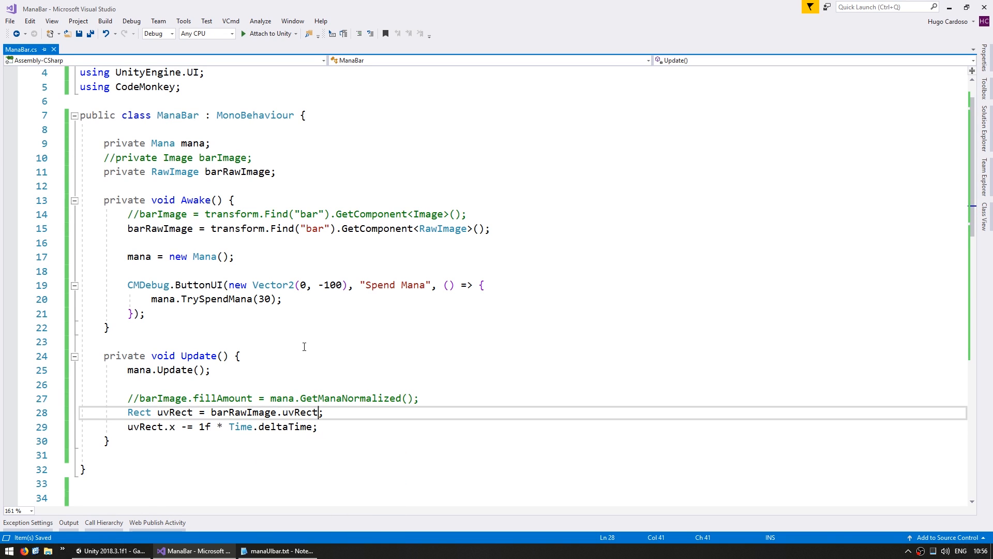
type("barRawImage.uvRect = uvRect;")
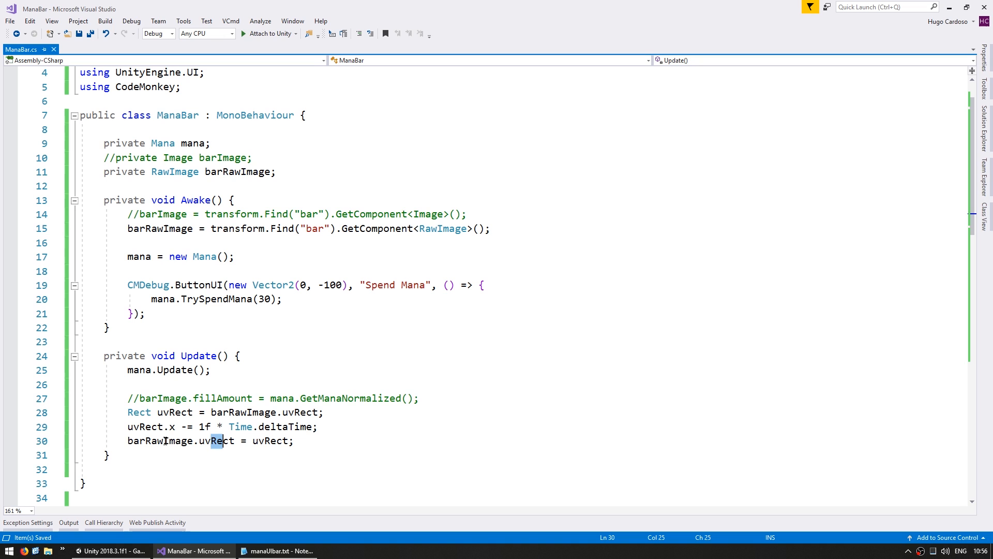
double_click(152, 441)
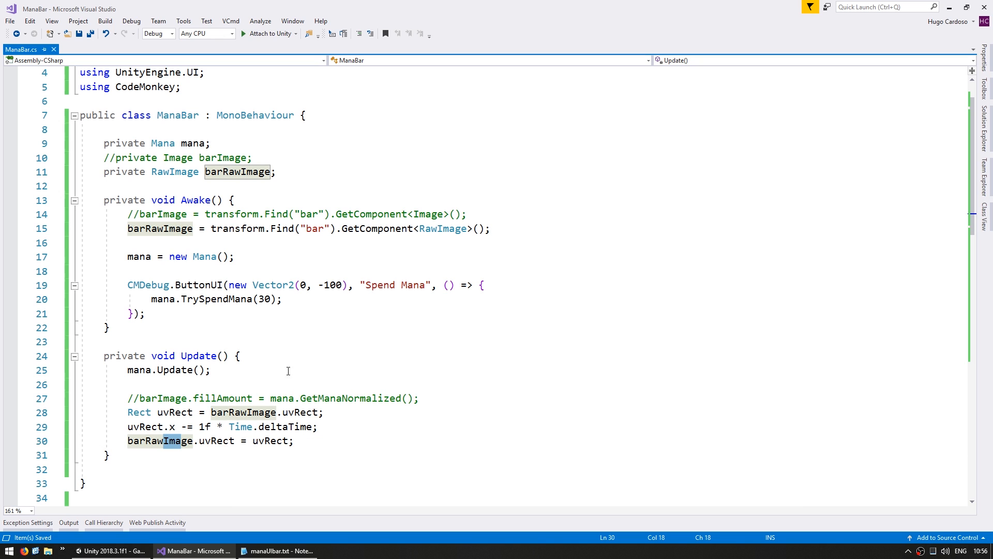
mouse_move(306, 347)
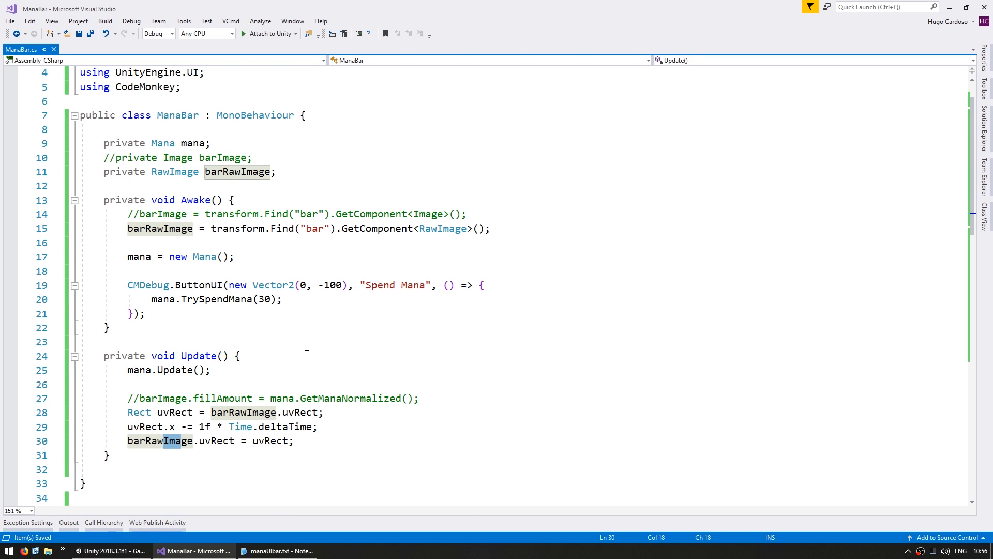
left_click(111, 549)
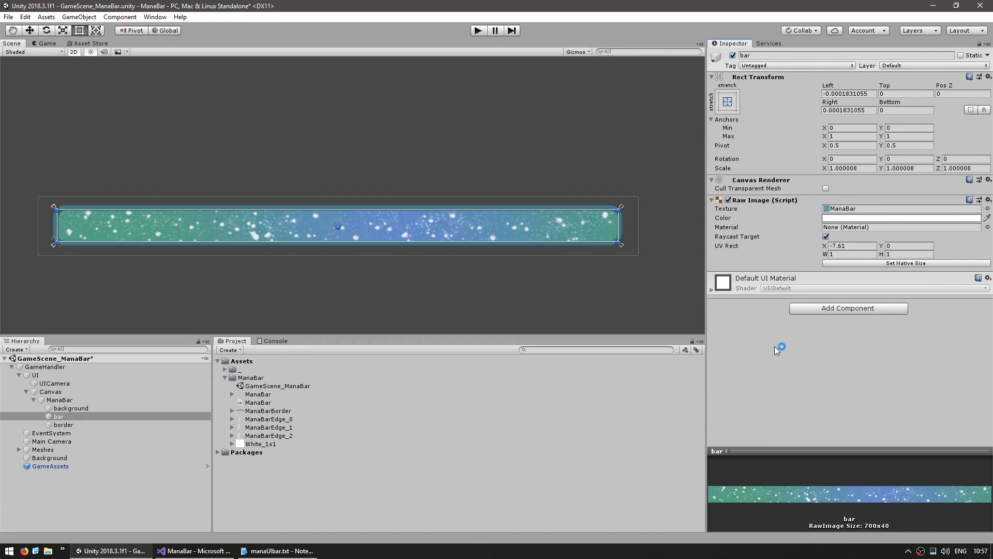
mouse_move(371, 310)
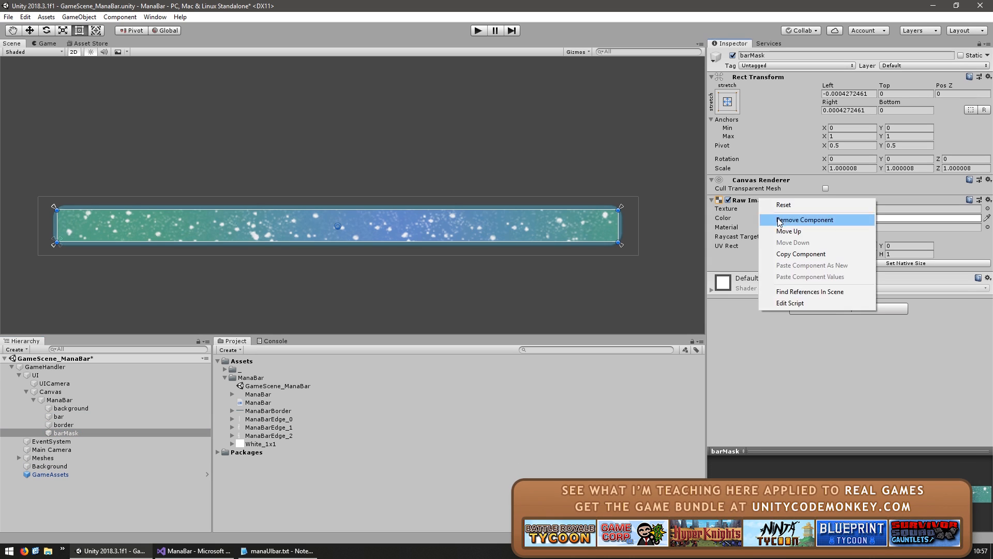
Step: Remove barMask's Raw Image and nest the bar under barMask in the Hierarchy
left_click(805, 219)
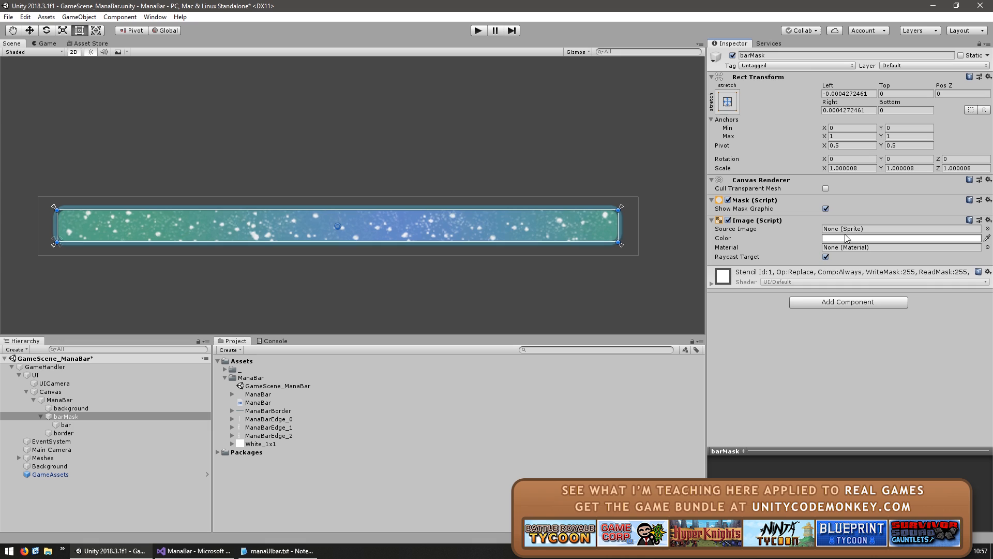
left_click(65, 424)
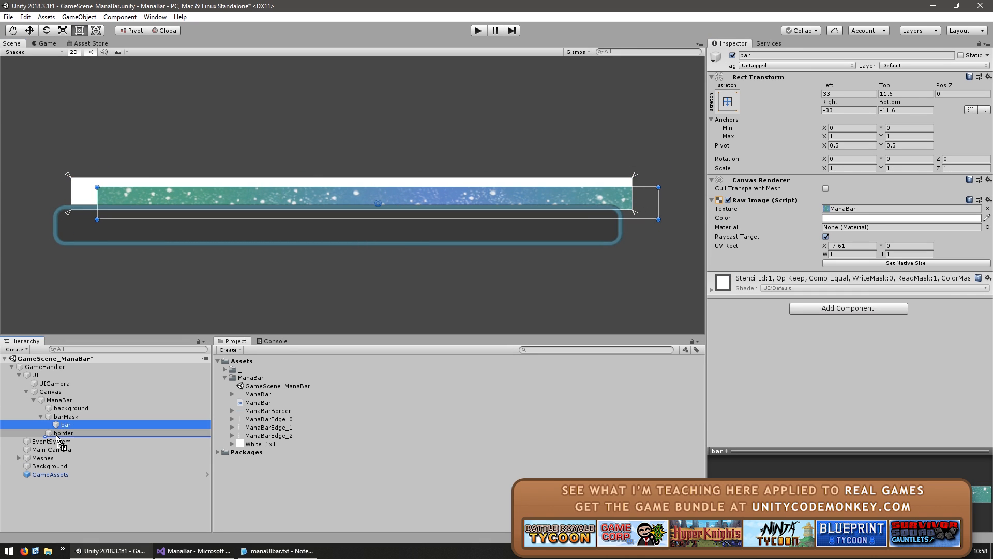
left_click(64, 416)
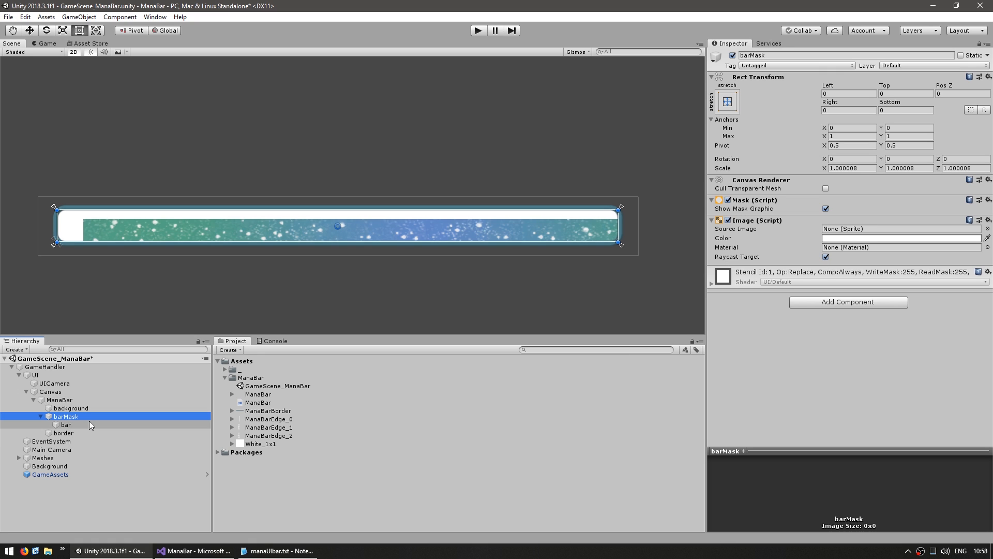
left_click(64, 424)
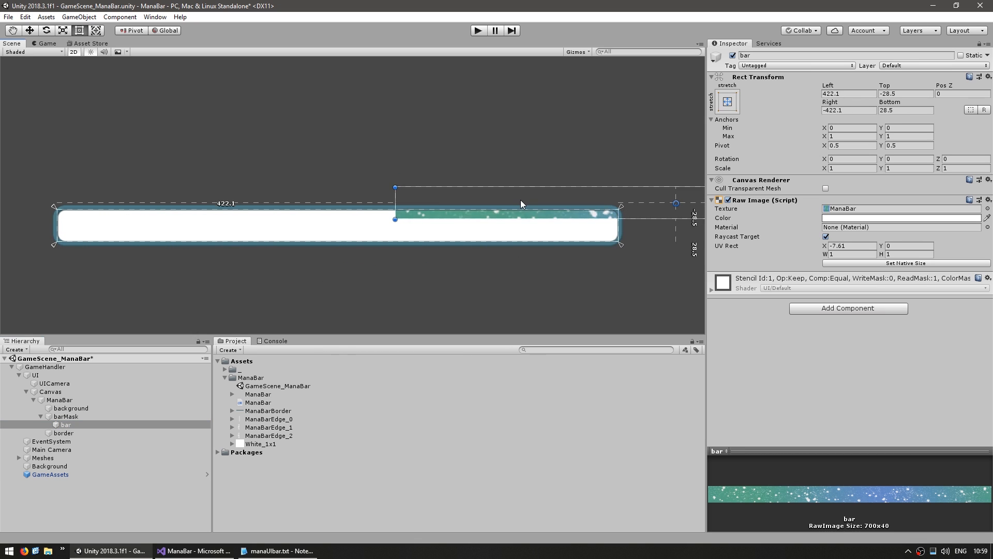
Step: Size barMask to a centered 700x40 and anchor the bar with its pivot to middle-left
left_click(65, 417)
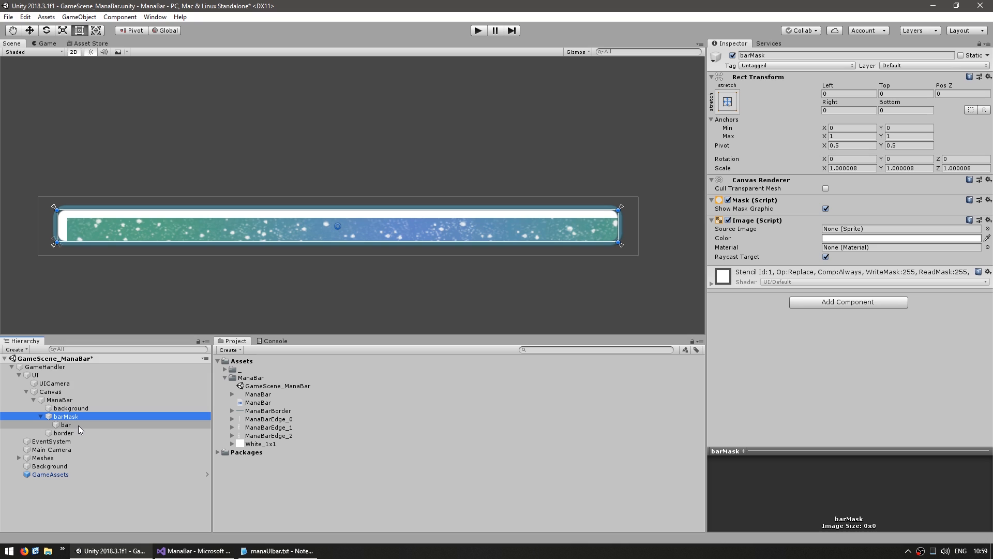
left_click(727, 101)
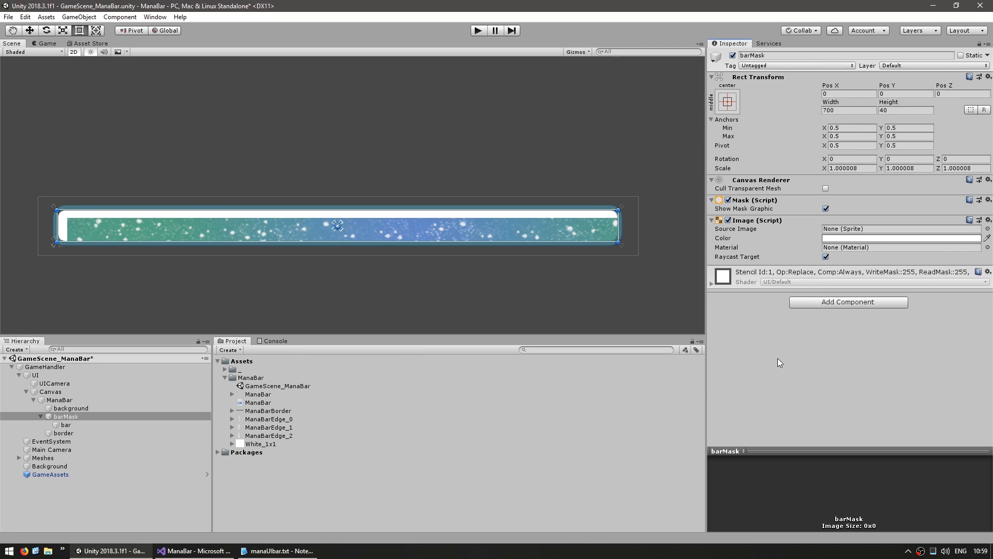
left_click(65, 424)
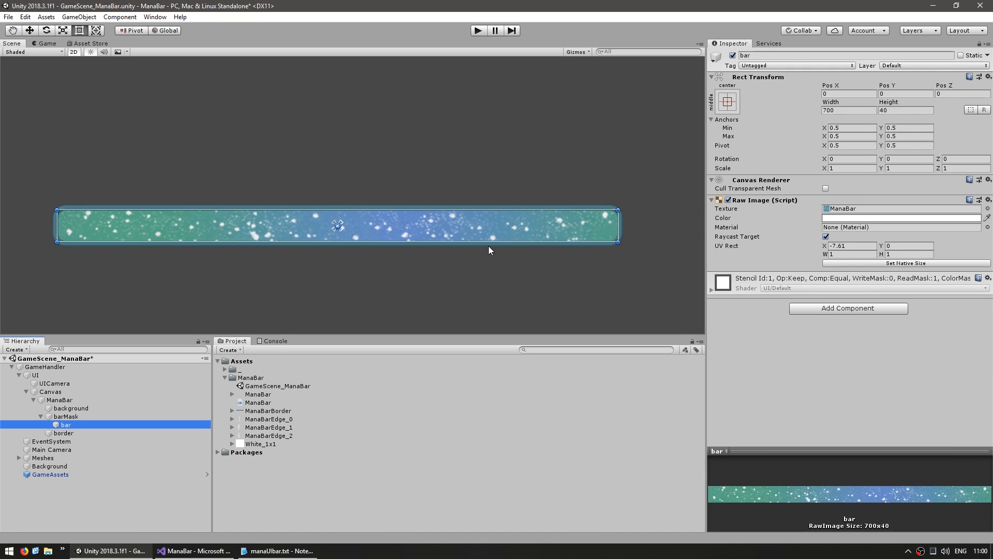
left_click(726, 100)
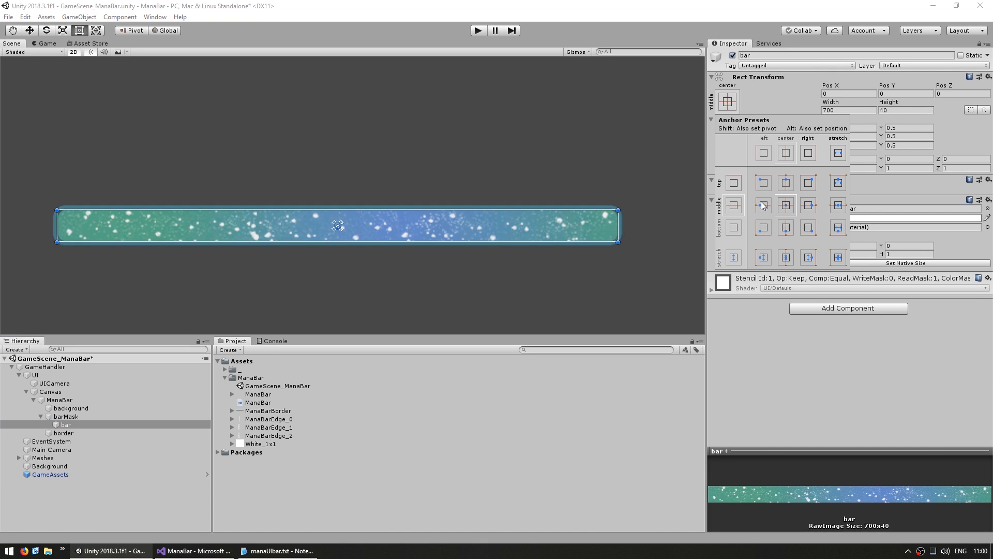
left_click(762, 153)
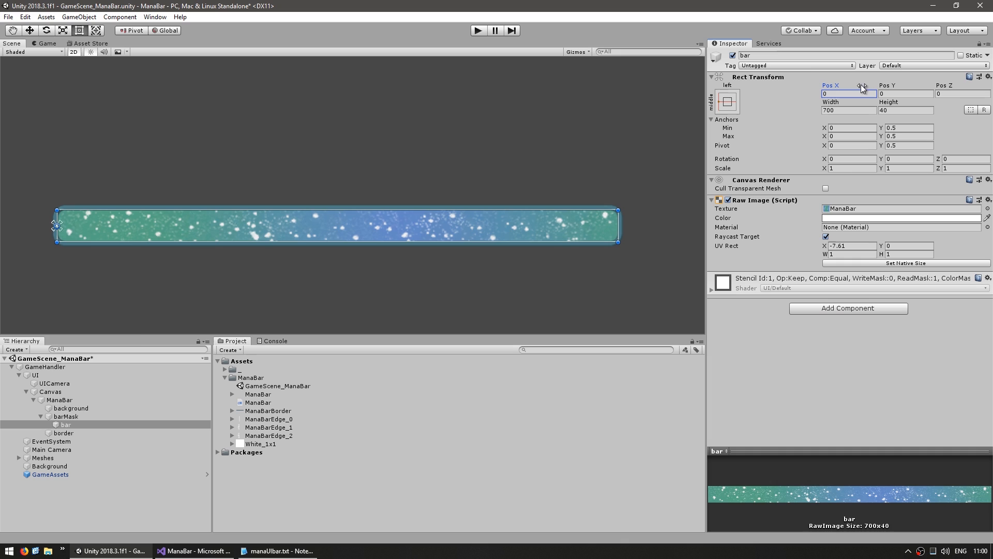
Step: Anchor barMask to middle-left, test-crop the bar by narrowing it, and reset its width to 700
left_click(65, 416)
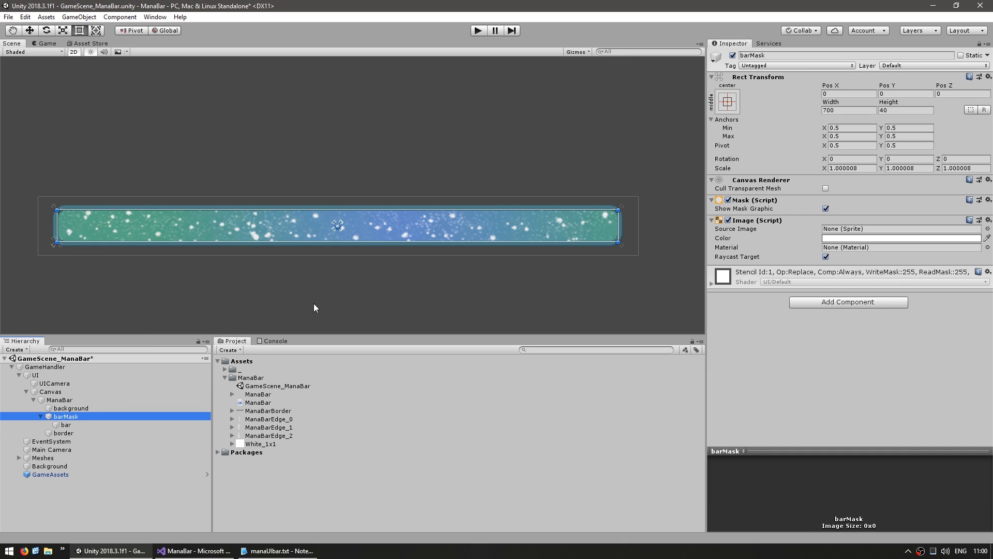
mouse_move(301, 326)
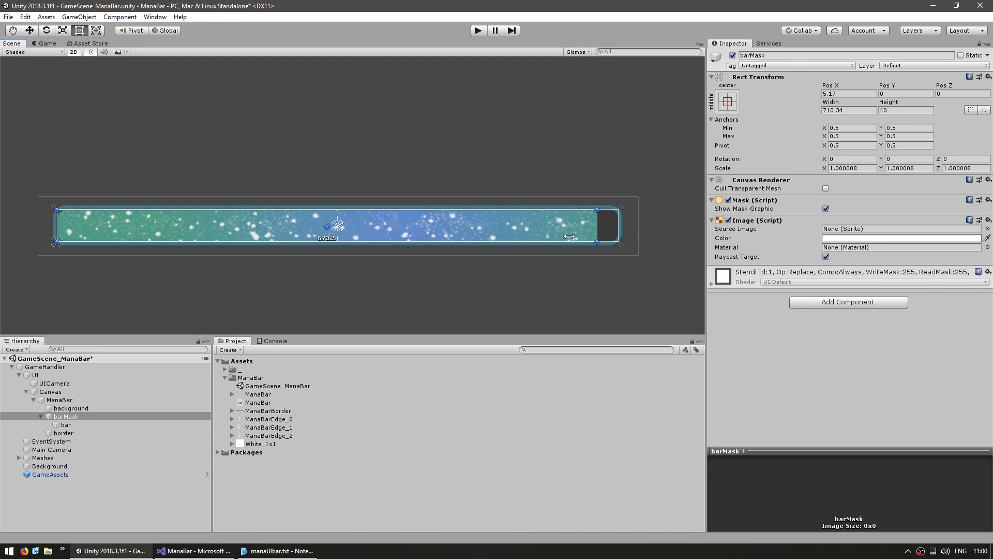
left_click_drag(569, 236, 497, 242)
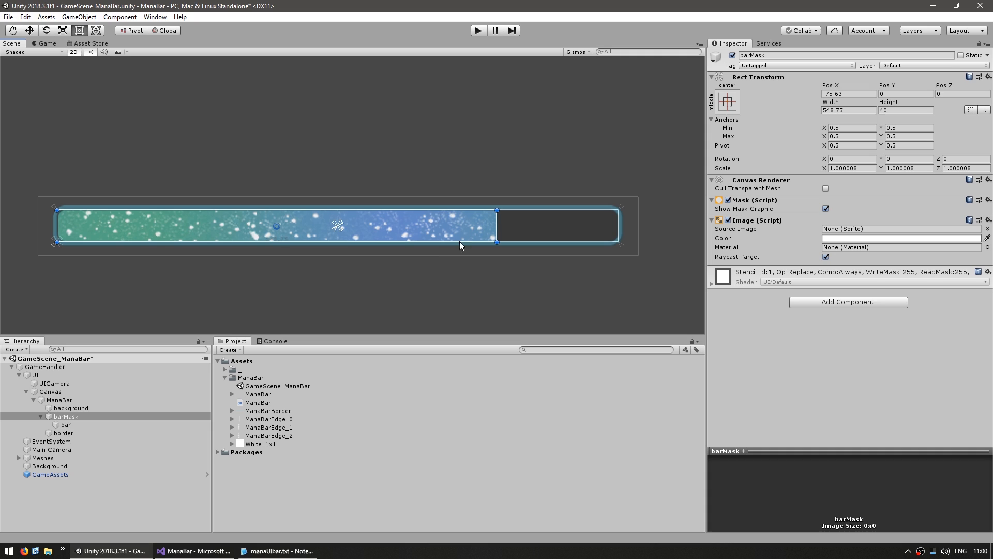
left_click(727, 100)
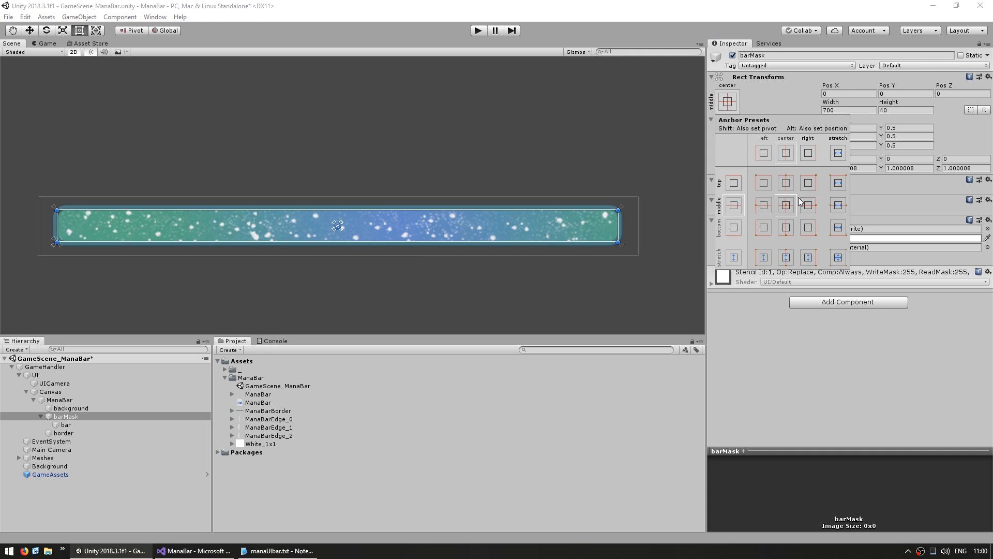
left_click(763, 153)
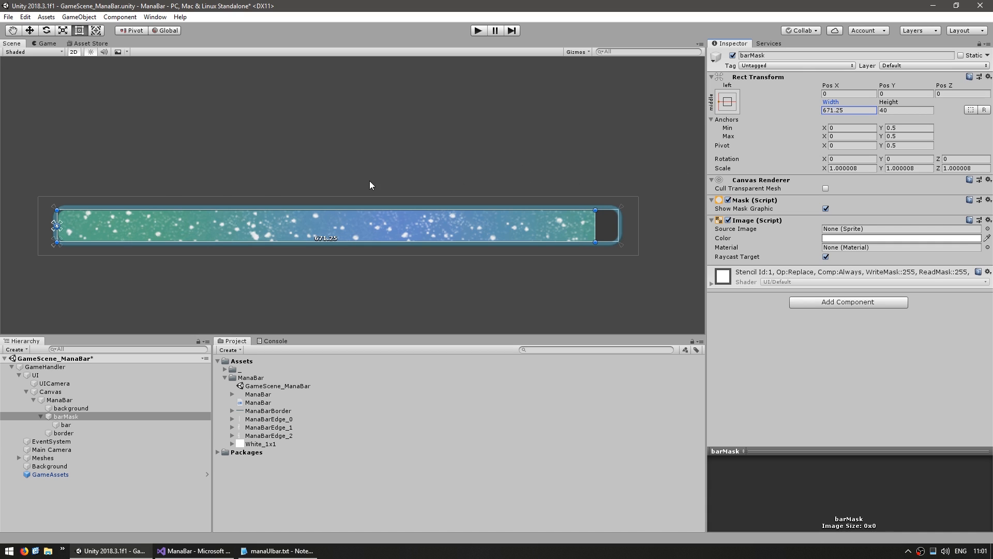
type("700")
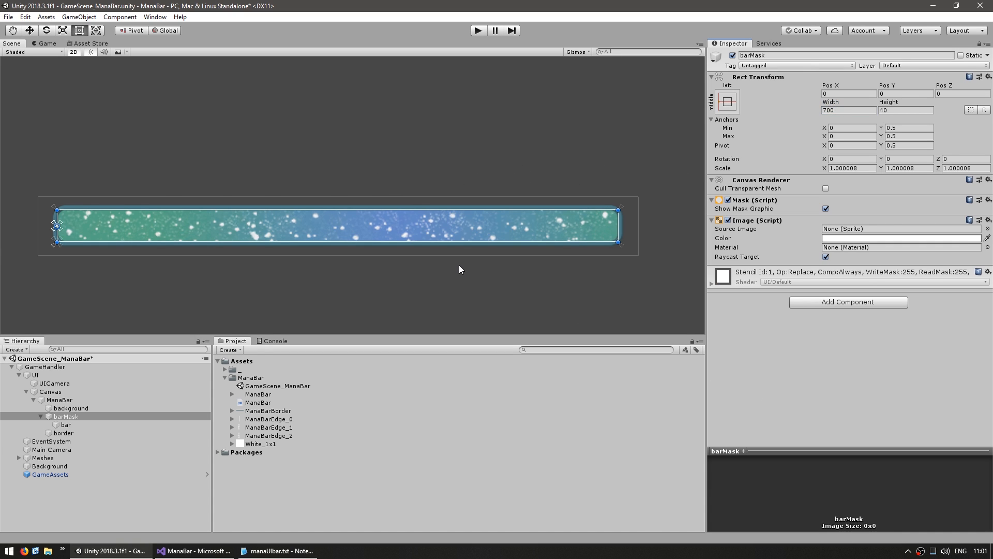
left_click(194, 551)
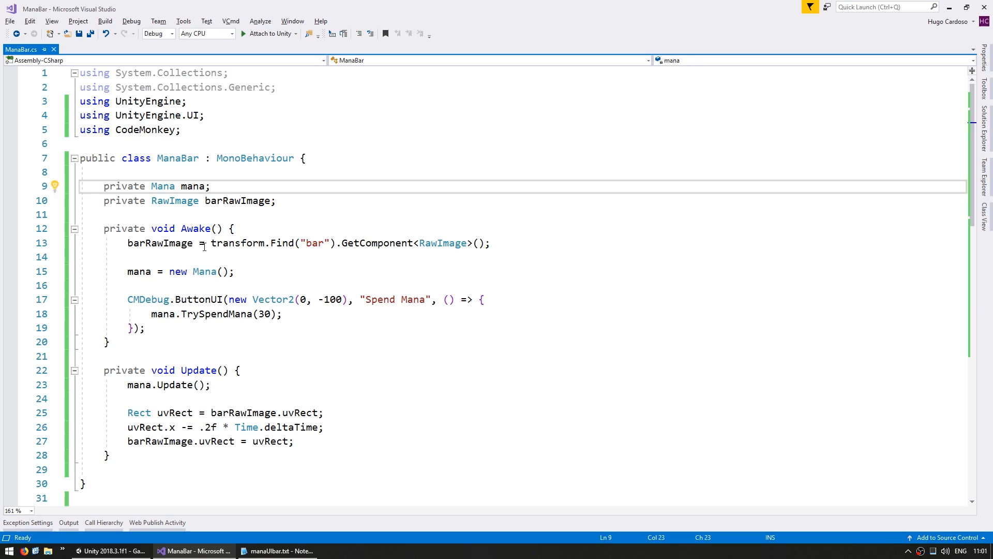
Step: Find bar through barMask and declare a private RectTransform for barMask assigned in Awake
left_click(156, 242)
type(".Find(\"barMask")
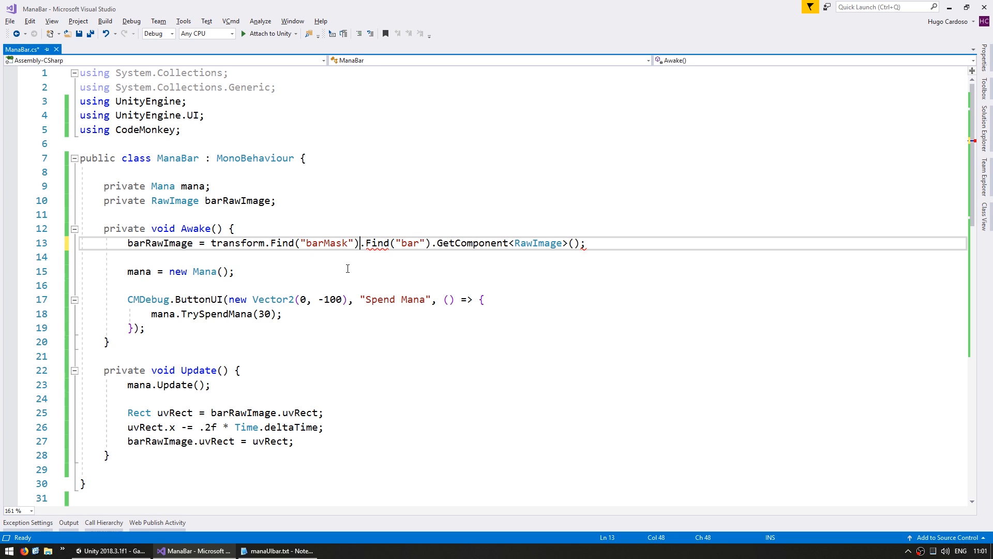
type("pi")
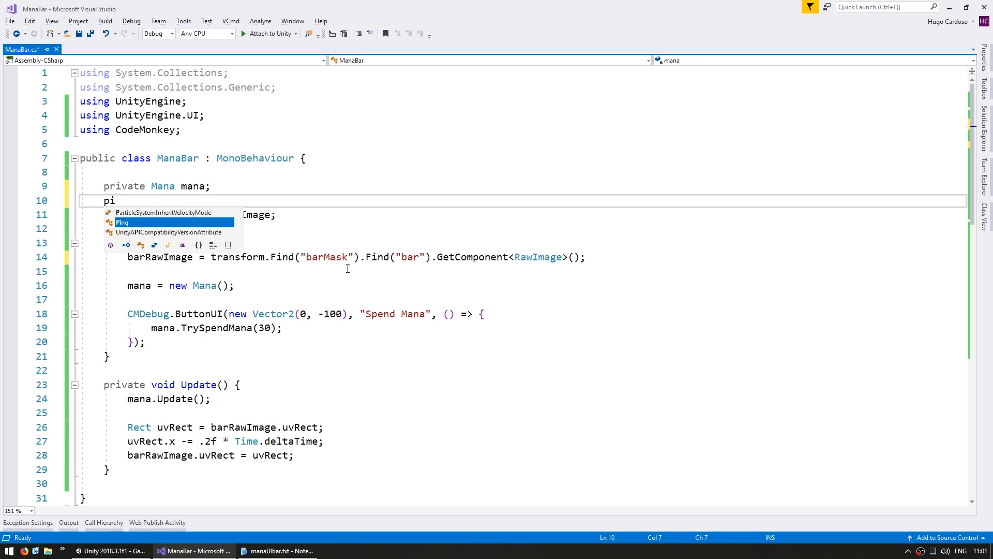
type("private RectTransform")
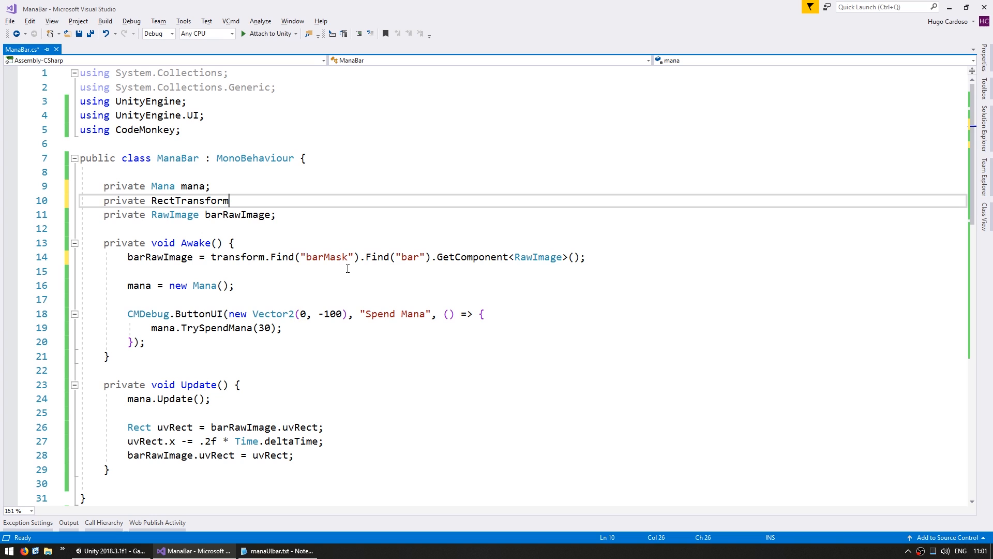
type("barMask;")
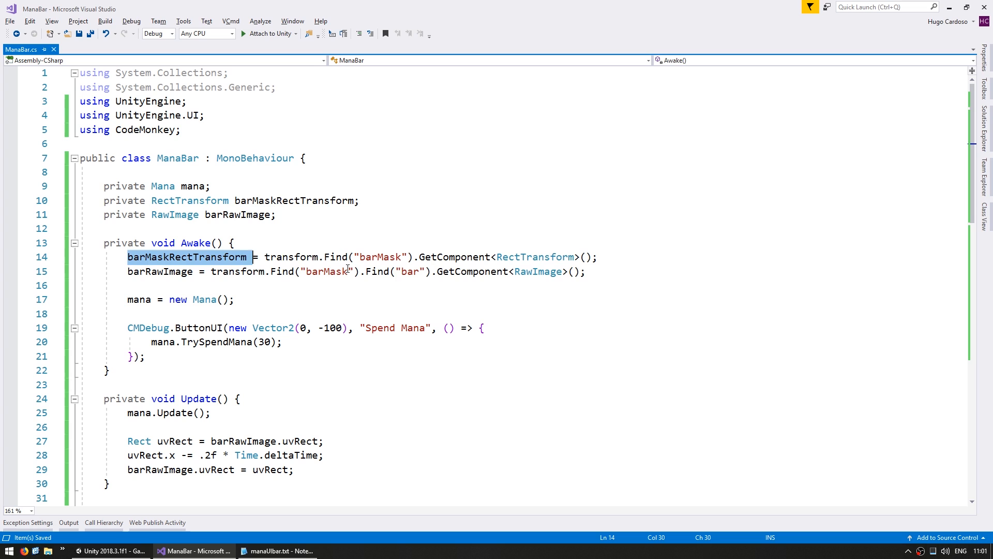
scroll("down", 3)
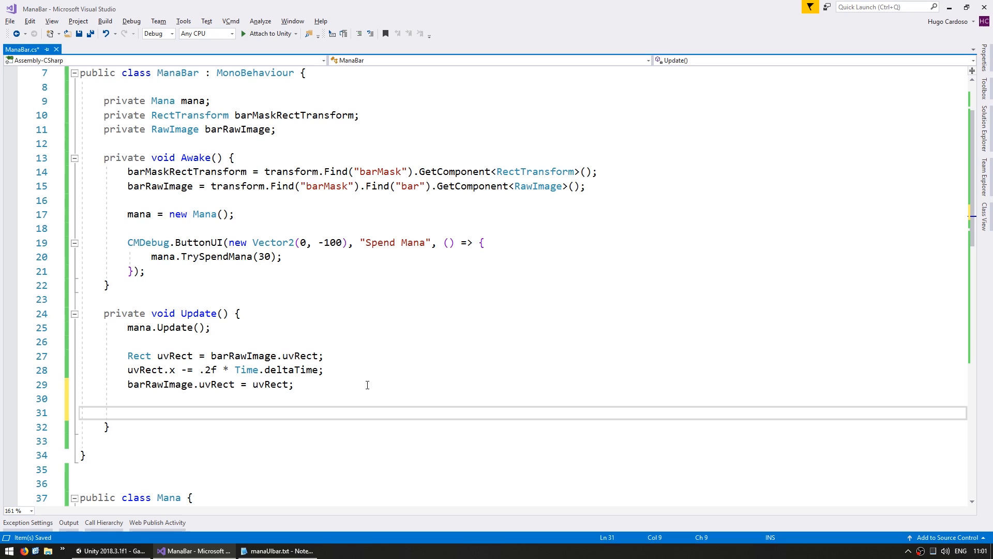
Step: In Update, build barMaskSizeDelta with x = mana.GetManaNormalized() times the mask width
type("barMaskRectTransform")
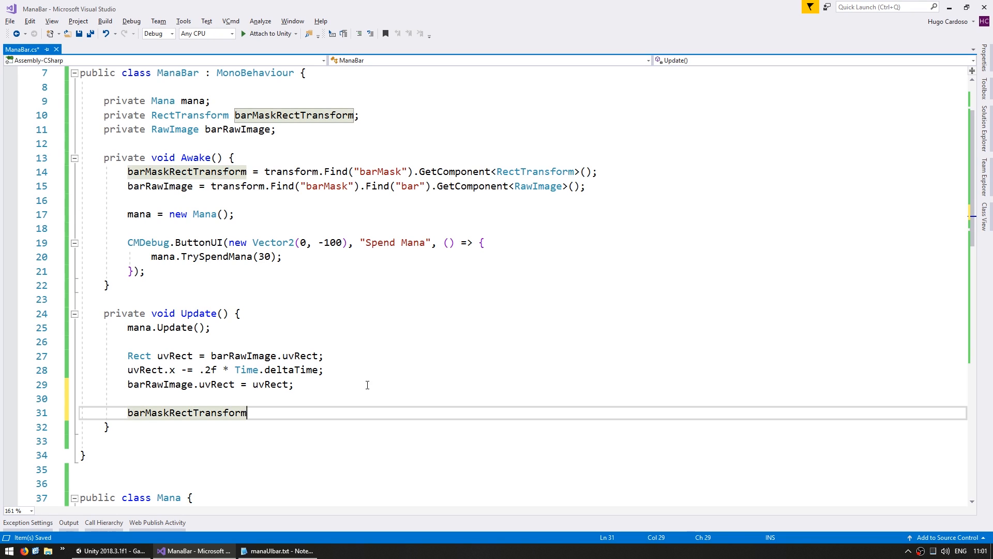
type("Vector2 barMaskSizeDelta =")
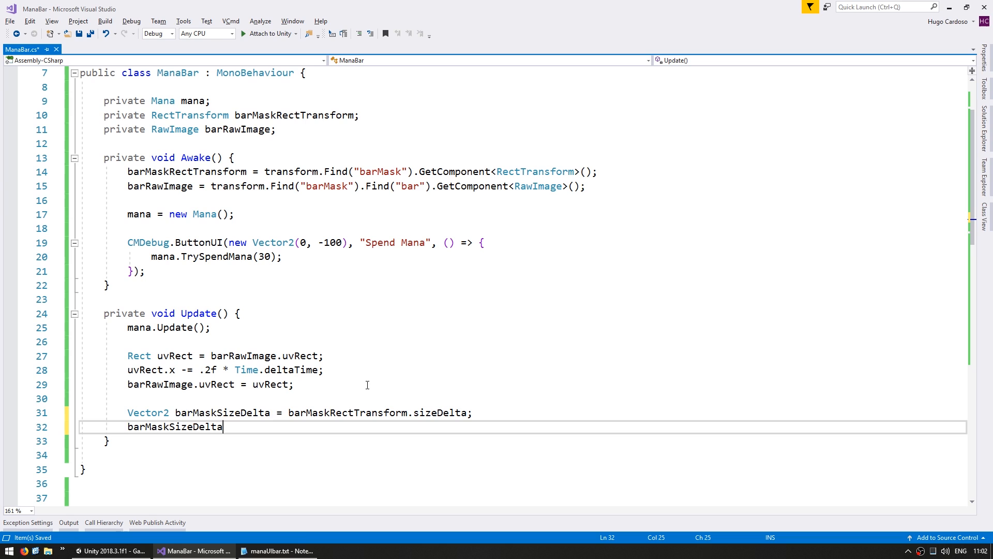
type(".x = mana.GetManaNormalized() /")
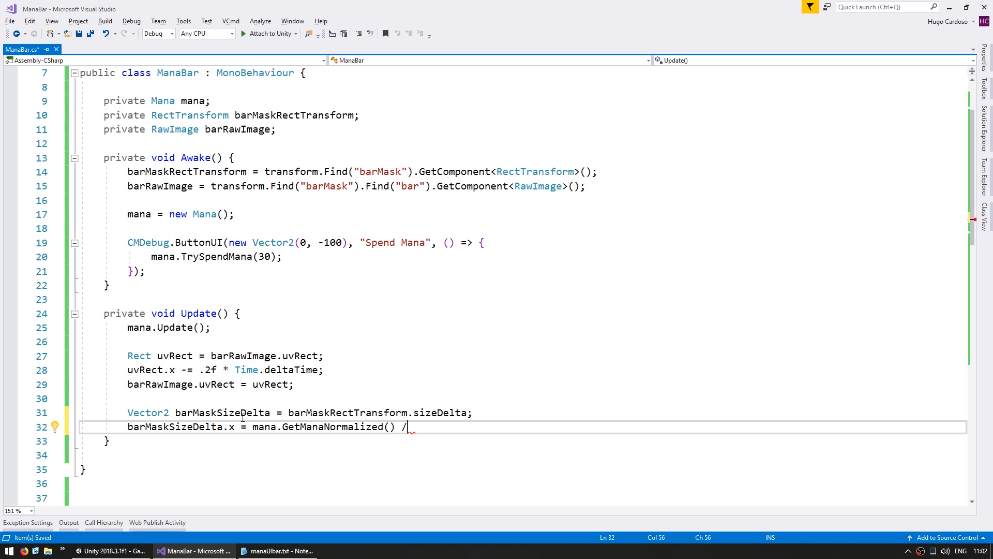
left_click_drag(395, 427, 256, 426)
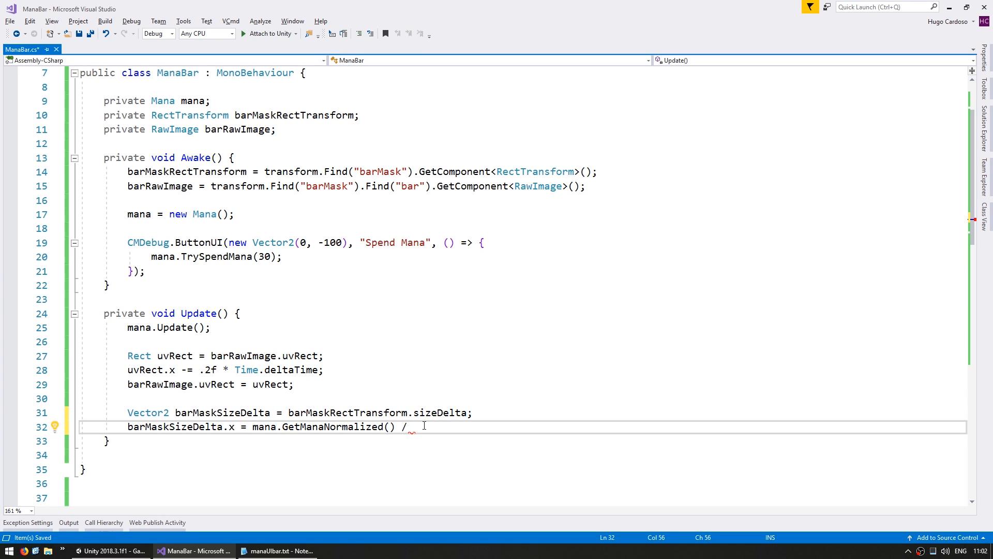
type("*")
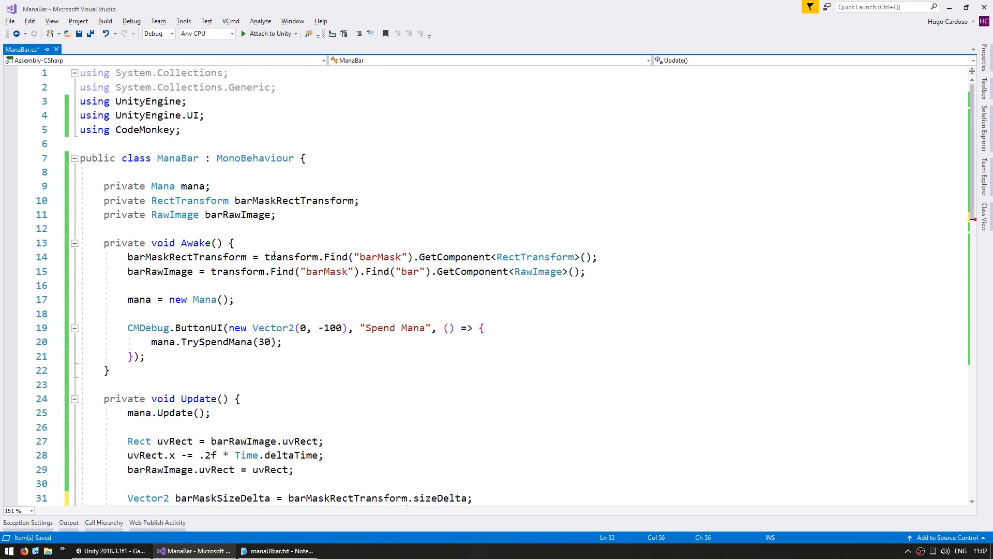
Step: Store private barMaskWidth from sizeDelta.x in Awake and assign barMaskSizeDelta back to the mask
type("private float barMaskWidth;")
type("barMaskWidth =")
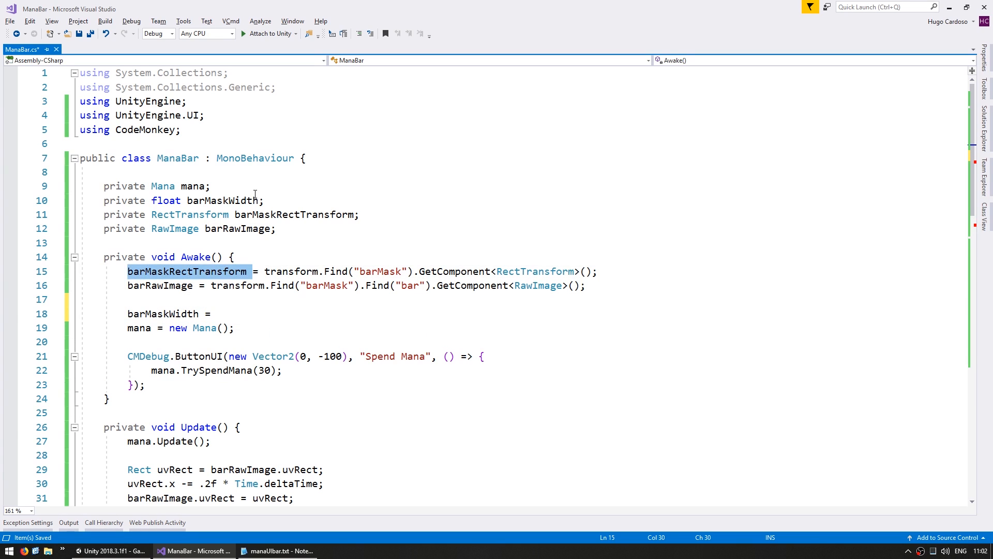
type("barMaskRectTransform.sizeDelta")
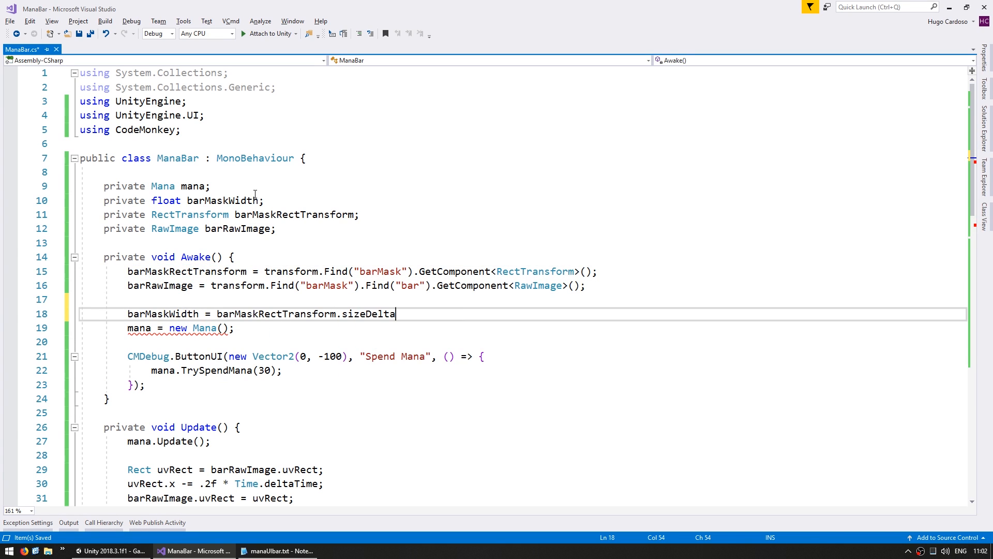
type(".x;")
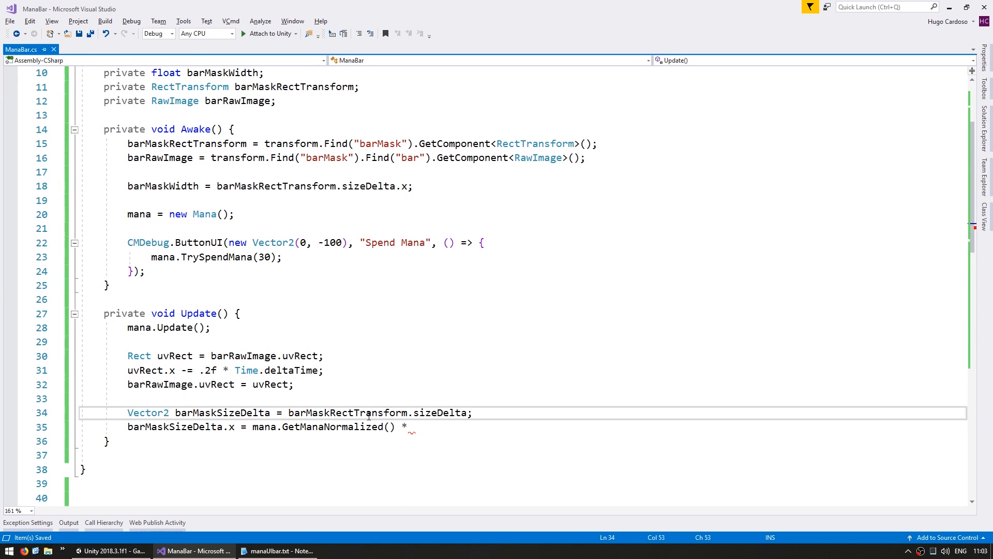
type("barMaskWidth;")
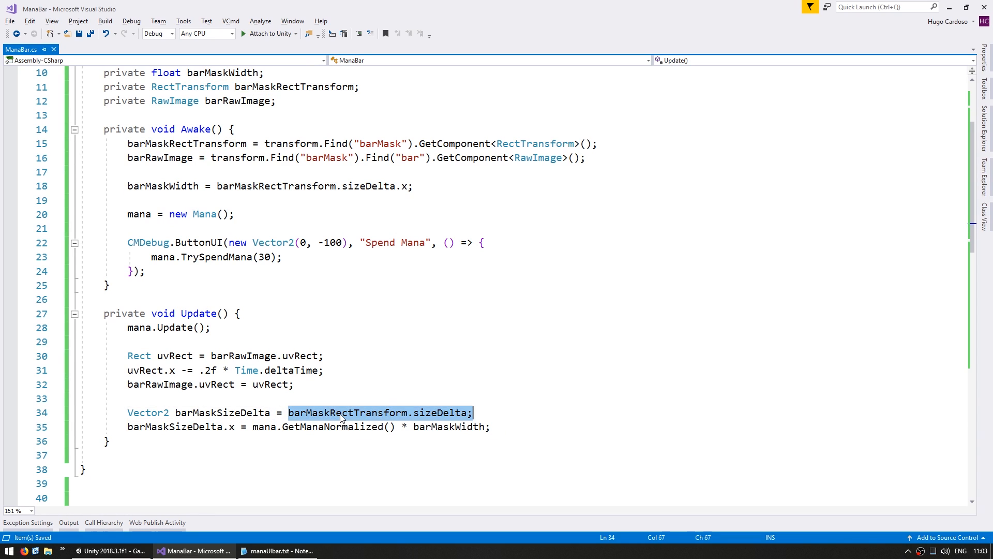
type("barMaskRectTransform.sizeDelta =")
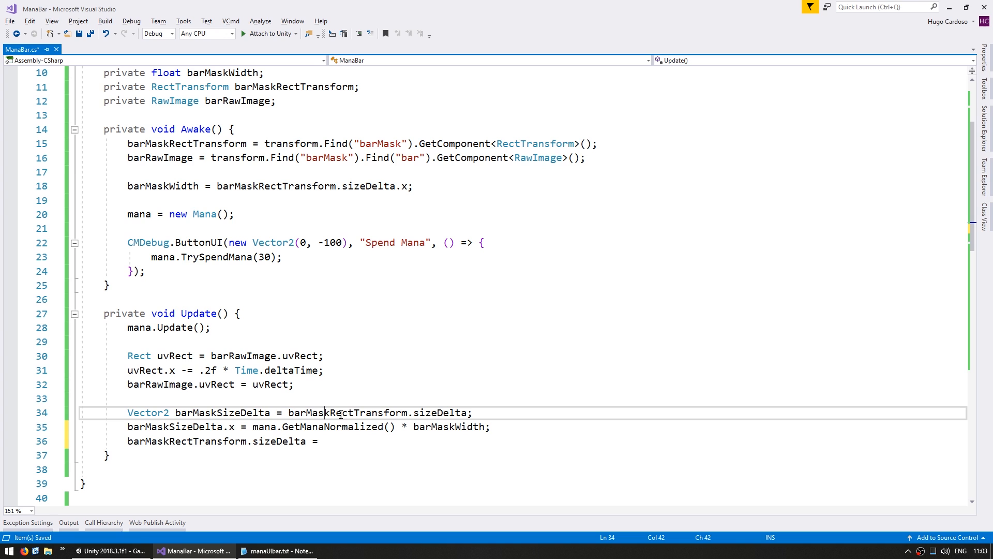
type("barMaskSizeDelta;")
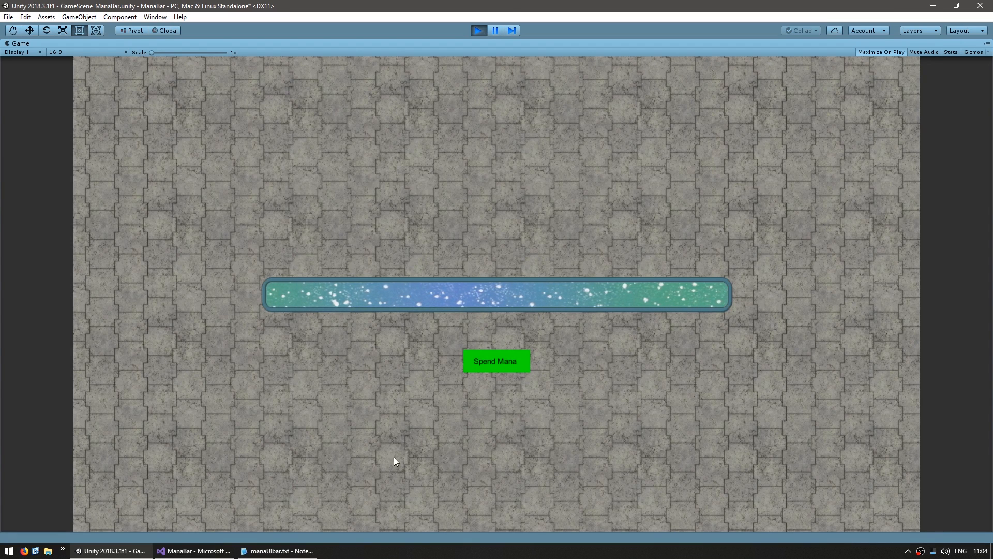
Step: Spend mana twice in the running game and watch the bar crop from the right
left_click(495, 360)
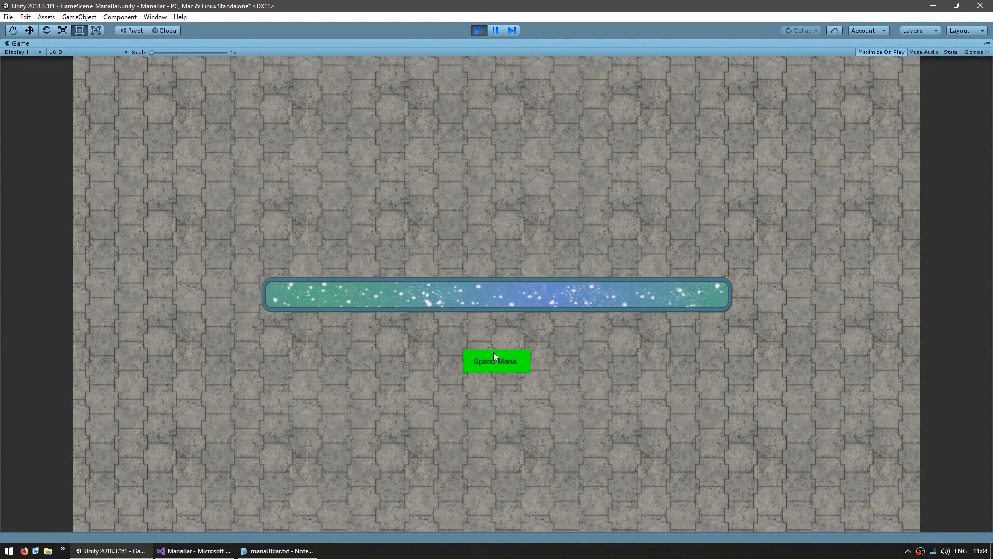
left_click(495, 361)
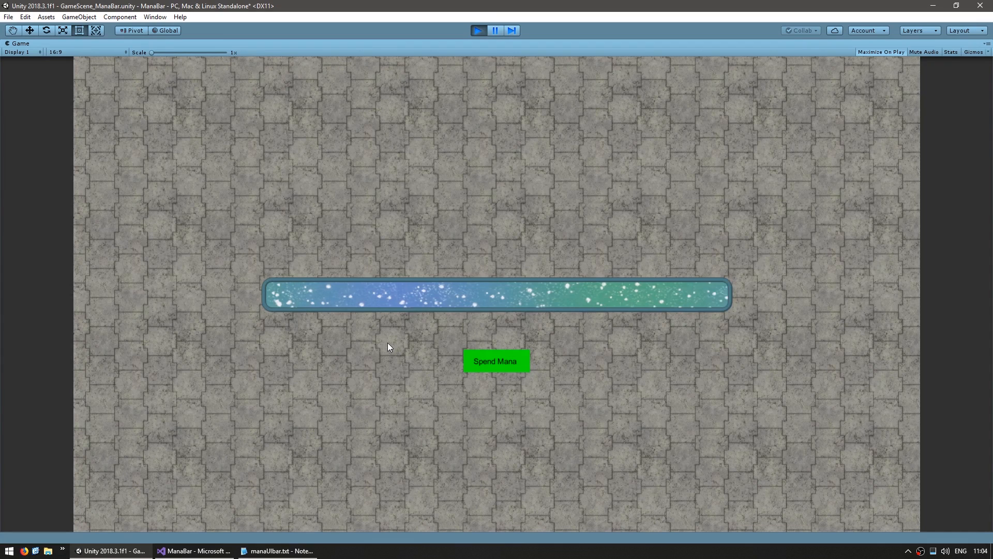
left_click(496, 361)
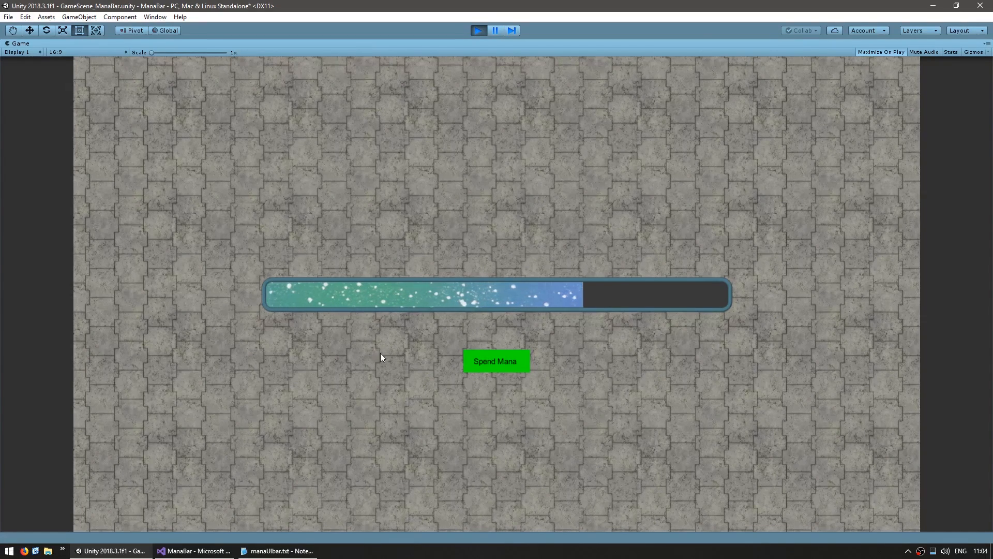
left_click(196, 550)
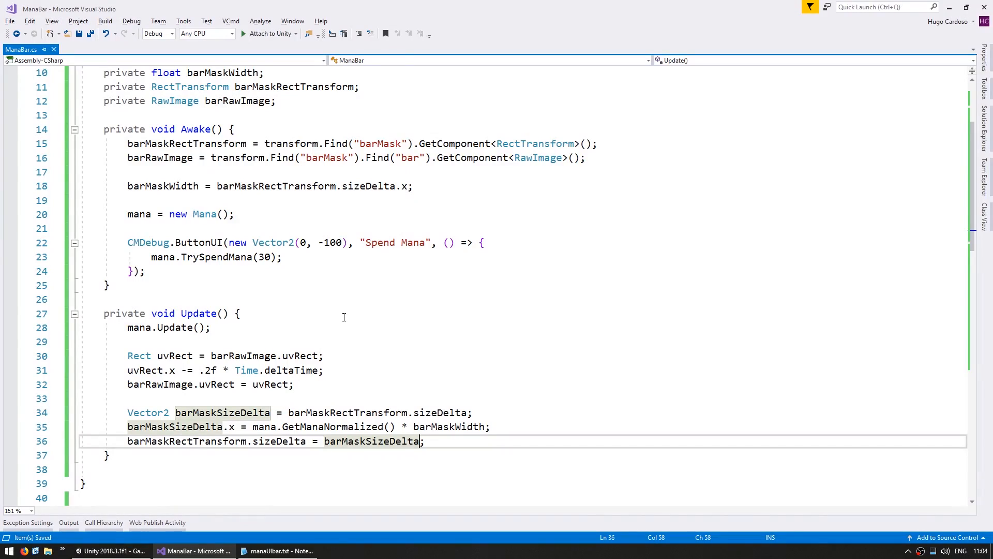
Step: Review the finished Update method before returning to the Unity scene
left_click(179, 371)
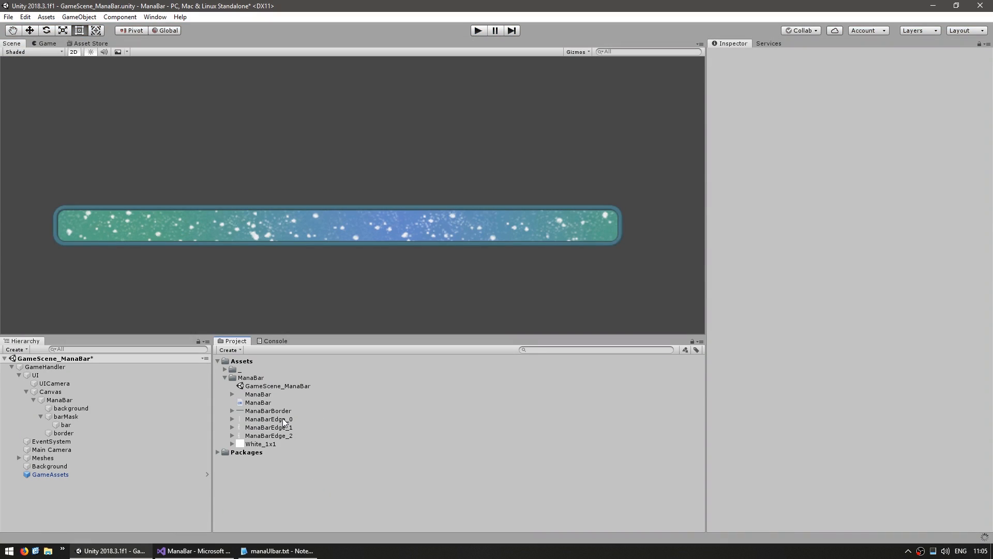
Step: Give the edge image the ManaBarEdge_0 sprite and move it to the bar's right end
left_click(268, 419)
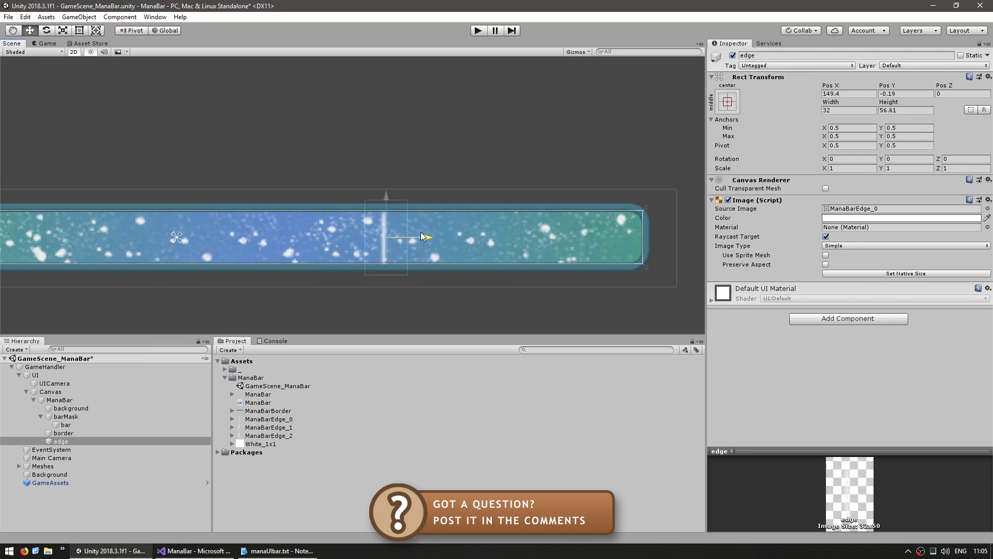
left_click_drag(385, 238, 568, 235)
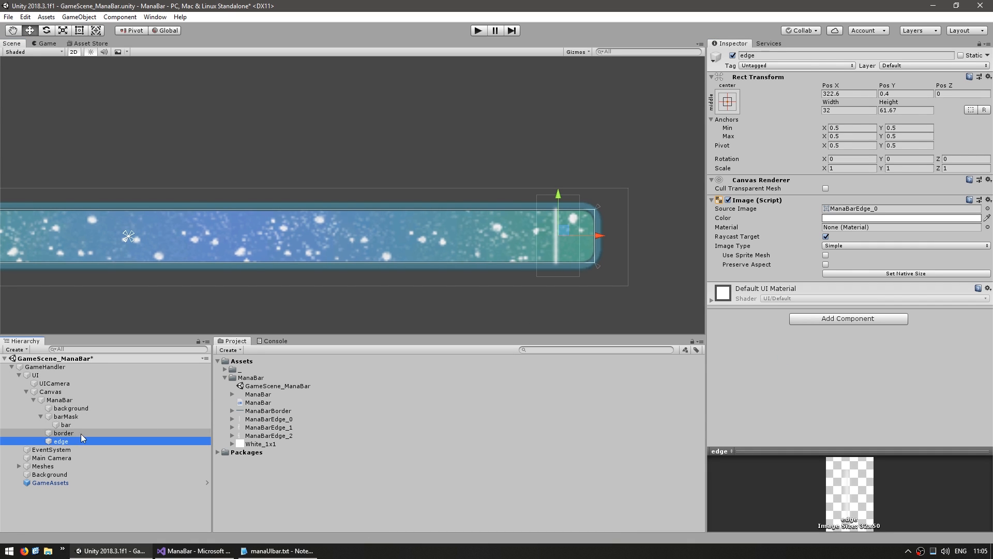
mouse_move(536, 275)
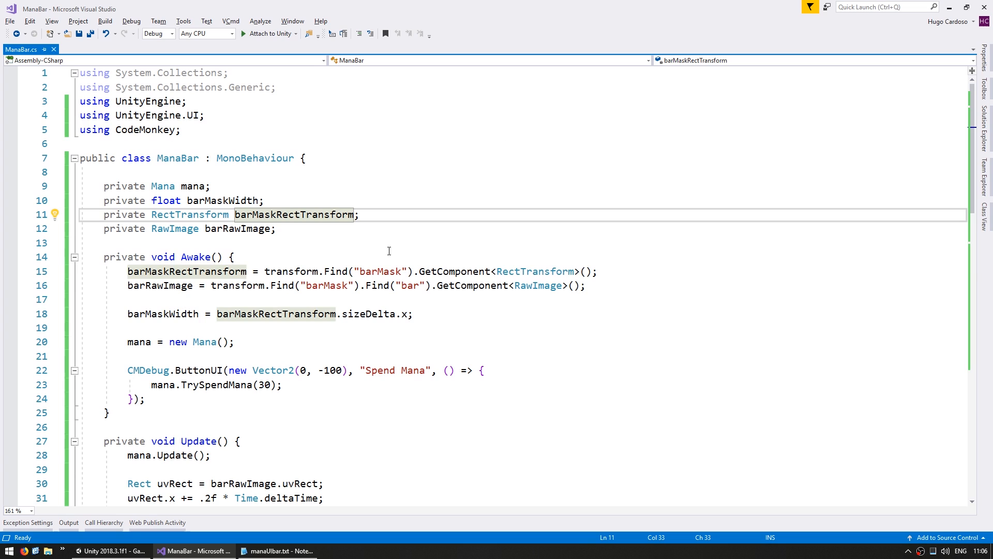
Step: Declare edgeRectTransform and set its anchoredPosition to normalized mana times barMaskWidth in Update
type("private RectTransform")
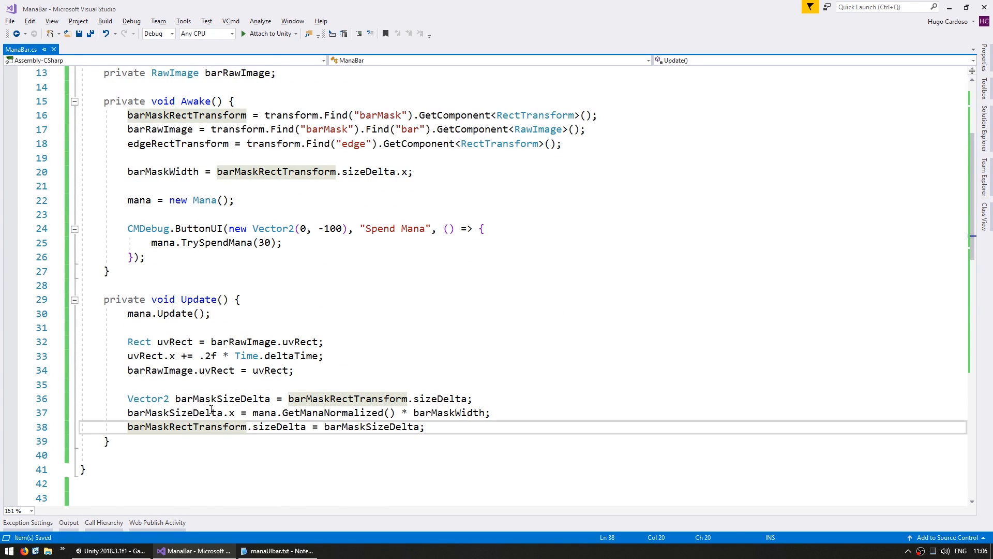
type("edgeRectTransform")
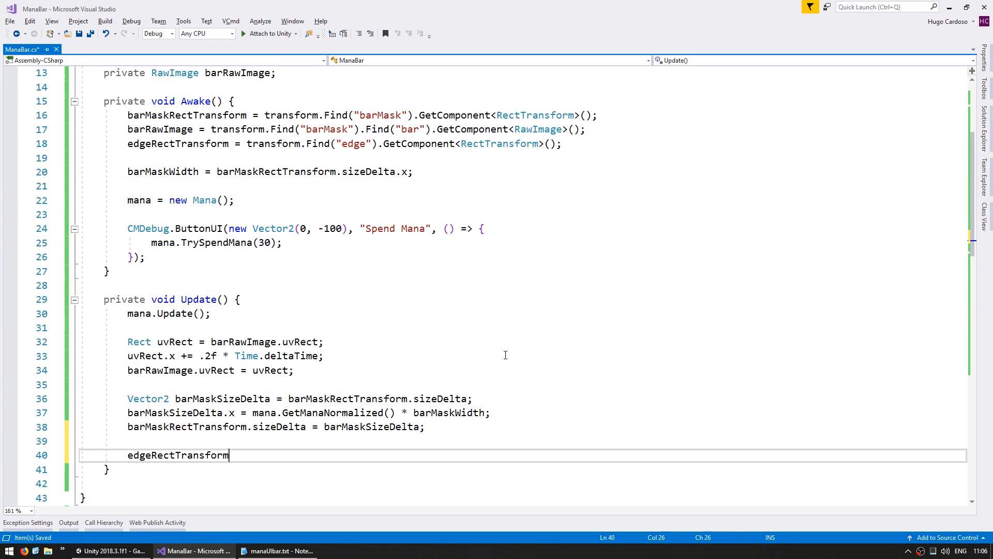
type(".anchoredPosition = new Vector2(mana.GetManaNormalized() * barMaskWidth, 0);")
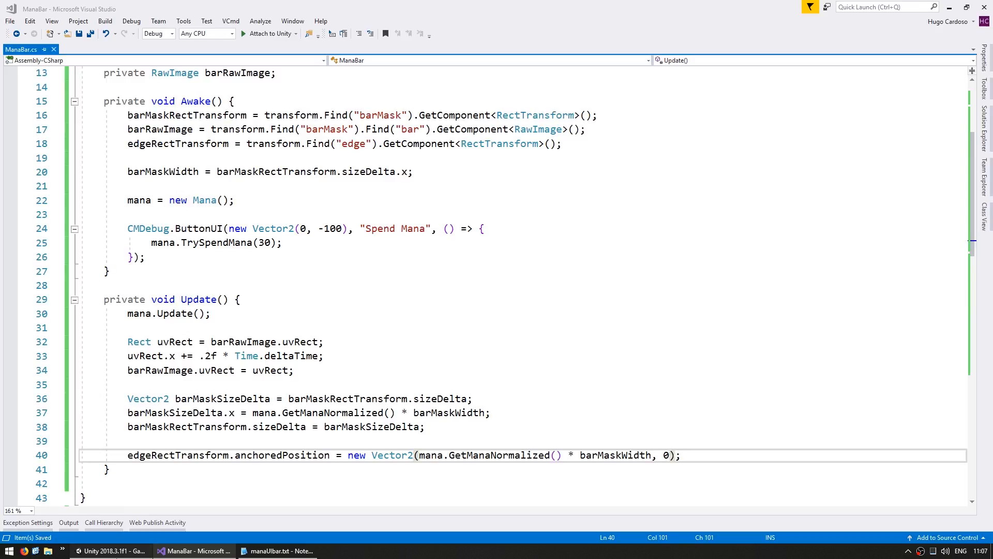
left_click(112, 550)
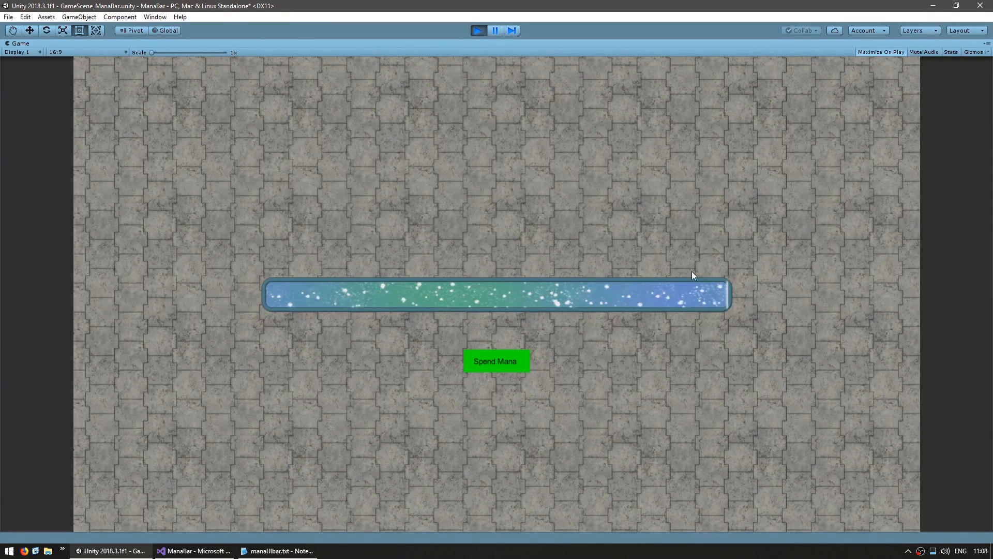
left_click(197, 550)
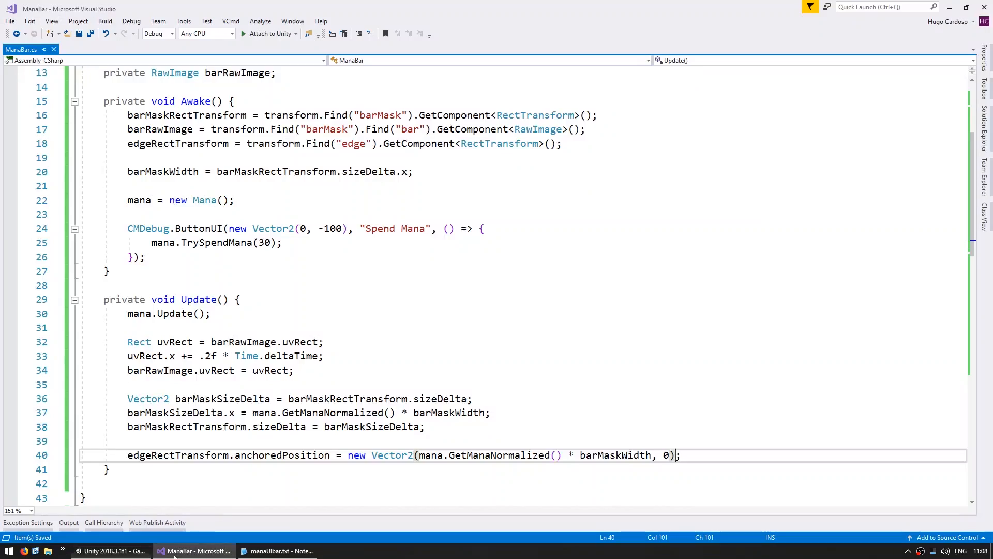
Step: Add edgeRectTransform.gameObject.SetActive(mana.GetManaNormalized() < 1f) so the edge hides at full mana
type("edgeRectTransform.gameObject.SetActive();")
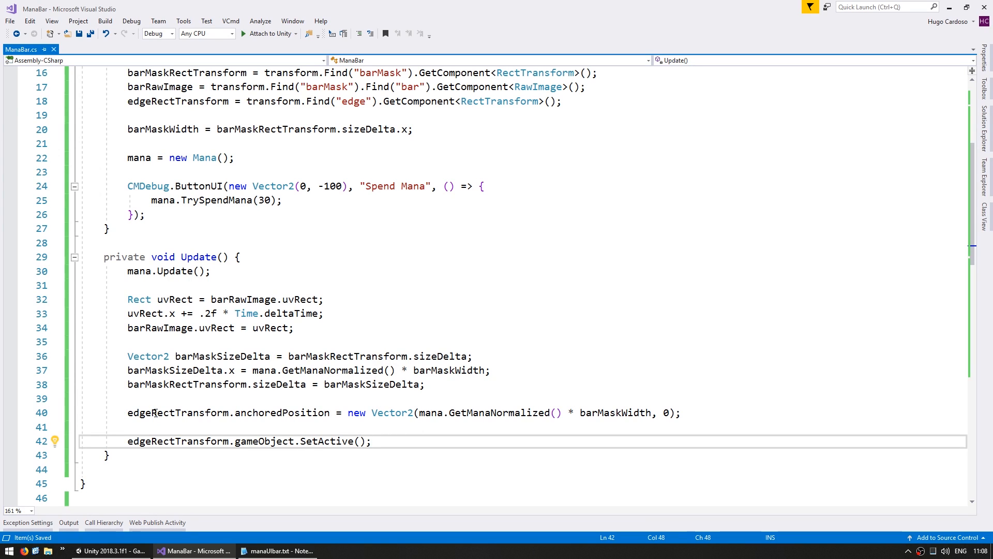
type("mana.ge")
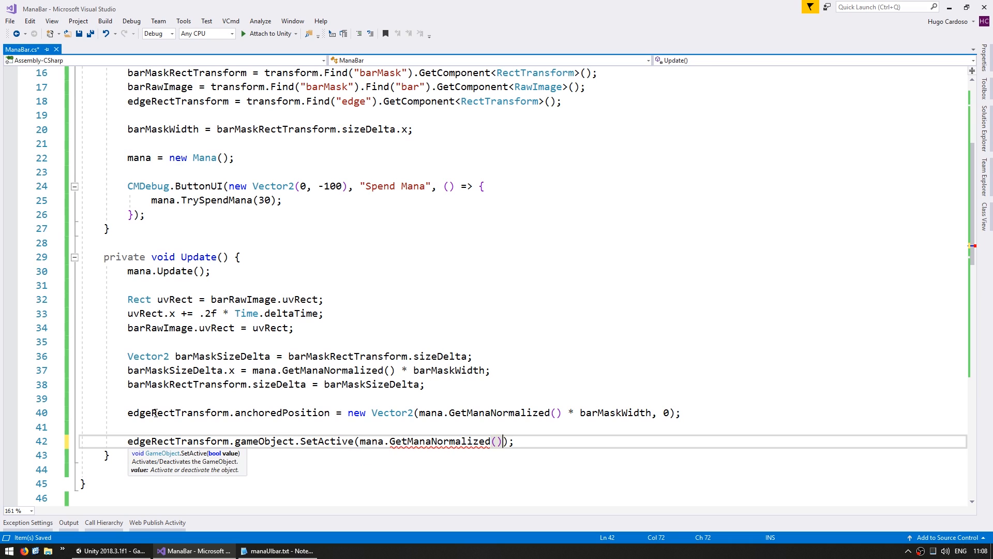
type("< 1f")
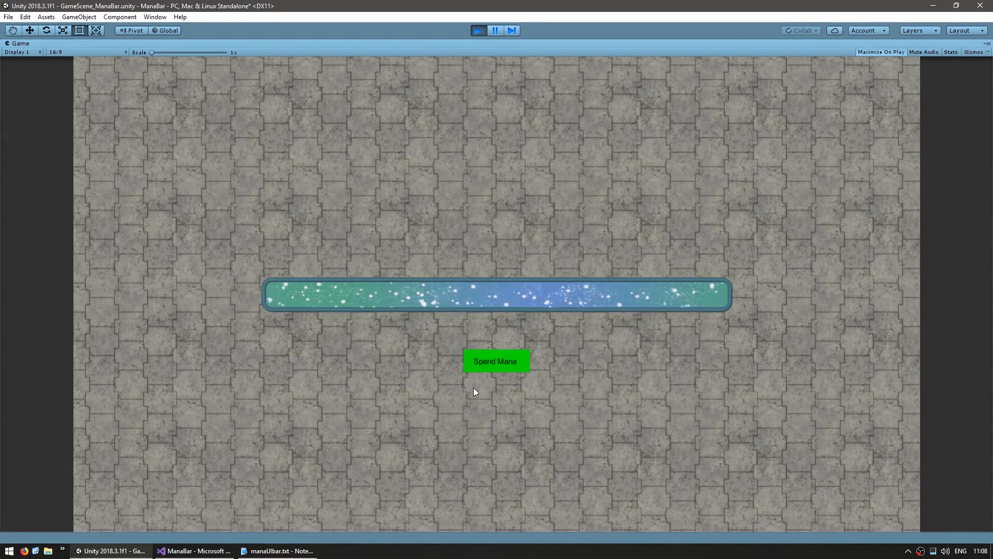
Step: Exit play mode to return to editing the scene
left_click(495, 360)
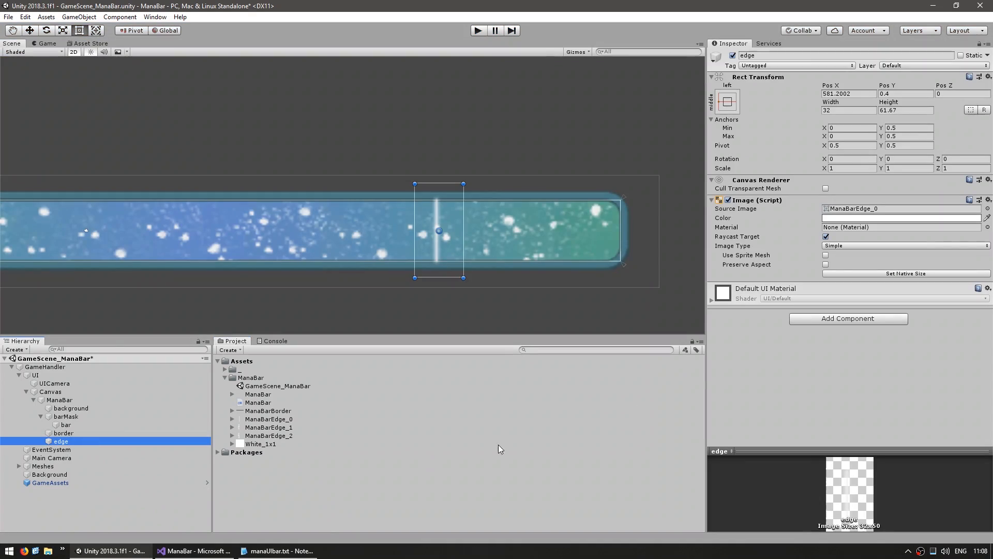
Step: Add edge_1 and edge_2 under edge and keyframe their Scale and Image.Color alpha in EdgeAnimation
right_click(258, 394)
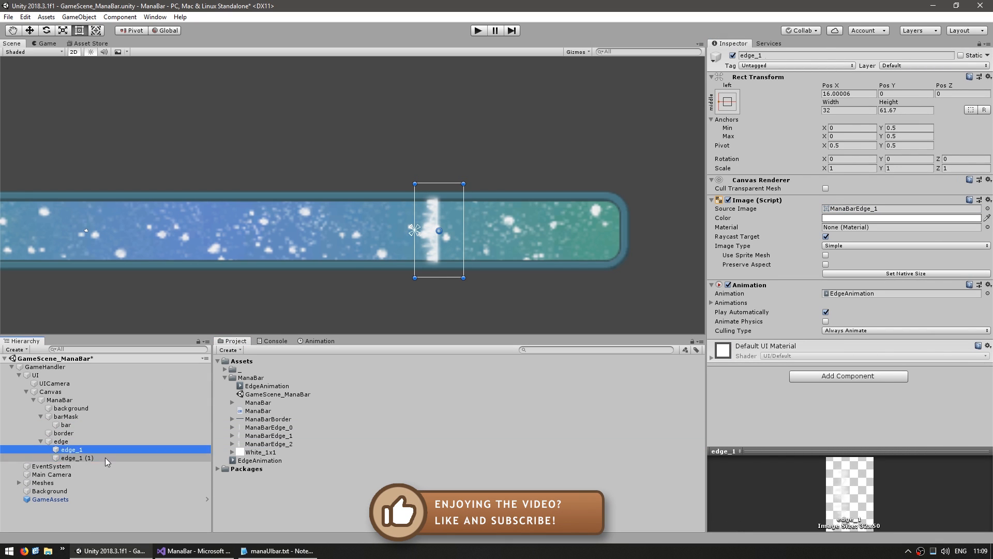
left_click(319, 341)
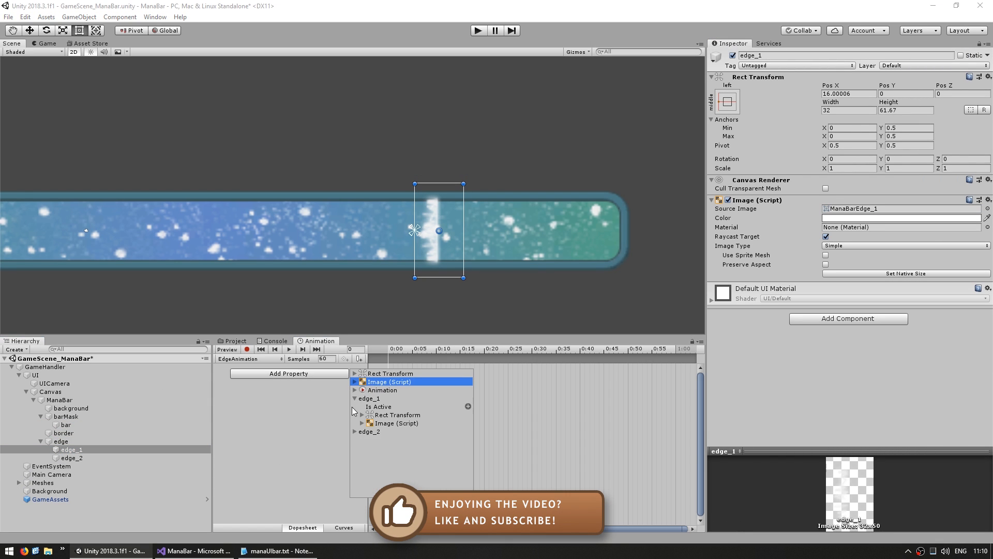
left_click(72, 457)
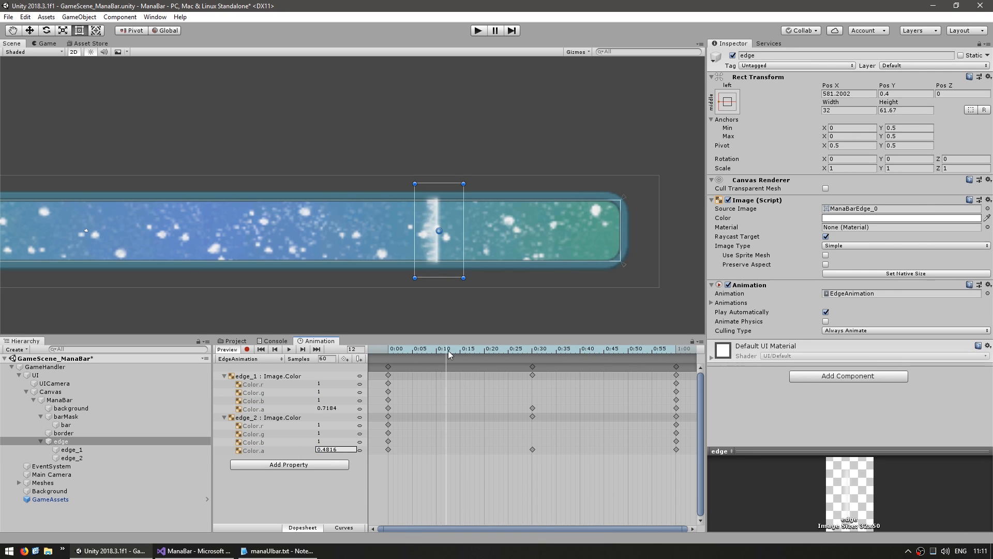
left_click(236, 343)
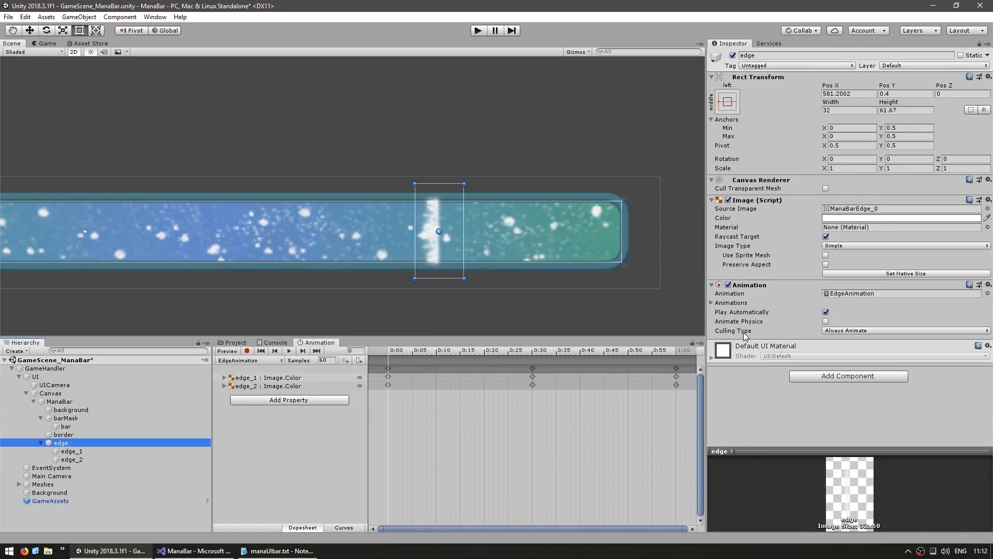
left_click(344, 527)
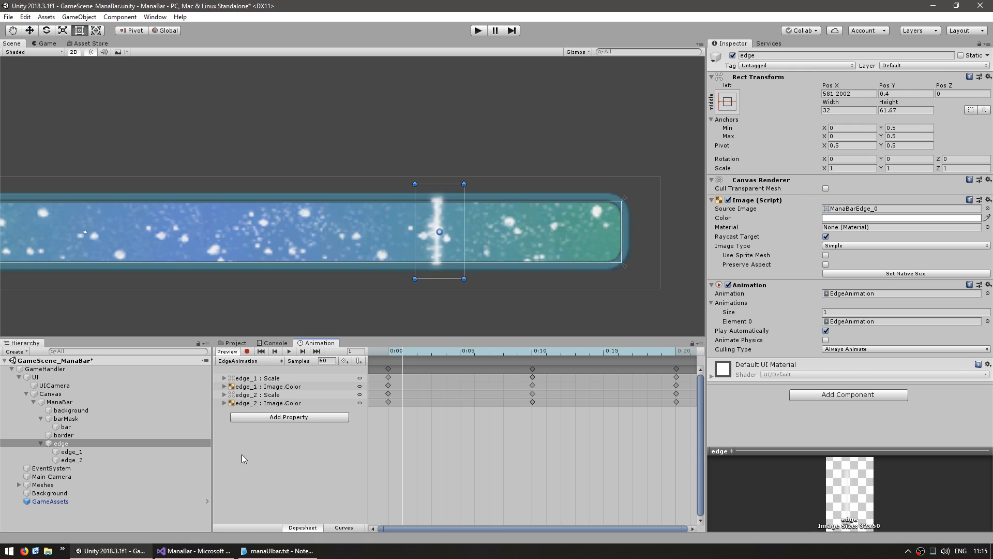
Step: Reset the animation preview to the start and run the game to test the animated edge
left_click(69, 459)
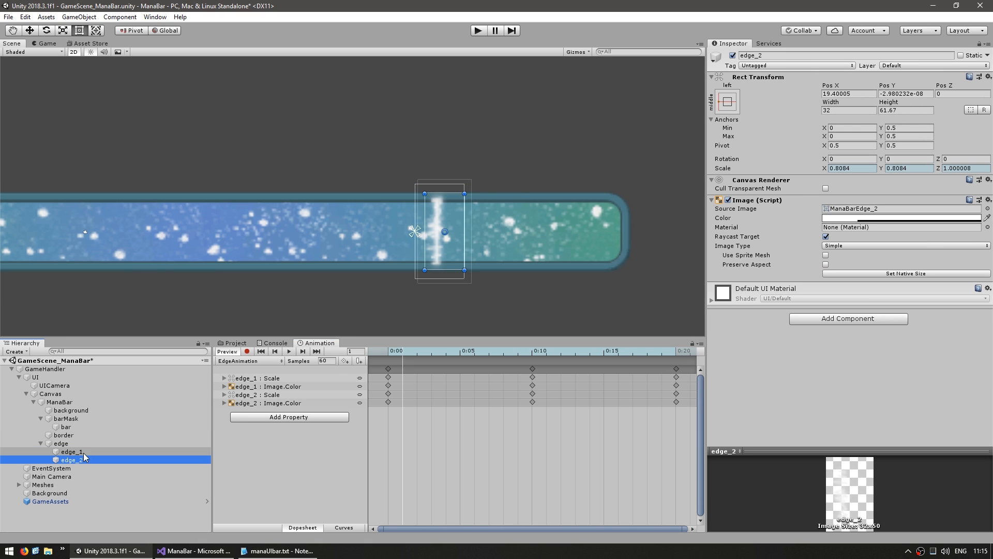
left_click(60, 443)
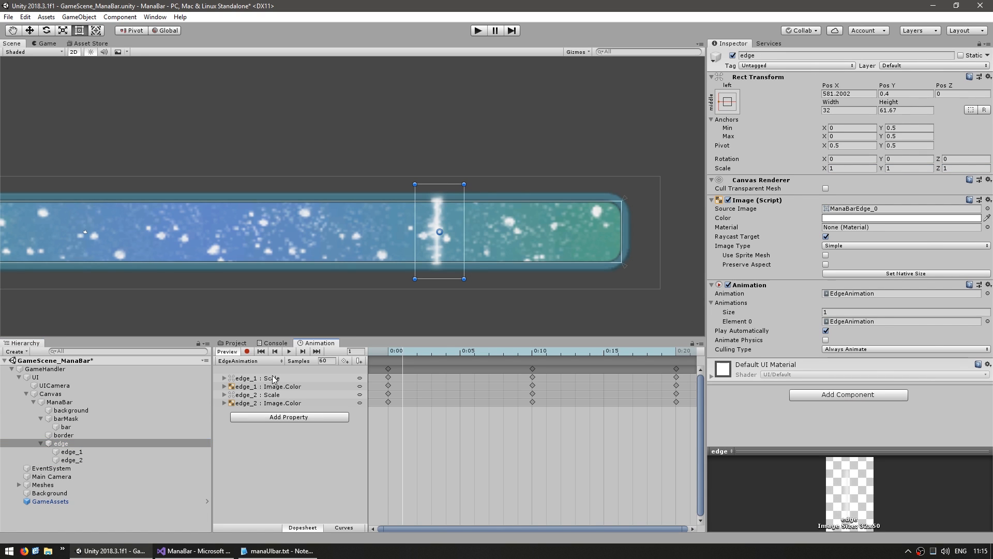
left_click(380, 351)
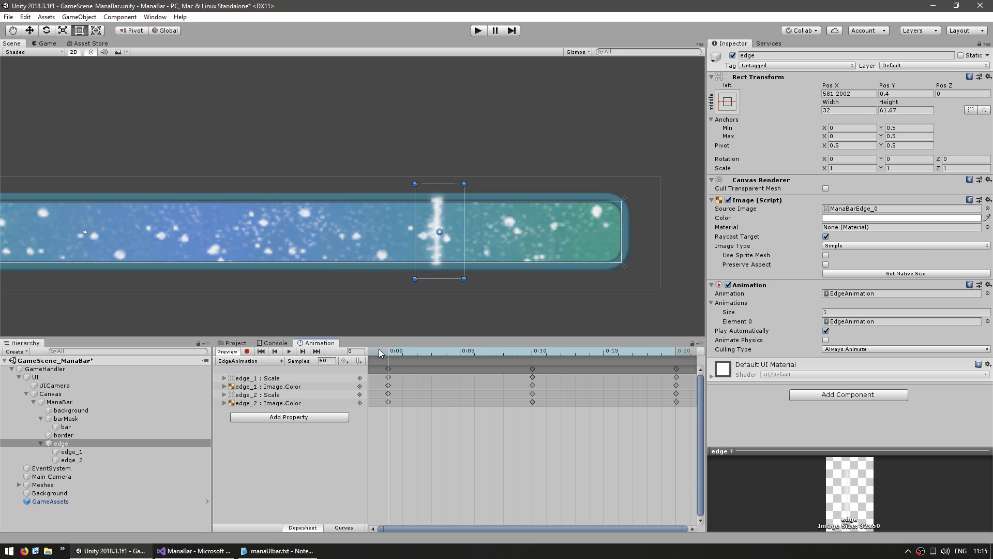
left_click(289, 352)
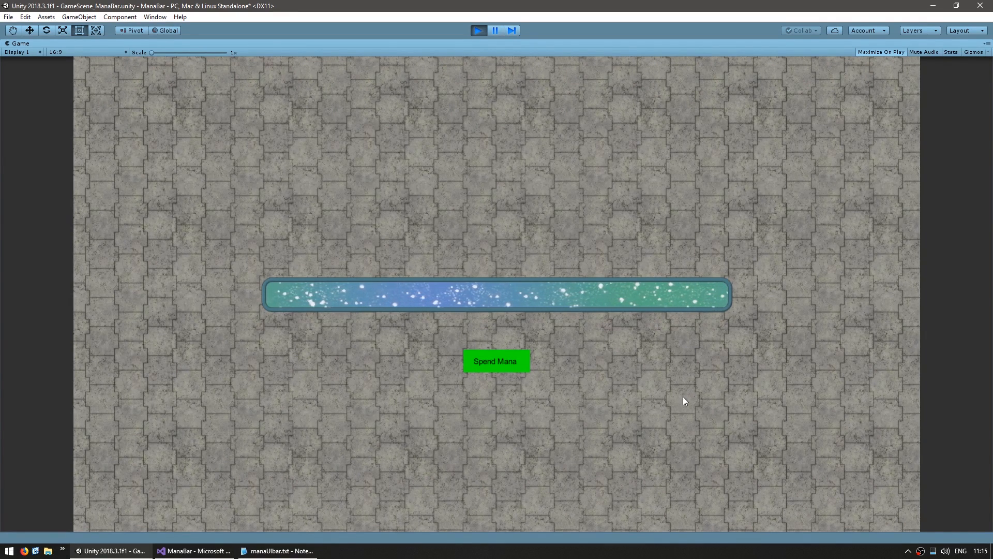
Step: Spend mana four times so the bar nearly empties and the glowing edge follows it
left_click(495, 361)
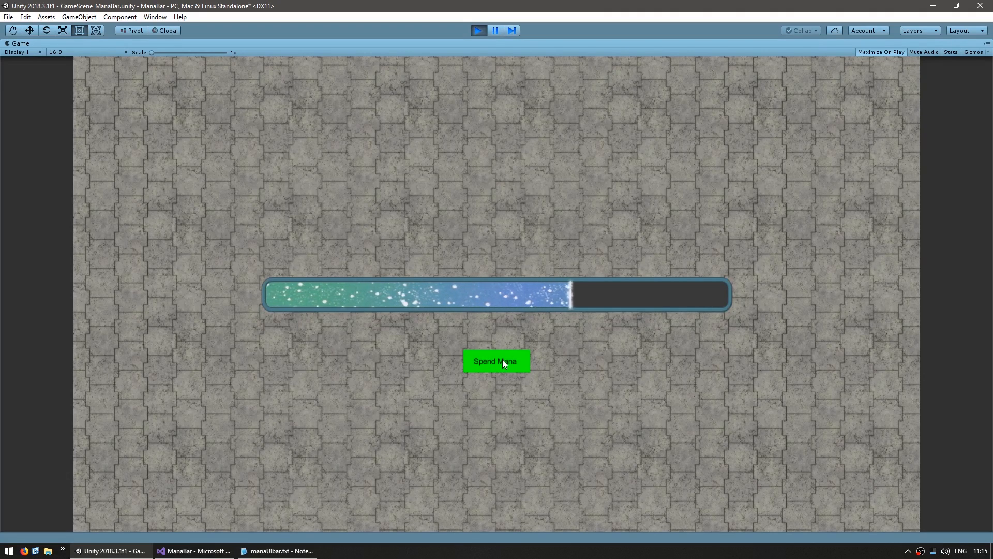
left_click(496, 362)
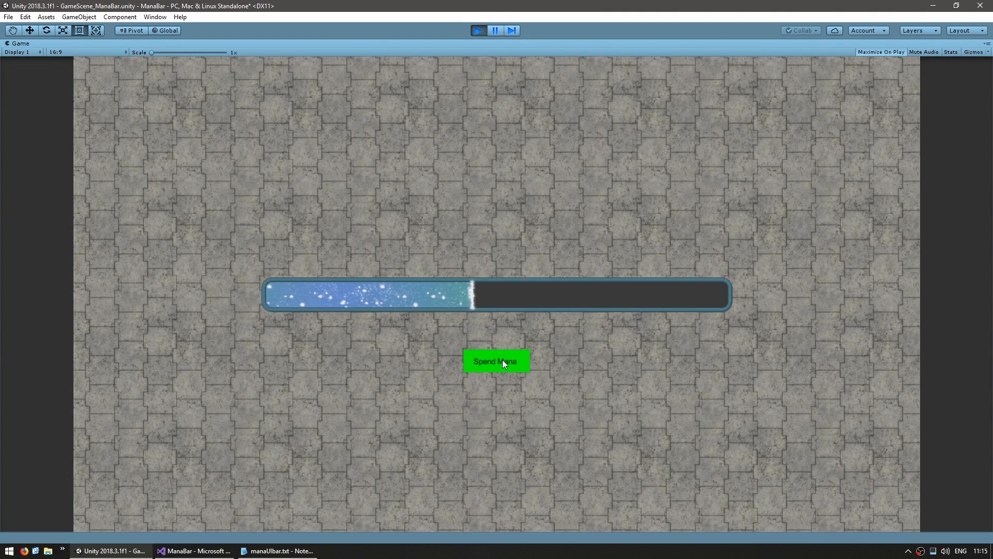
left_click(496, 361)
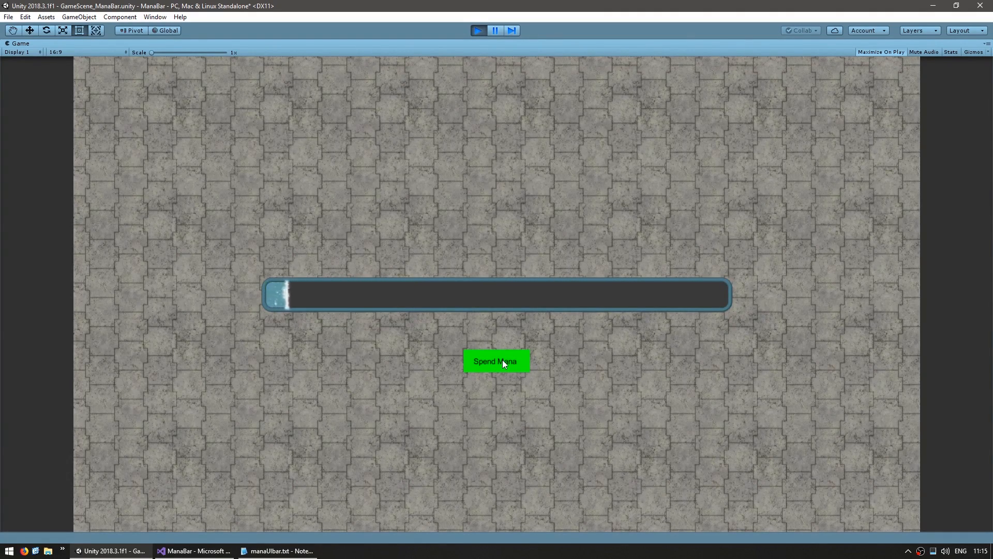
left_click(496, 360)
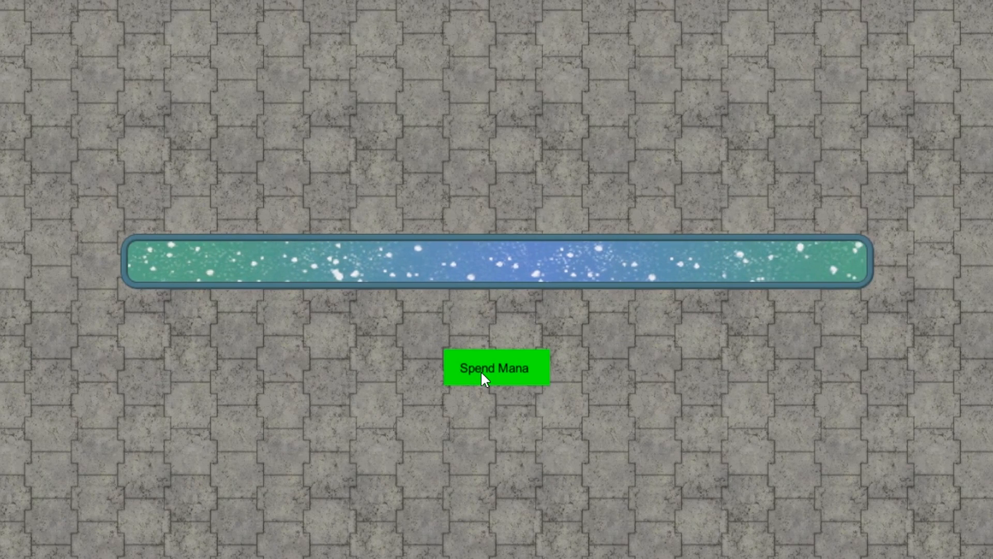
Step: Spend mana repeatedly from the full bar and watch the edge hide each time it refills
left_click(495, 367)
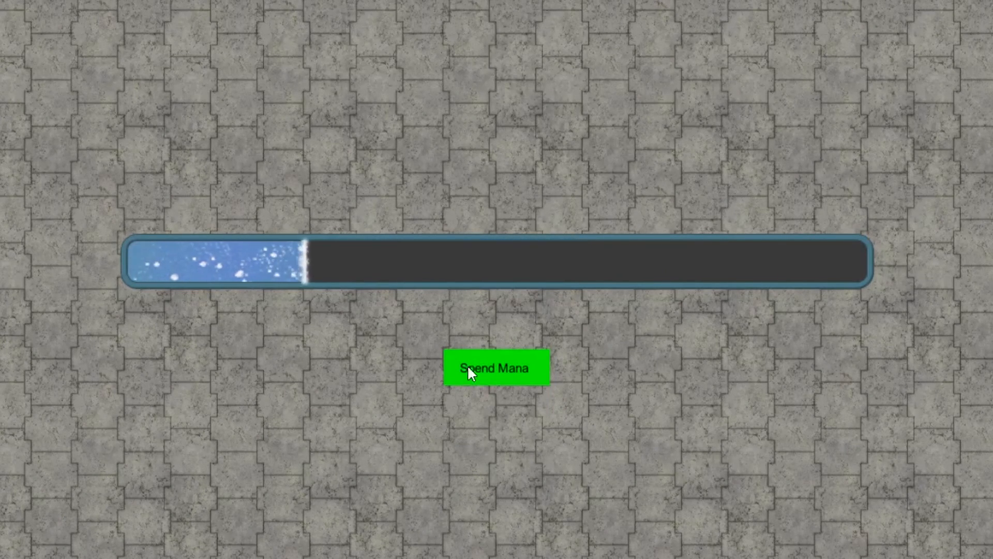
left_click(494, 367)
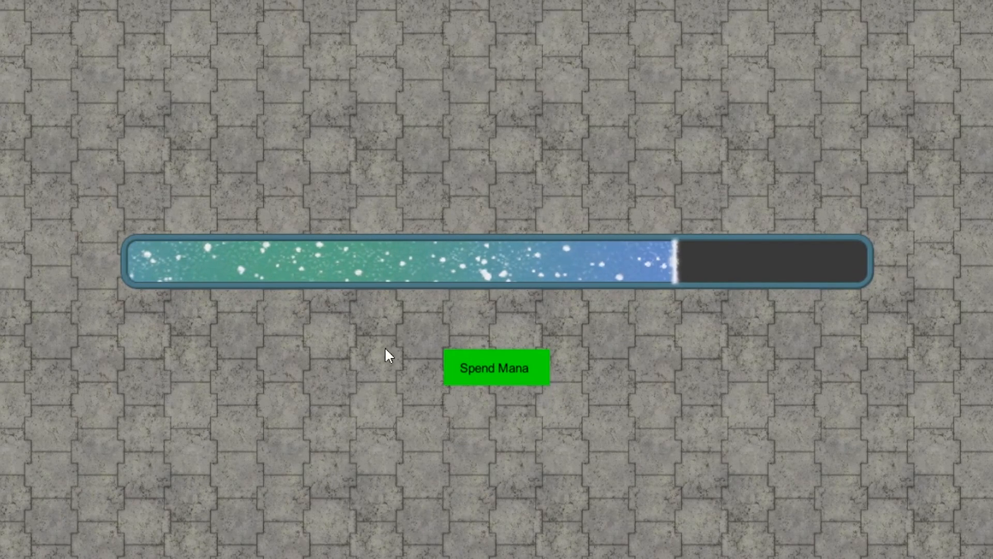
left_click(495, 367)
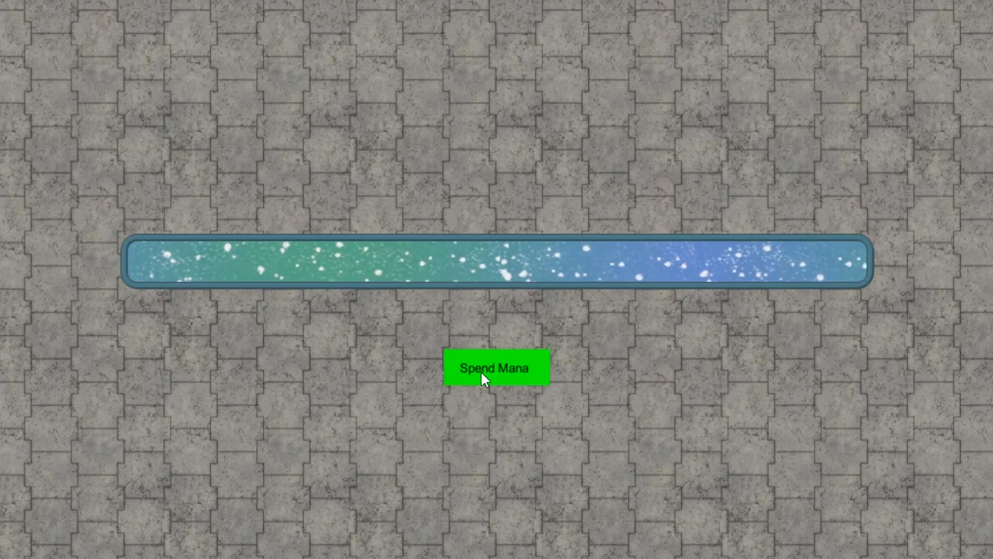
left_click(496, 367)
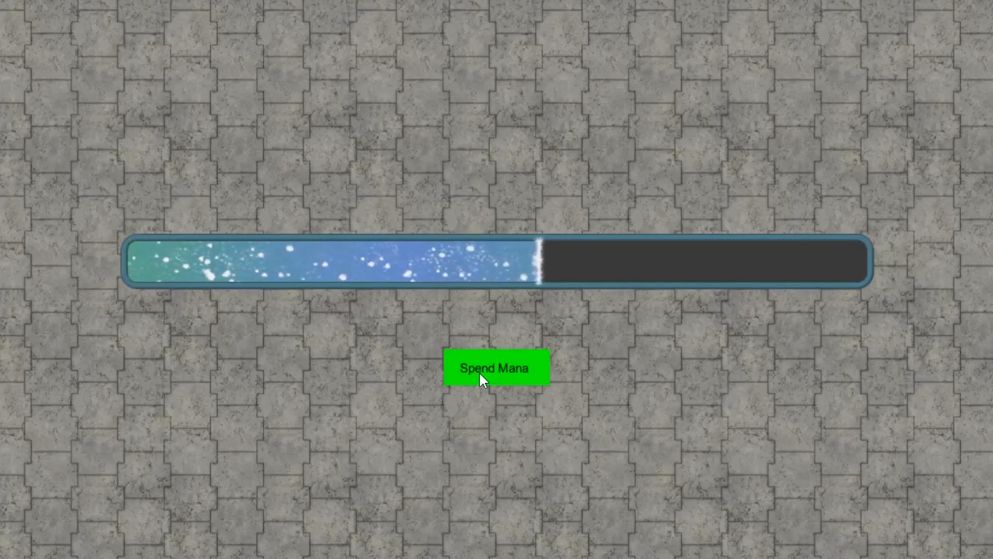
left_click(496, 367)
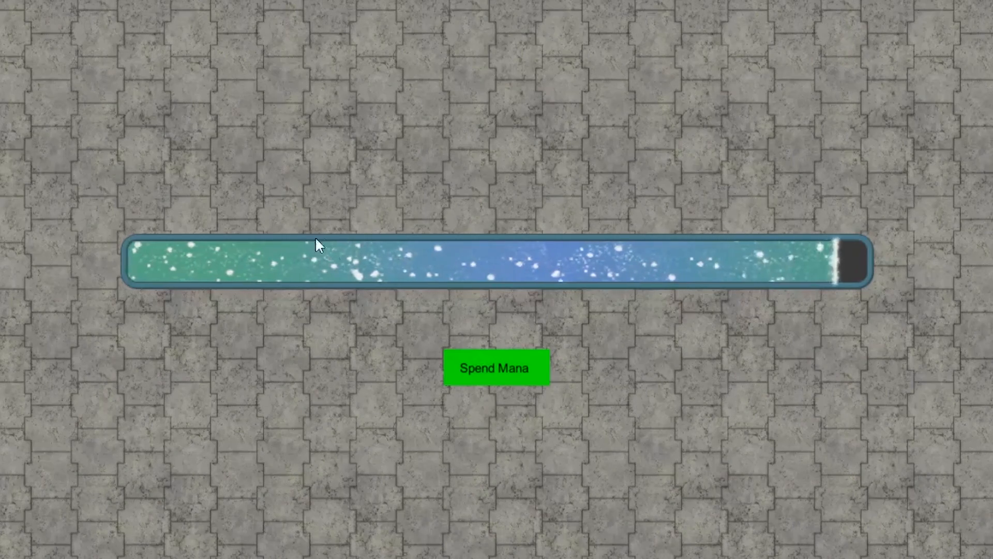
left_click(496, 368)
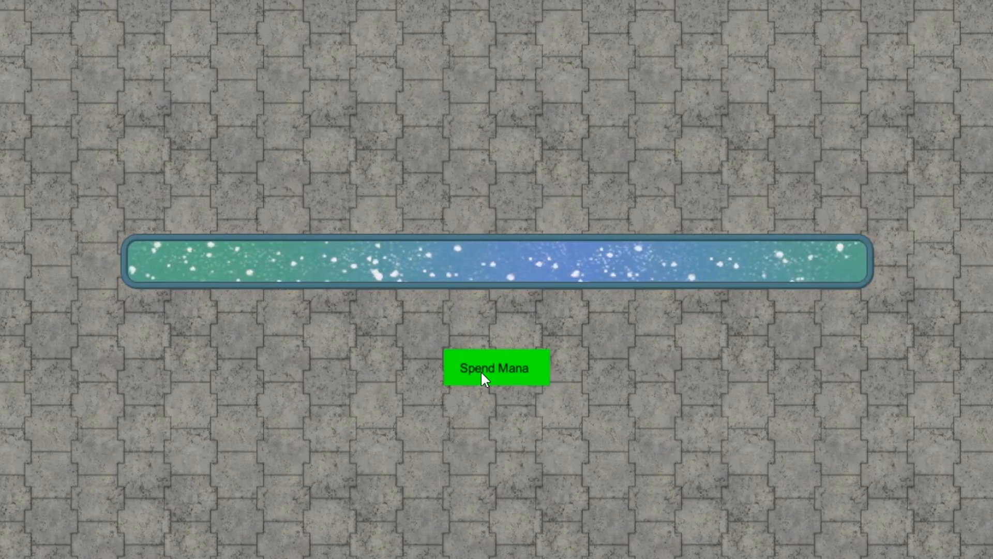